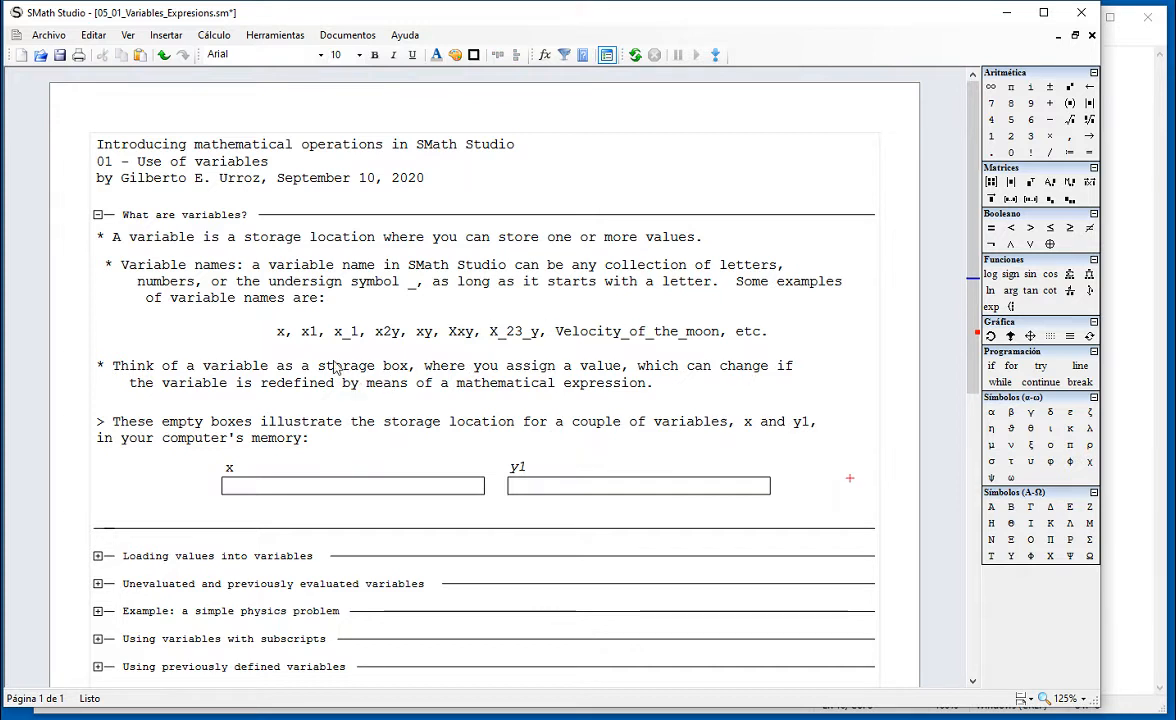
{"action": "mouse_move", "coordinate": [280, 344]}
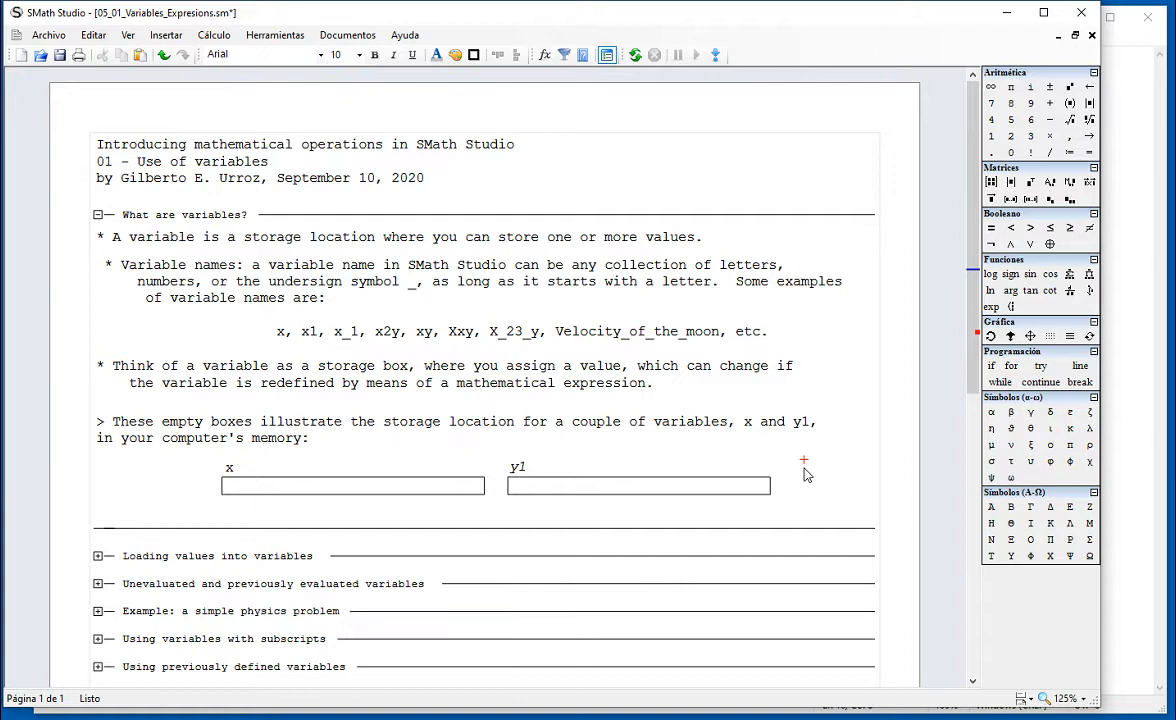
{"action": "mouse_move", "coordinate": [697, 487]}
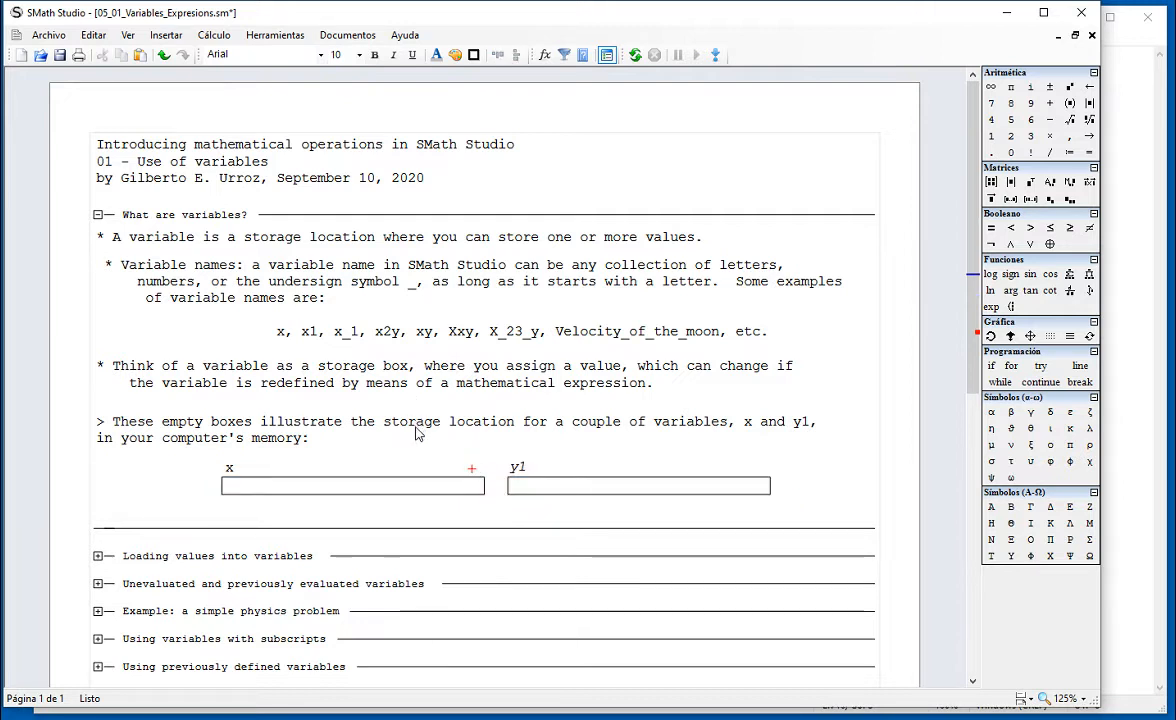
Step: Close the 'What are variables?' region and open 'Loading values into variables' to reveal its examples
{"action": "left_click", "coordinate": [97, 214]}
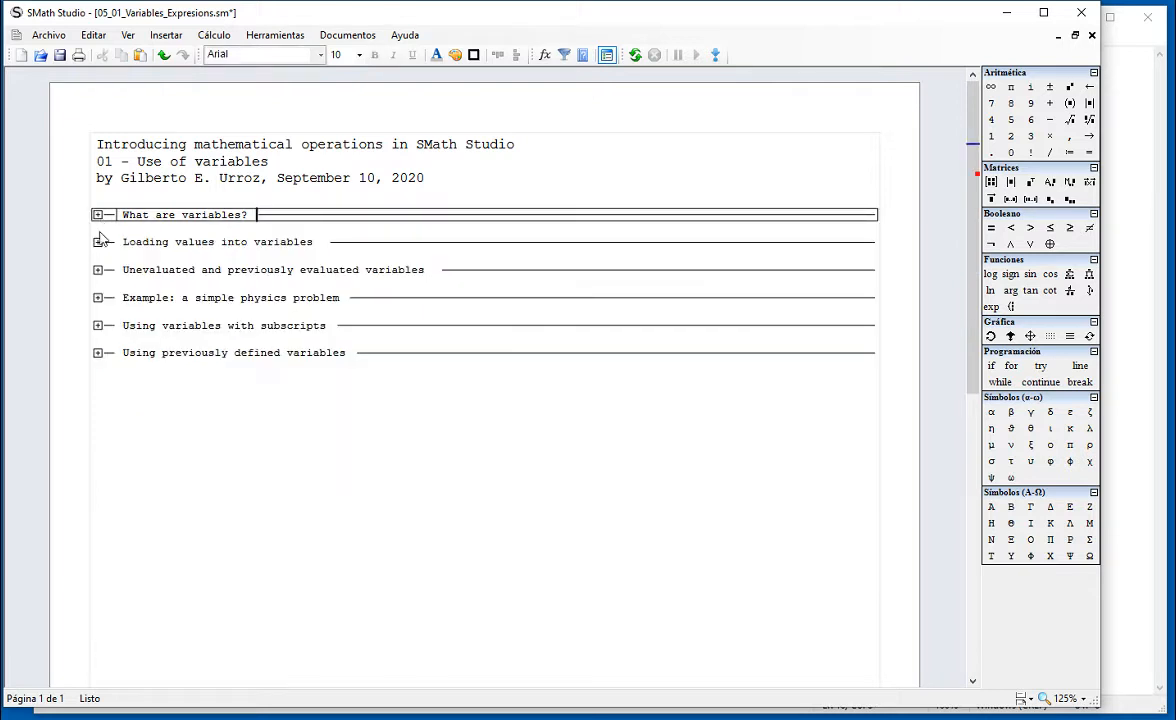
{"action": "left_click", "coordinate": [217, 241]}
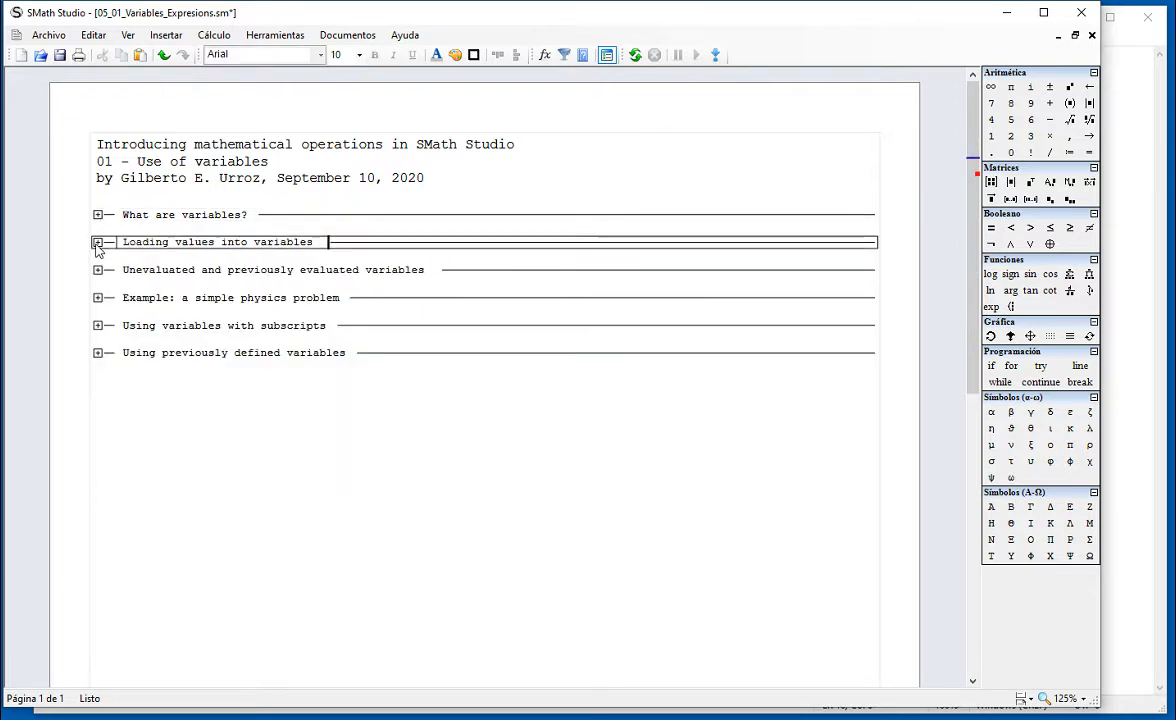
{"action": "left_click", "coordinate": [96, 241]}
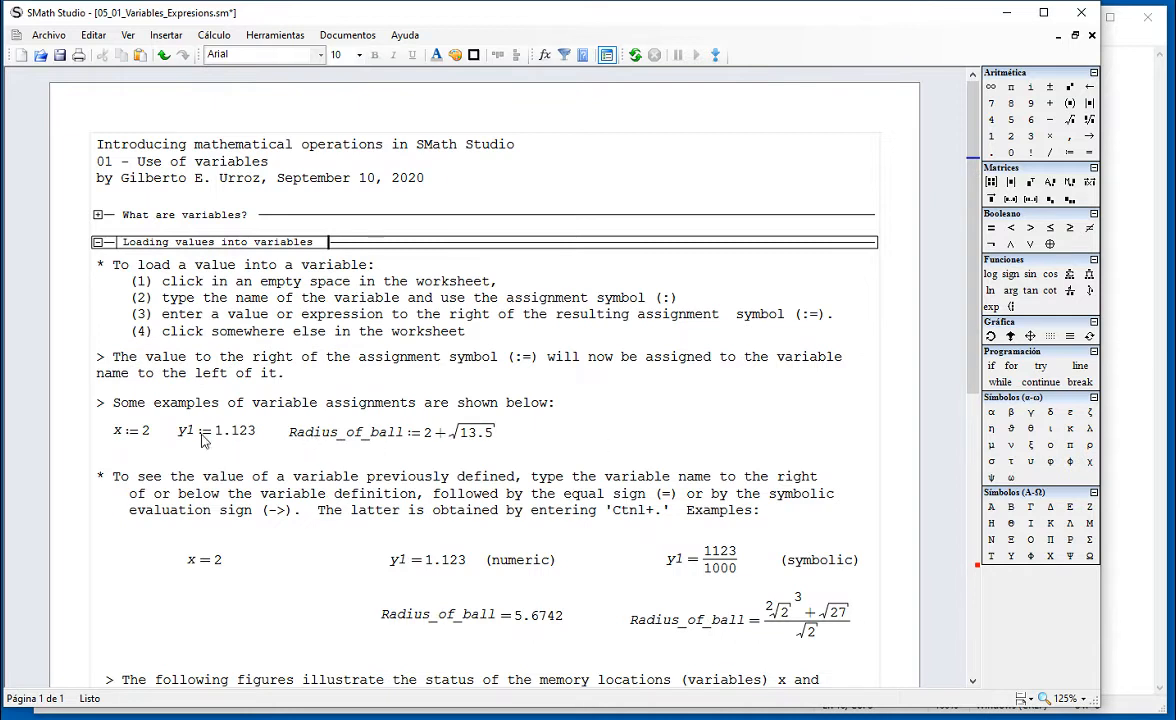
{"action": "mouse_move", "coordinate": [681, 428]}
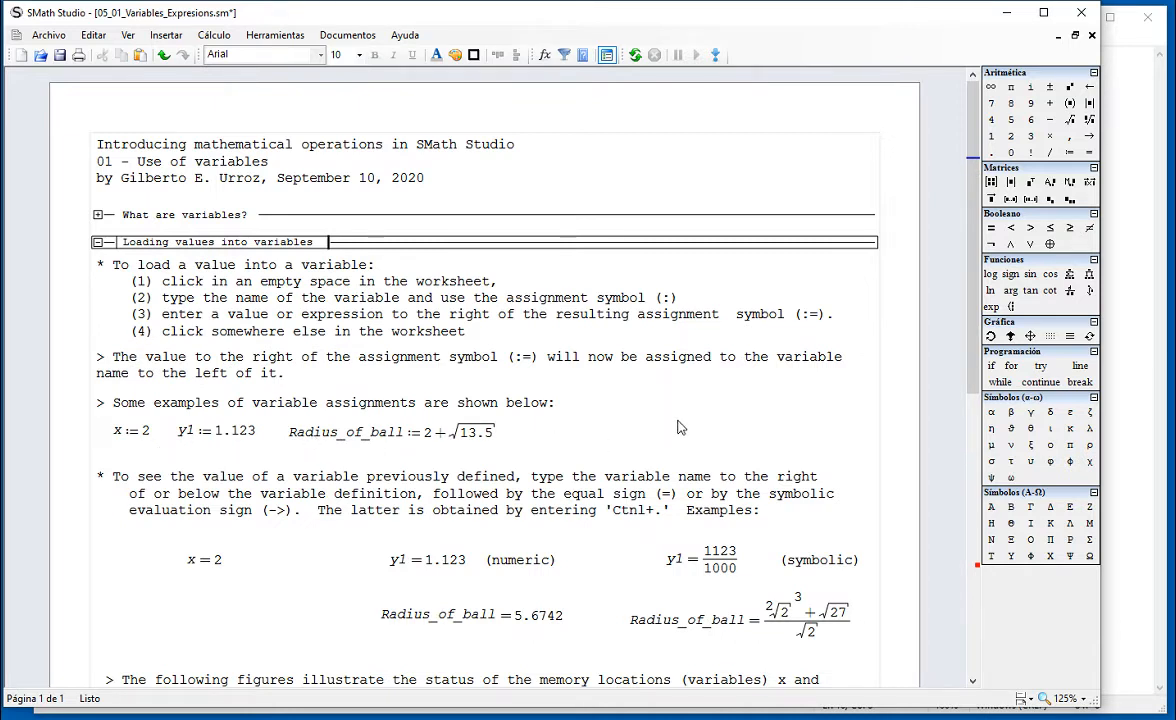
{"action": "mouse_move", "coordinate": [485, 348]}
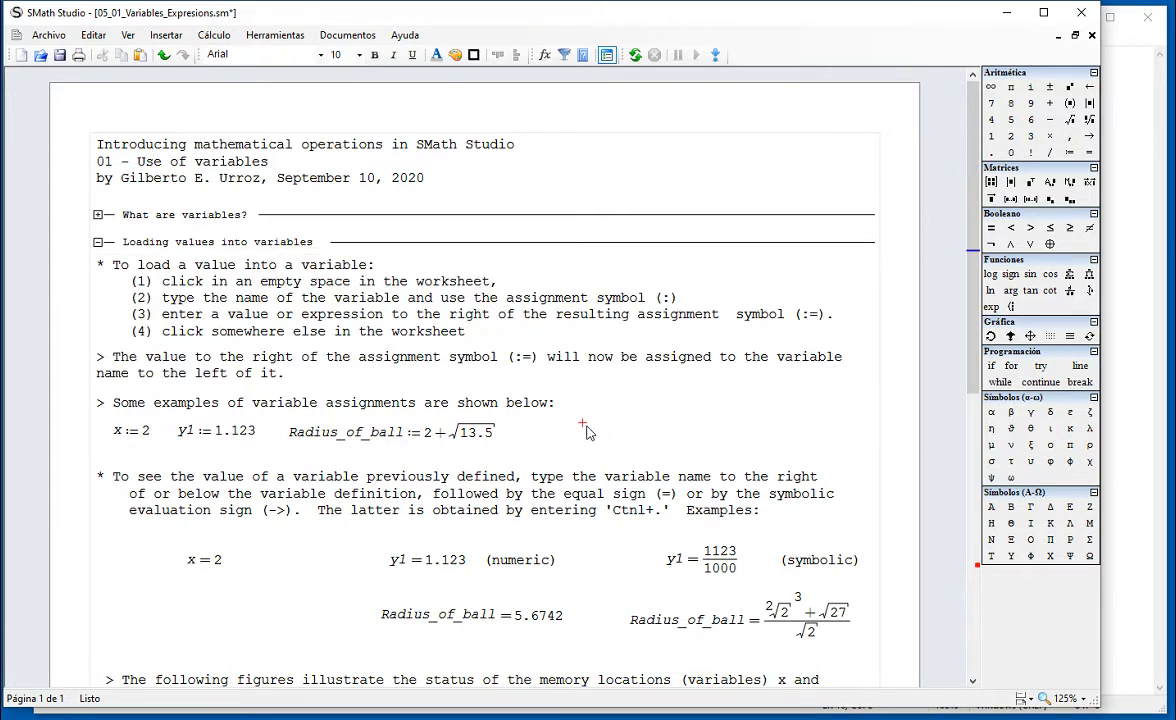
{"action": "mouse_move", "coordinate": [617, 447]}
{"action": "type", "text": "y"}
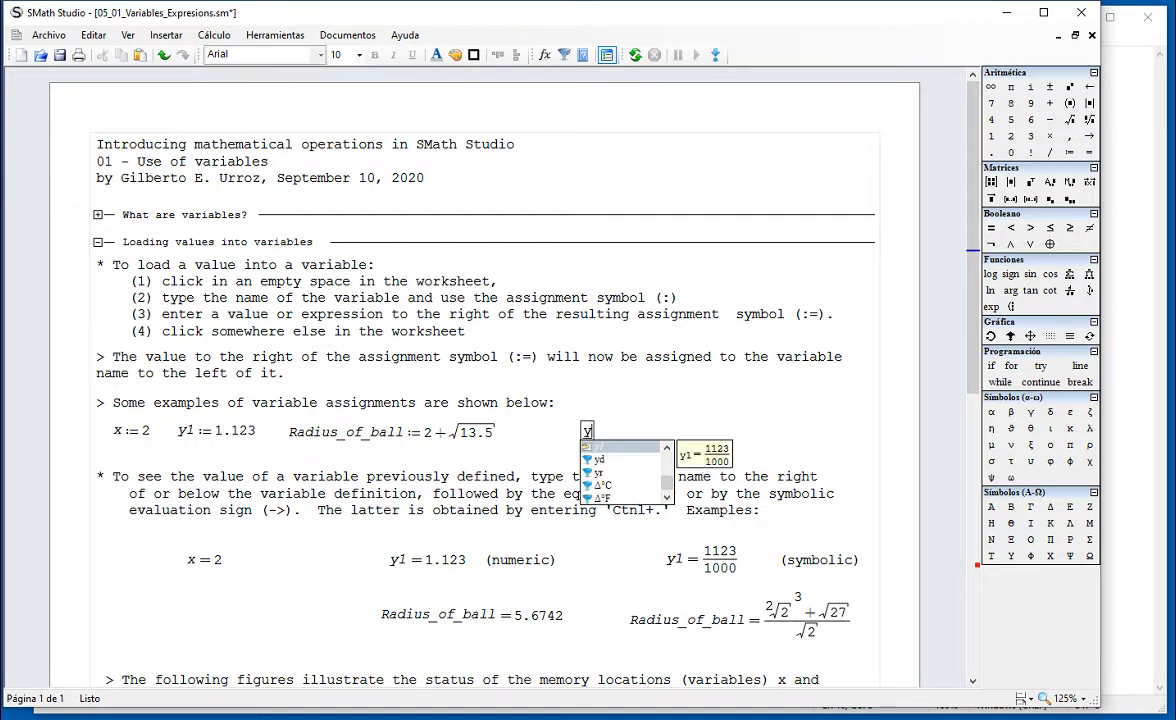
Step: Enter the assignment y2x := 5.6 to the right of the example definitions
{"action": "type", "text": "2x:="}
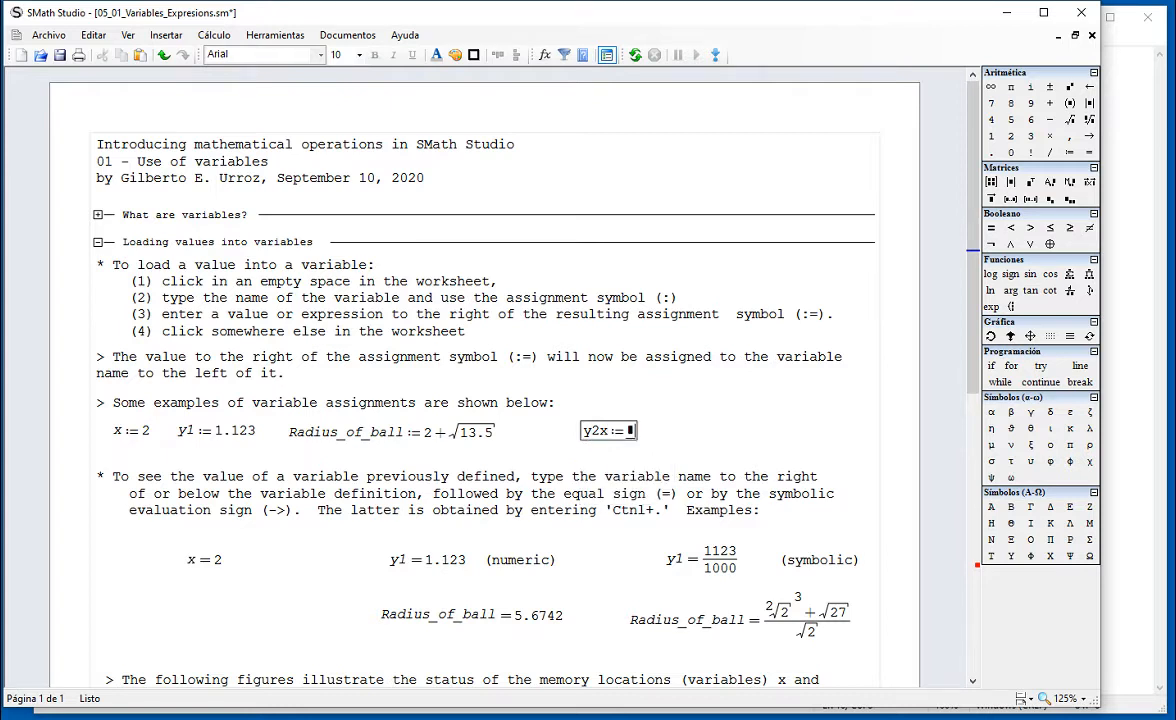
{"action": "mouse_move", "coordinate": [615, 401]}
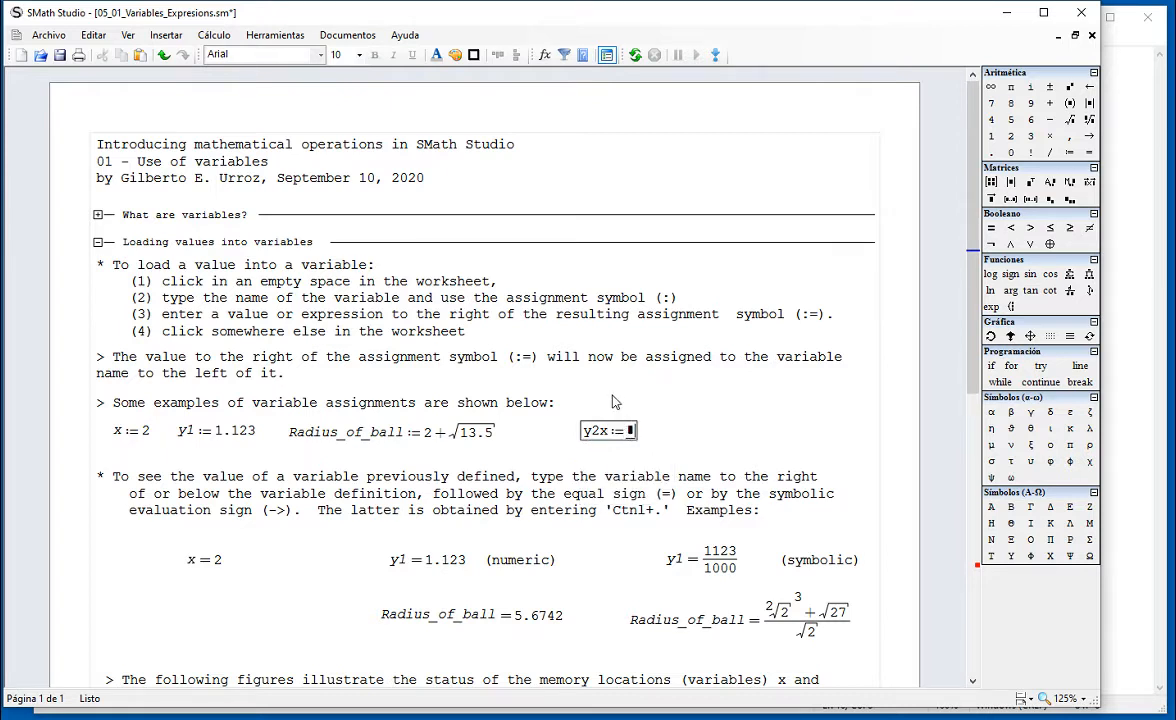
{"action": "type", "text": "5.6"}
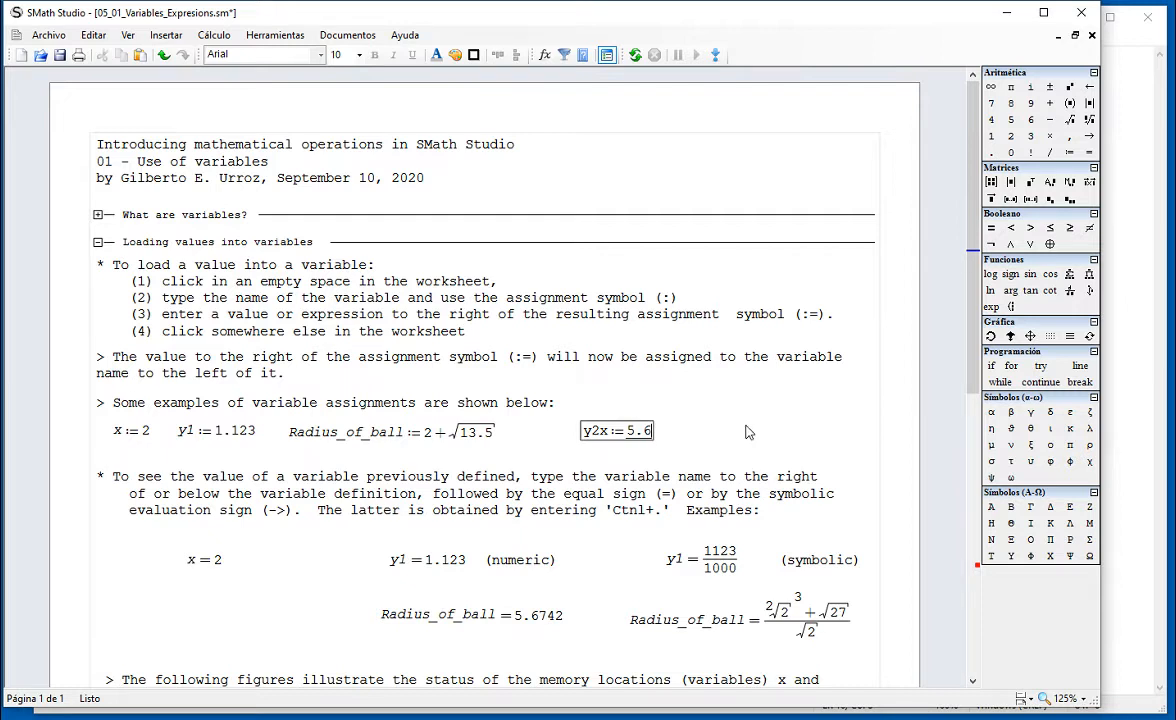
{"action": "left_click", "coordinate": [758, 423]}
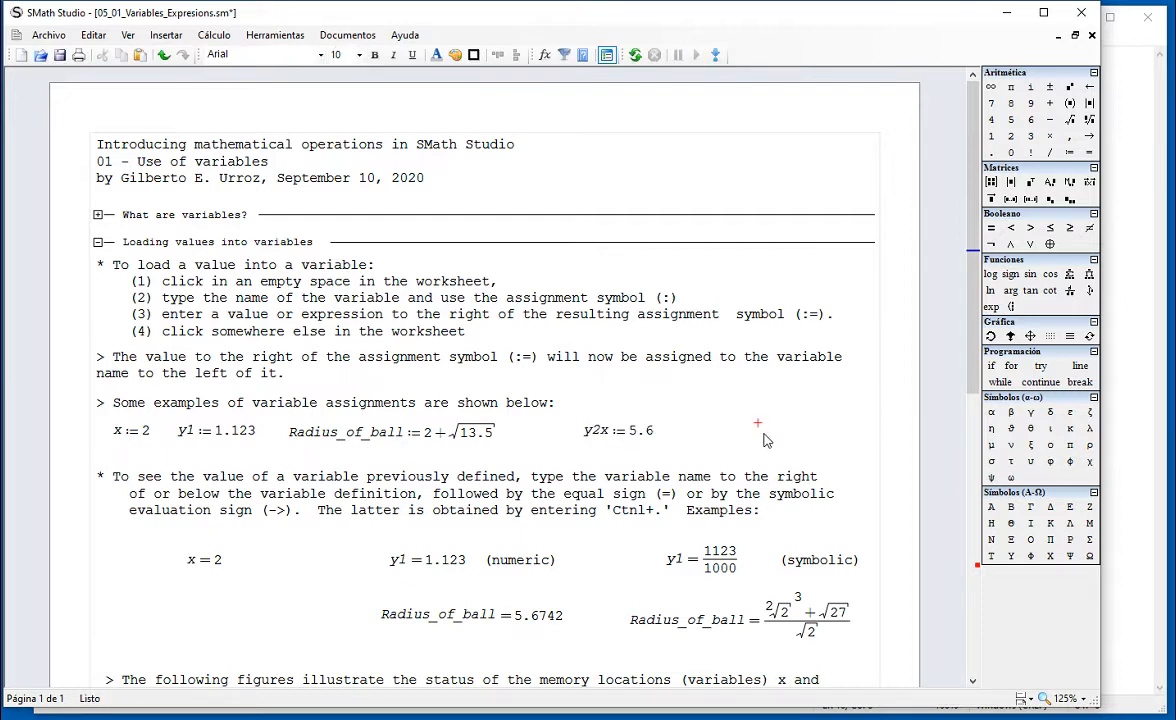
{"action": "left_click", "coordinate": [203, 559]}
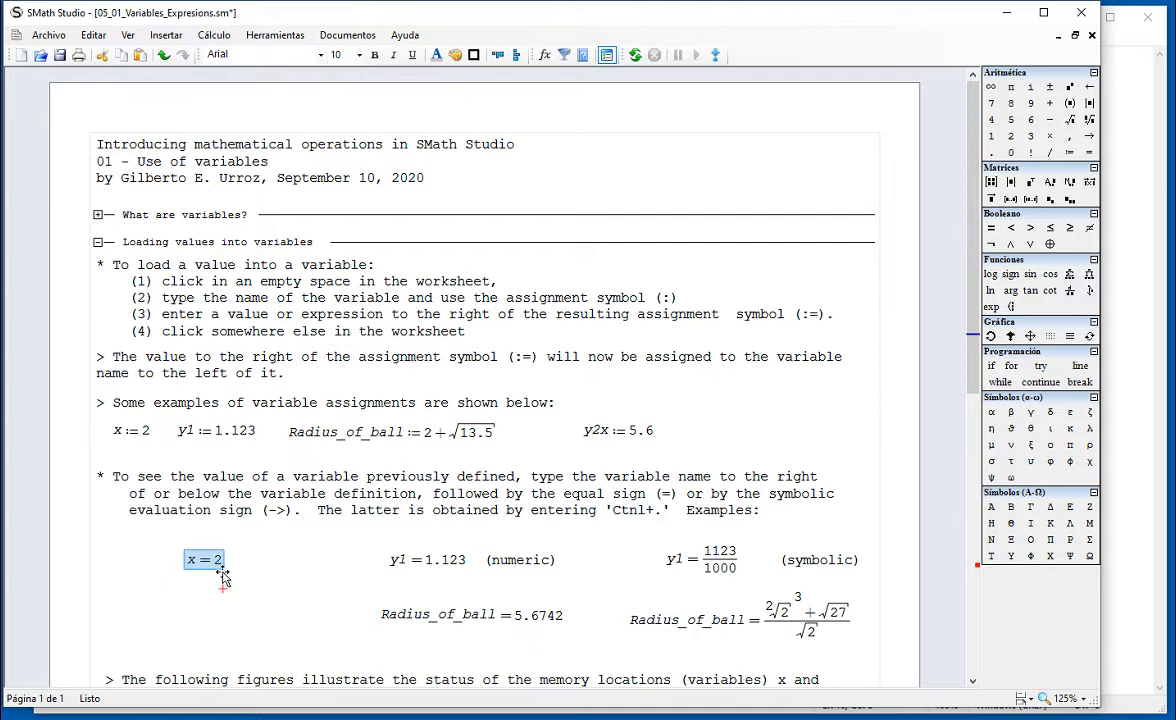
Step: Re-enter x = 2 further left and add y1 evaluations (1.123 and 1123/1000) below
{"action": "left_click", "coordinate": [177, 567]}
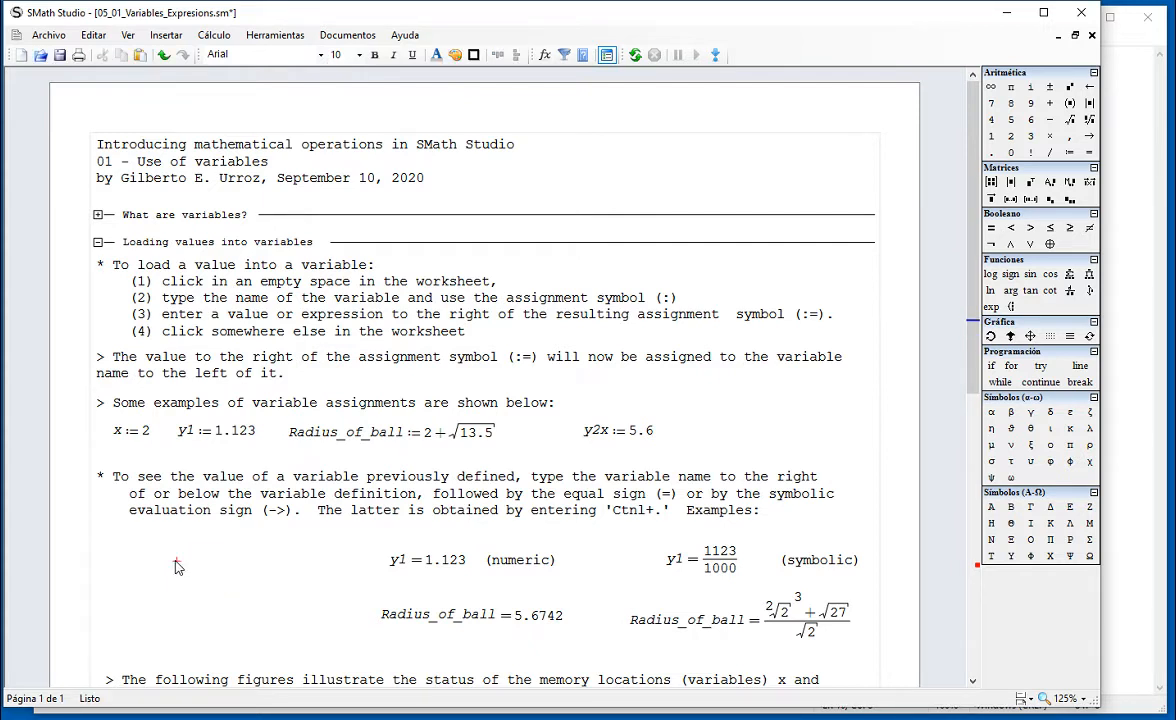
{"action": "left_click", "coordinate": [130, 430]}
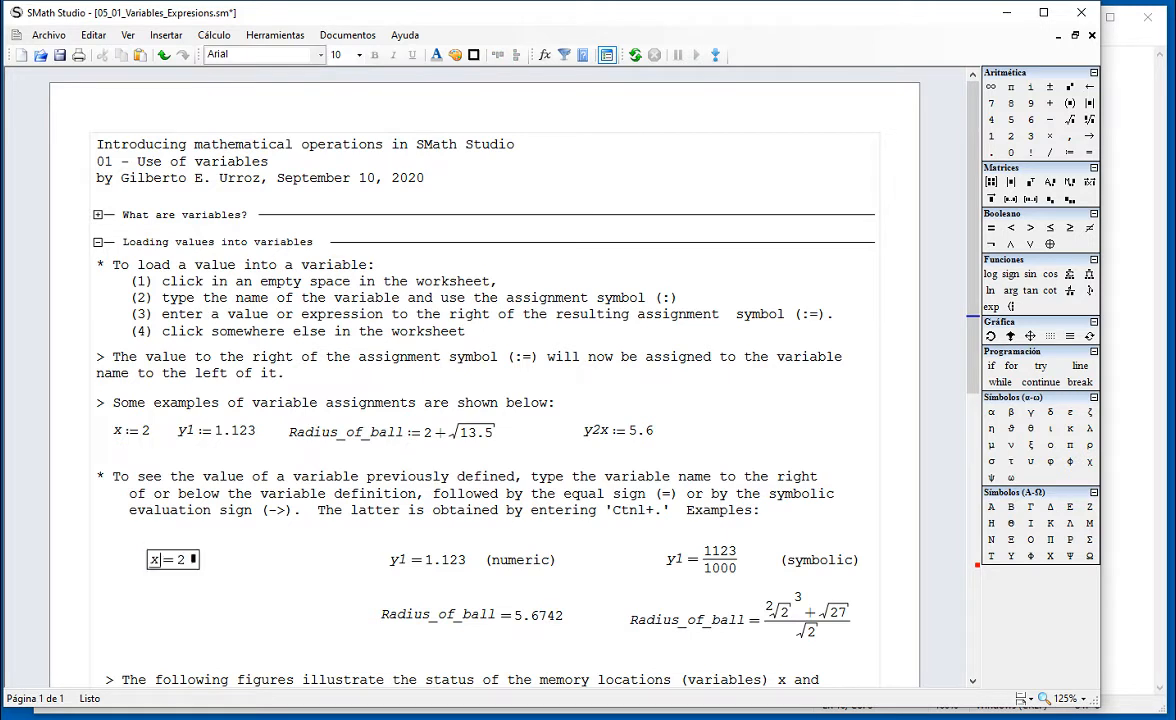
{"action": "left_click", "coordinate": [253, 583]}
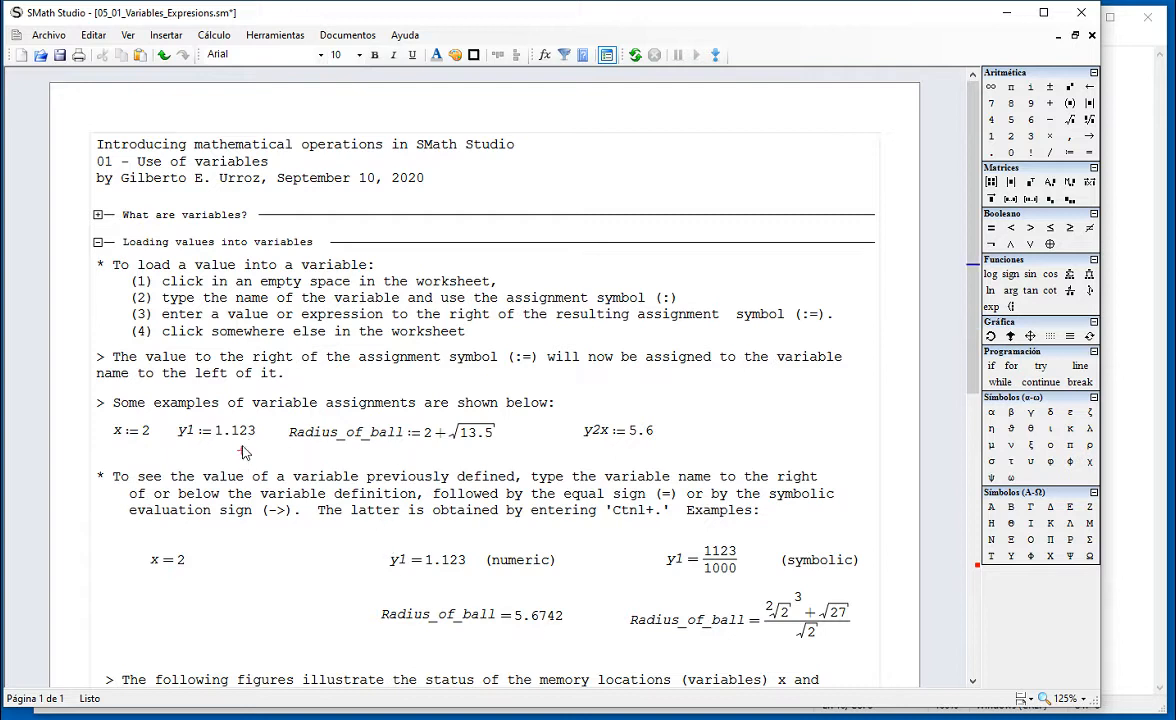
{"action": "left_click", "coordinate": [427, 559]}
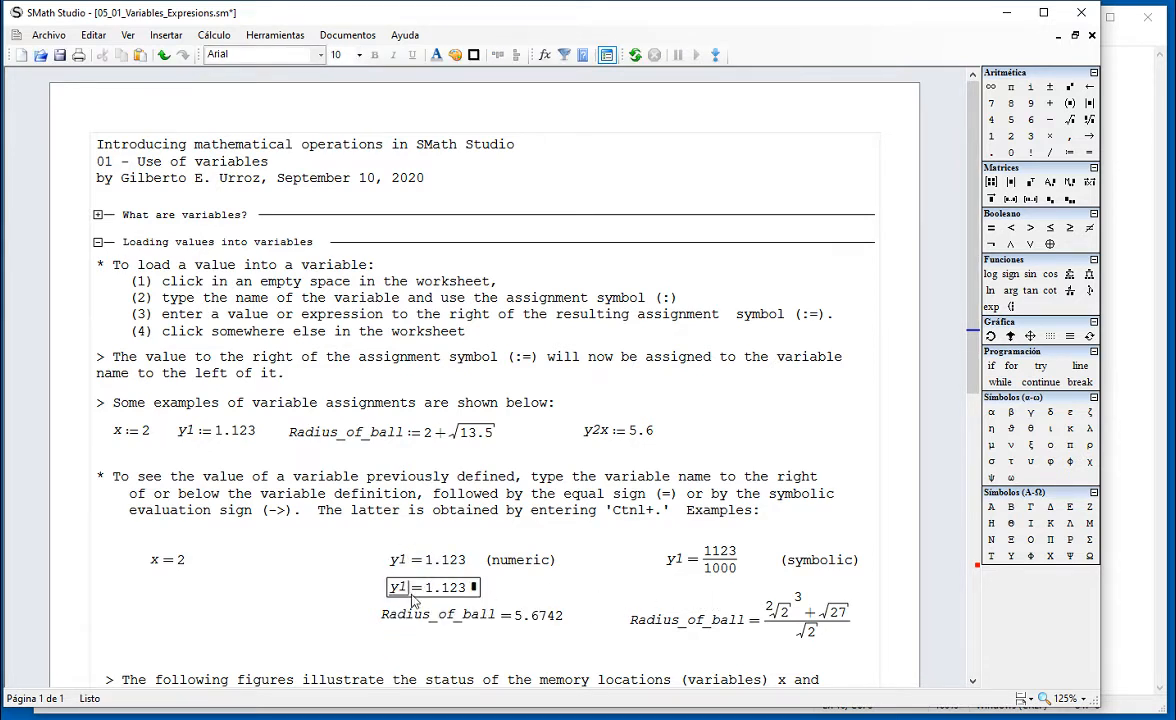
{"action": "left_click", "coordinate": [148, 590]}
{"action": "type", "text": "y1"}
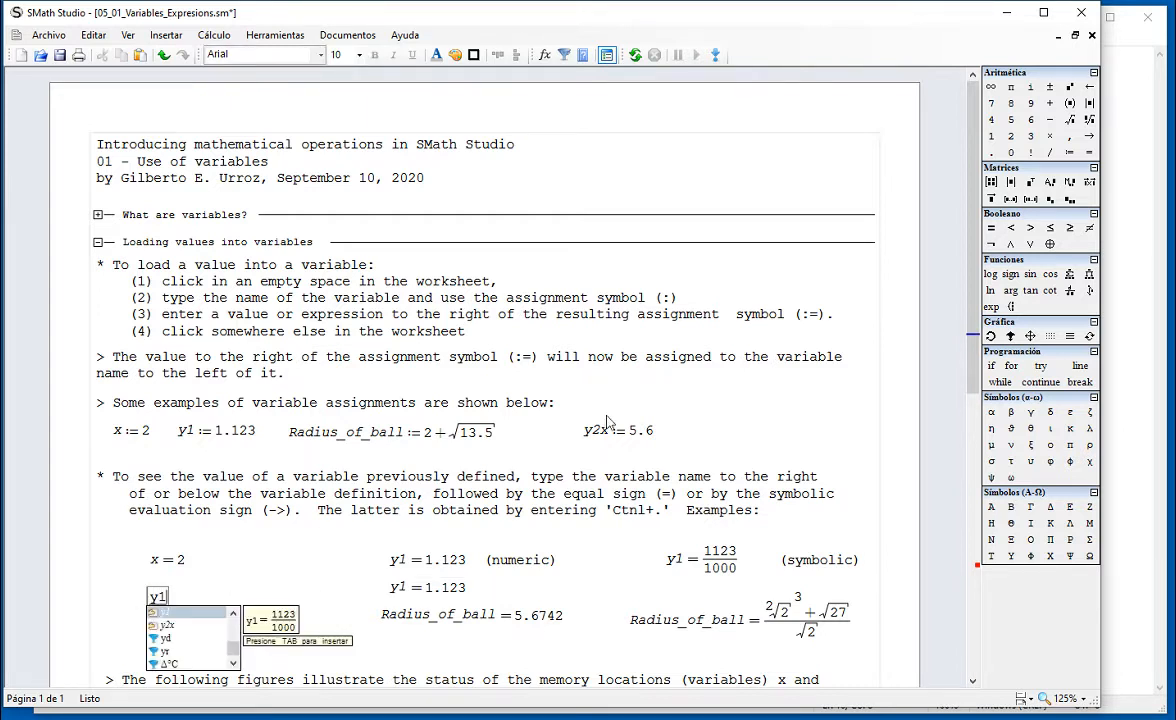
{"action": "mouse_move", "coordinate": [1089, 137]}
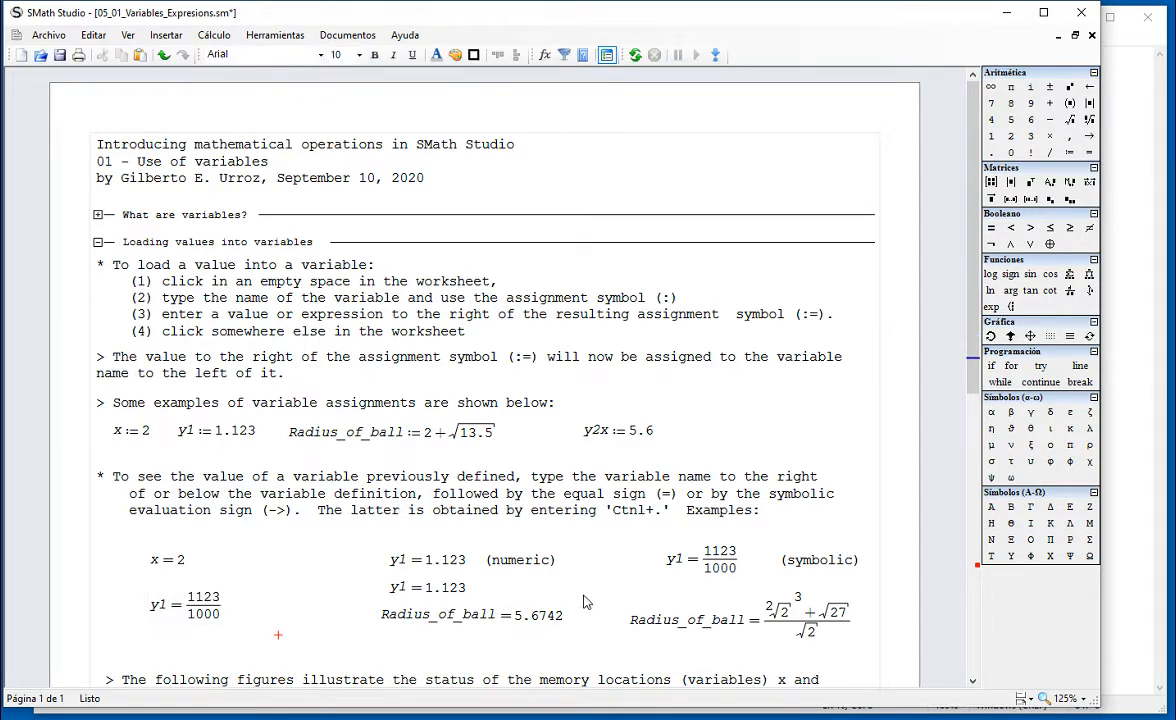
{"action": "mouse_move", "coordinate": [325, 642]}
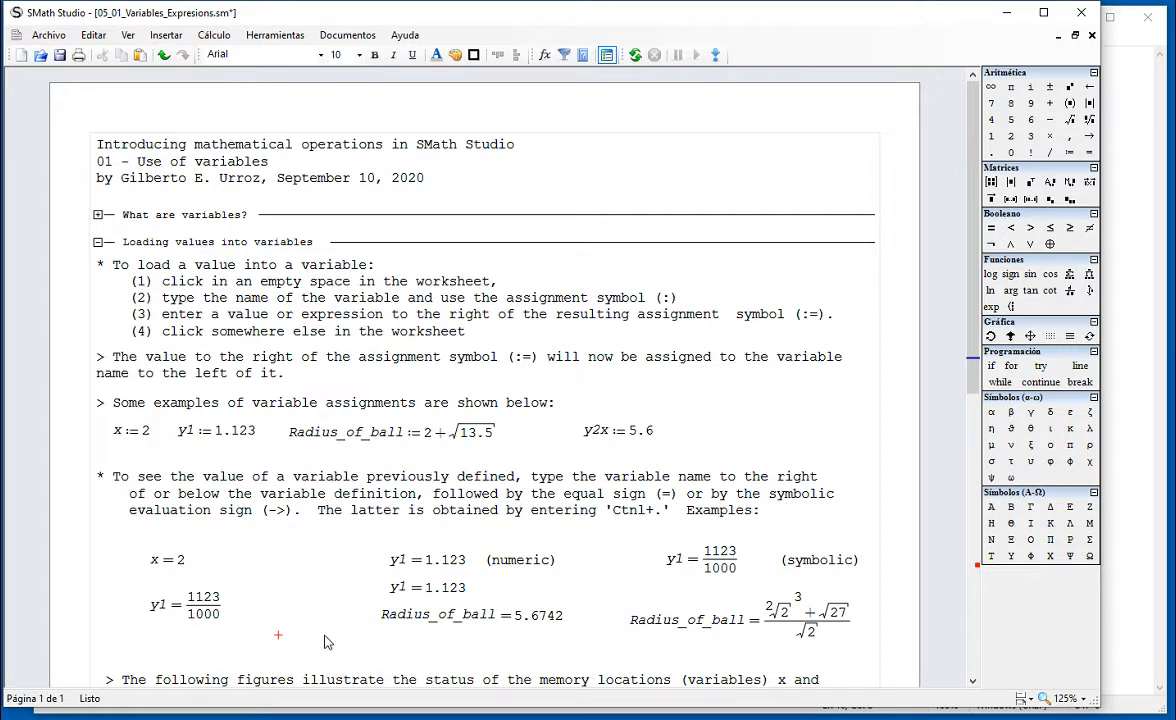
{"action": "left_click", "coordinate": [390, 431]}
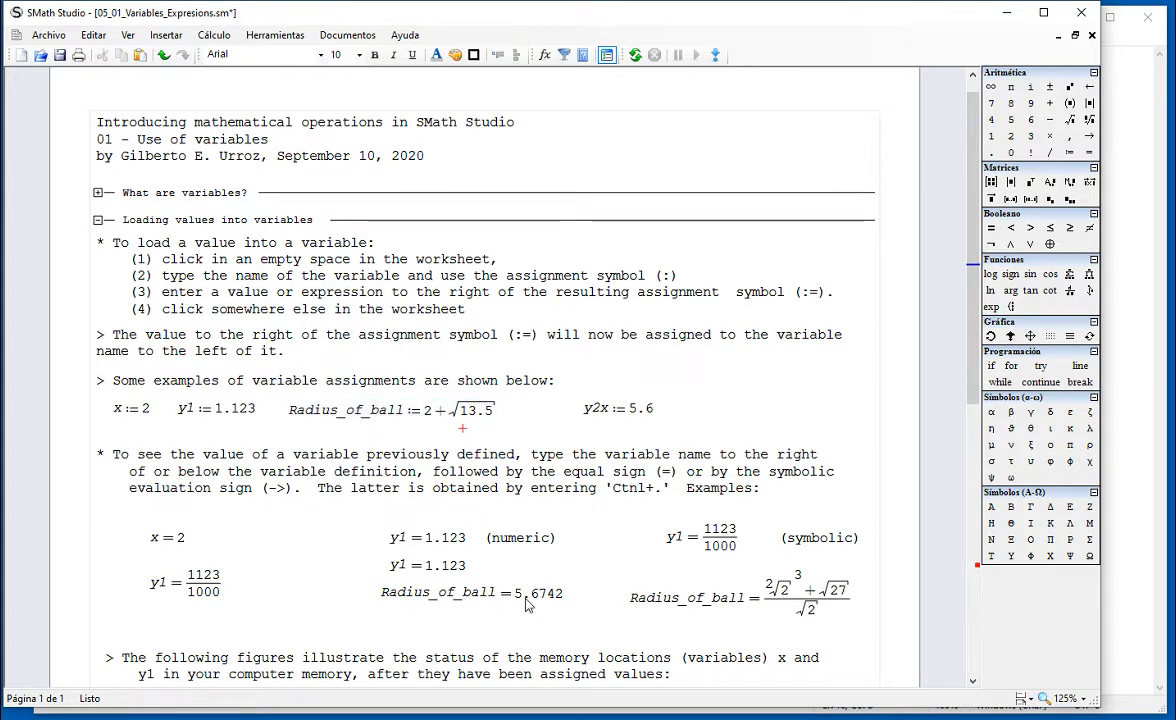
{"action": "double_click", "coordinate": [540, 592]}
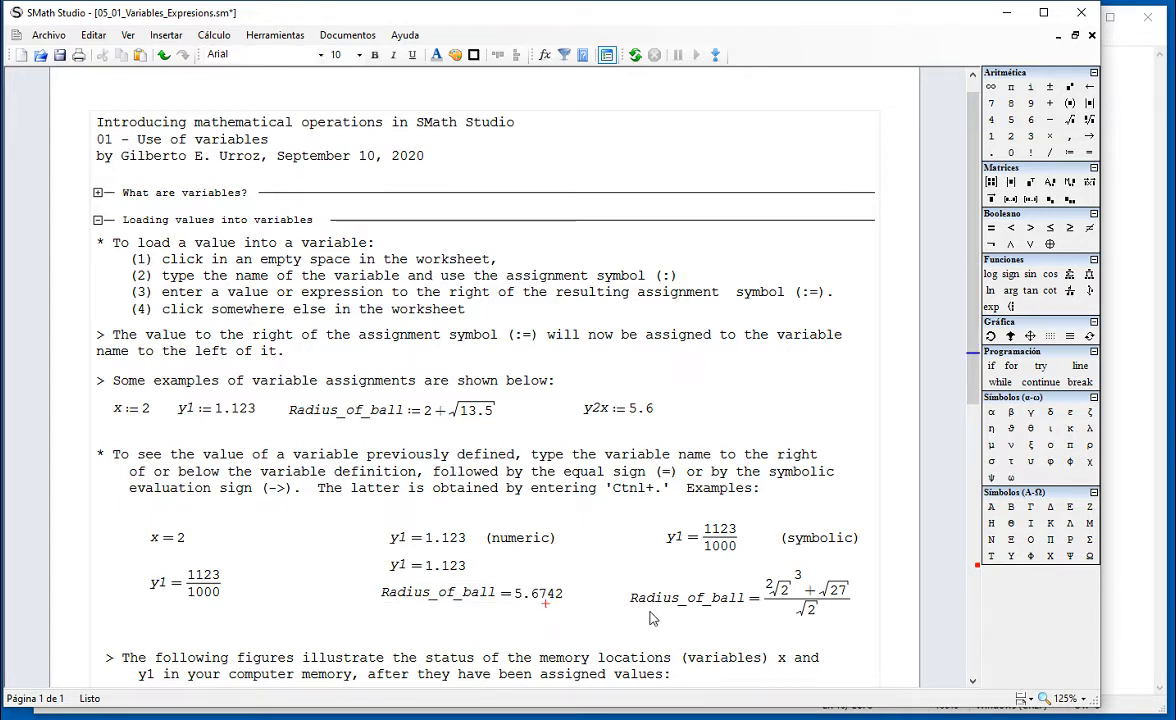
{"action": "left_click", "coordinate": [810, 590]}
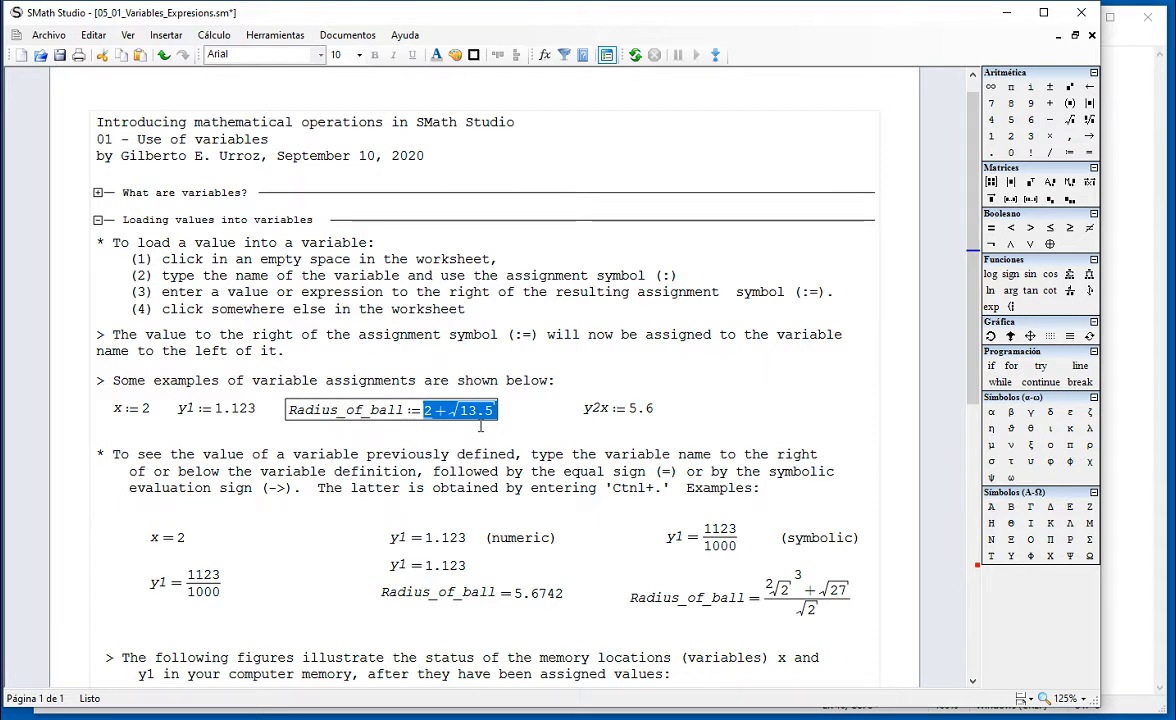
{"action": "scroll", "scroll_direction": "down", "scroll_amount": 3}
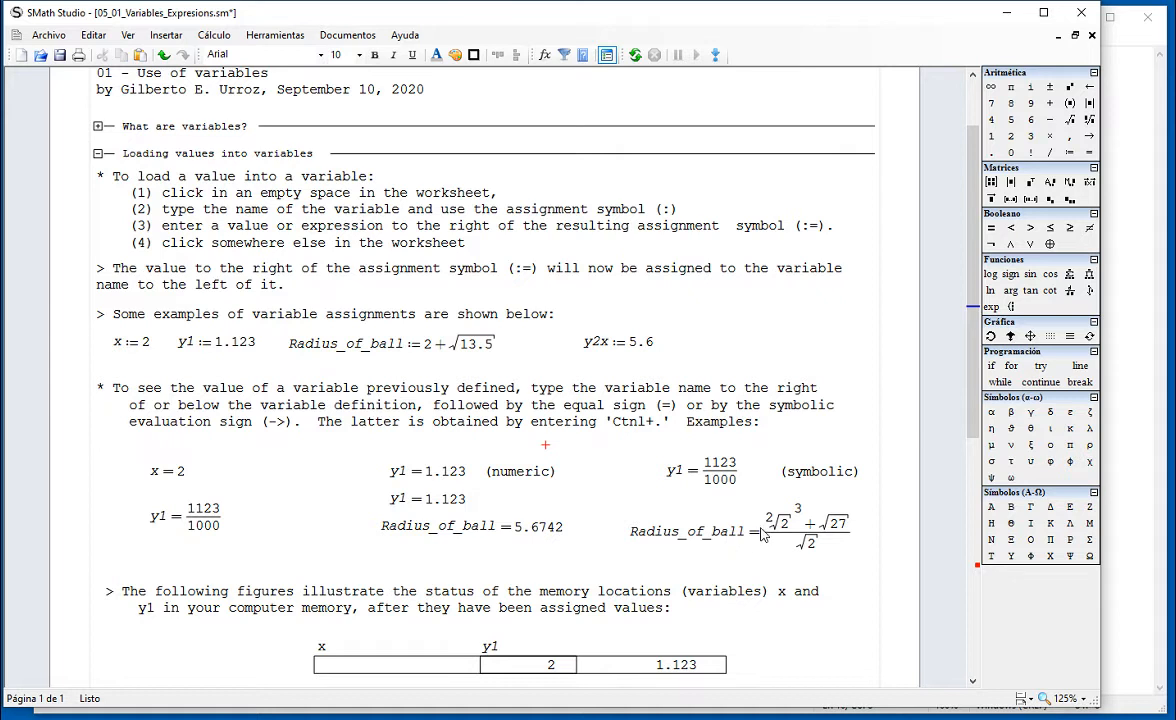
{"action": "scroll", "scroll_direction": "down", "scroll_amount": 3}
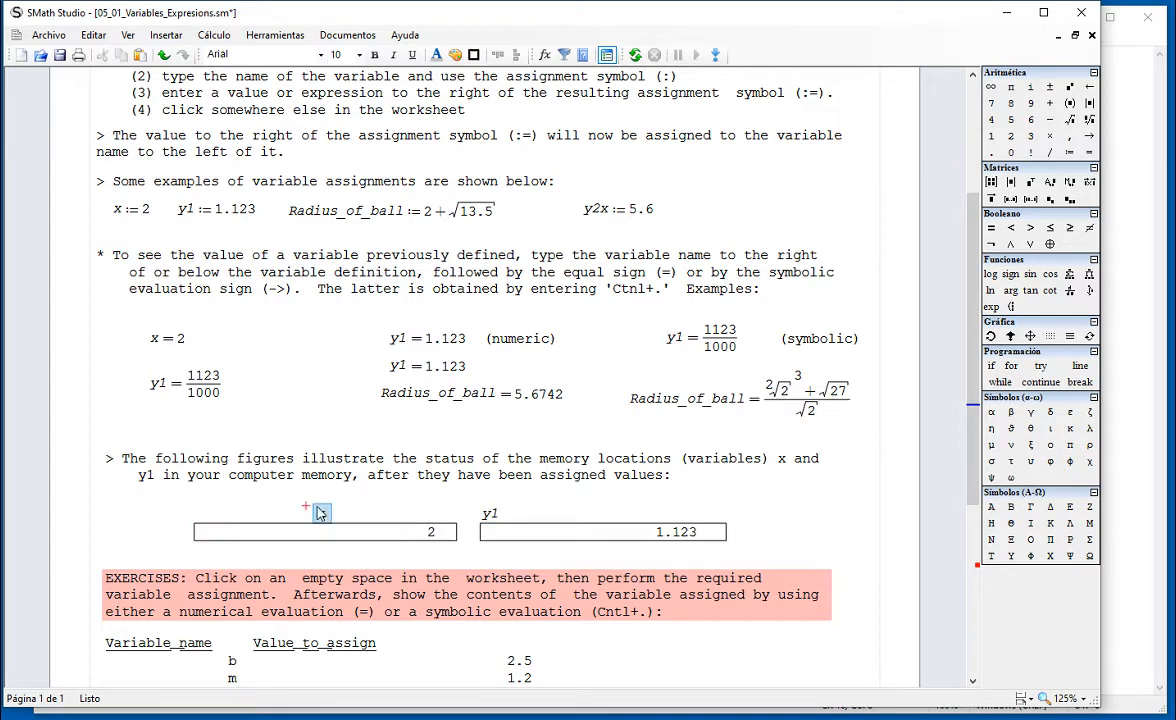
{"action": "left_click", "coordinate": [205, 513]}
{"action": "type", "text": "x"}
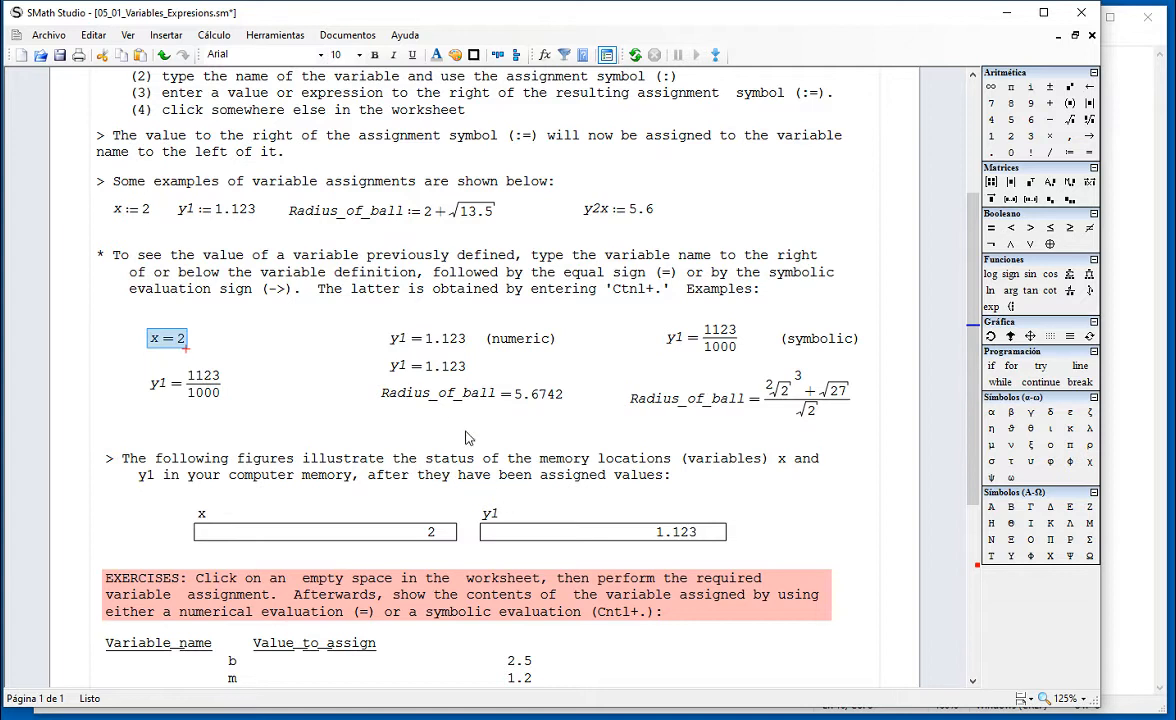
{"action": "left_click", "coordinate": [427, 366]}
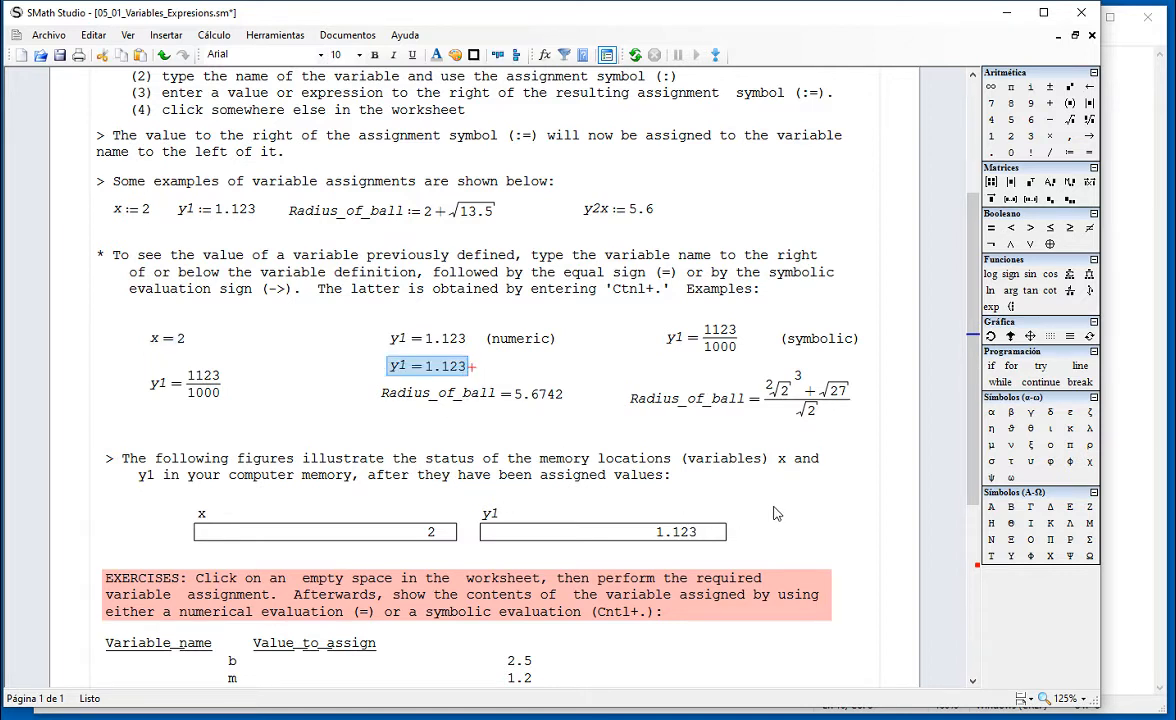
{"action": "scroll", "scroll_direction": "down", "scroll_amount": 3}
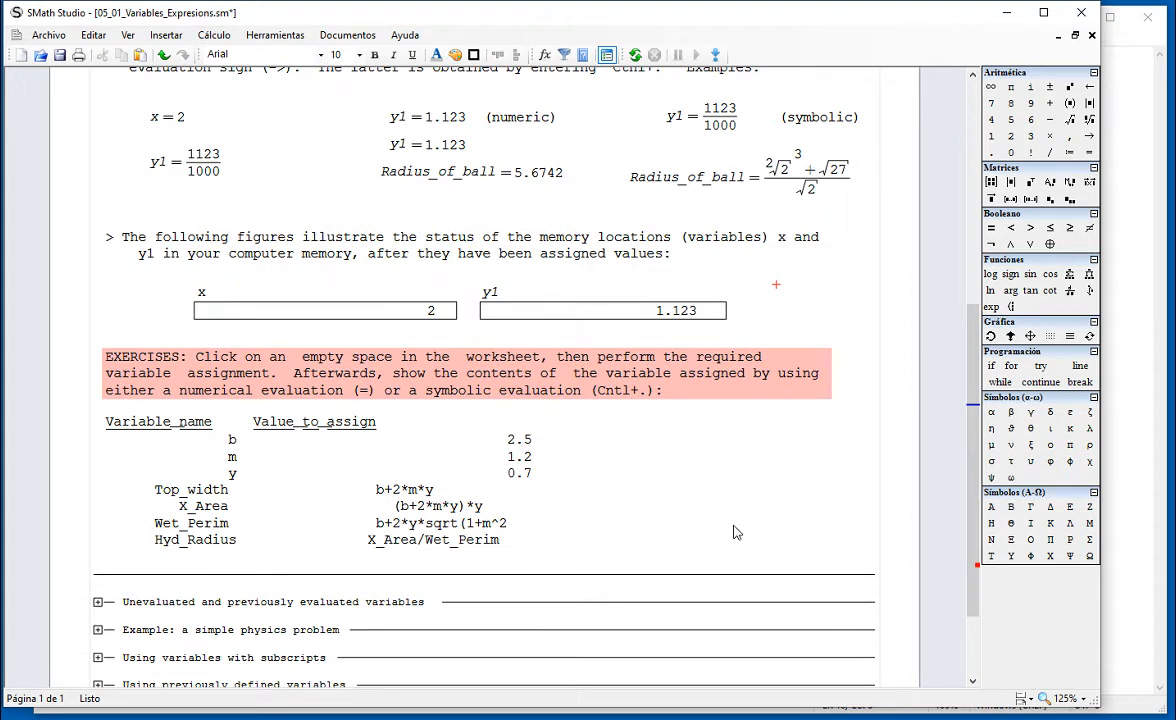
{"action": "mouse_move", "coordinate": [575, 483]}
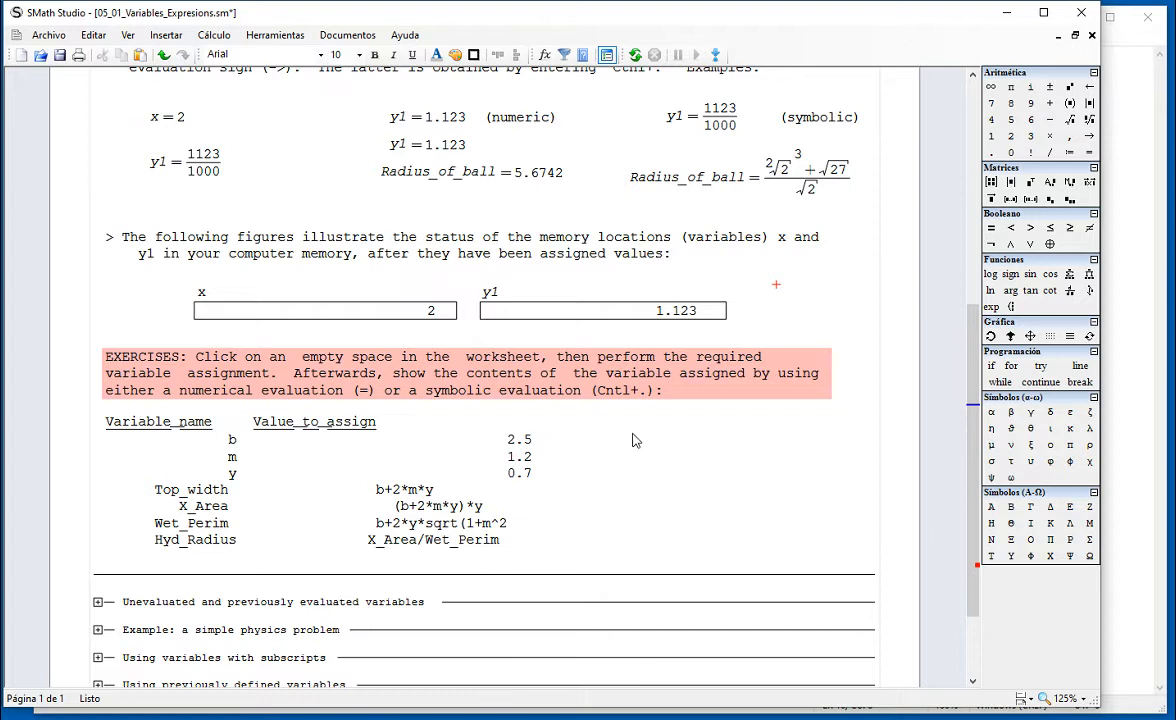
{"action": "mouse_move", "coordinate": [630, 440]}
{"action": "type", "text": "b:=2"}
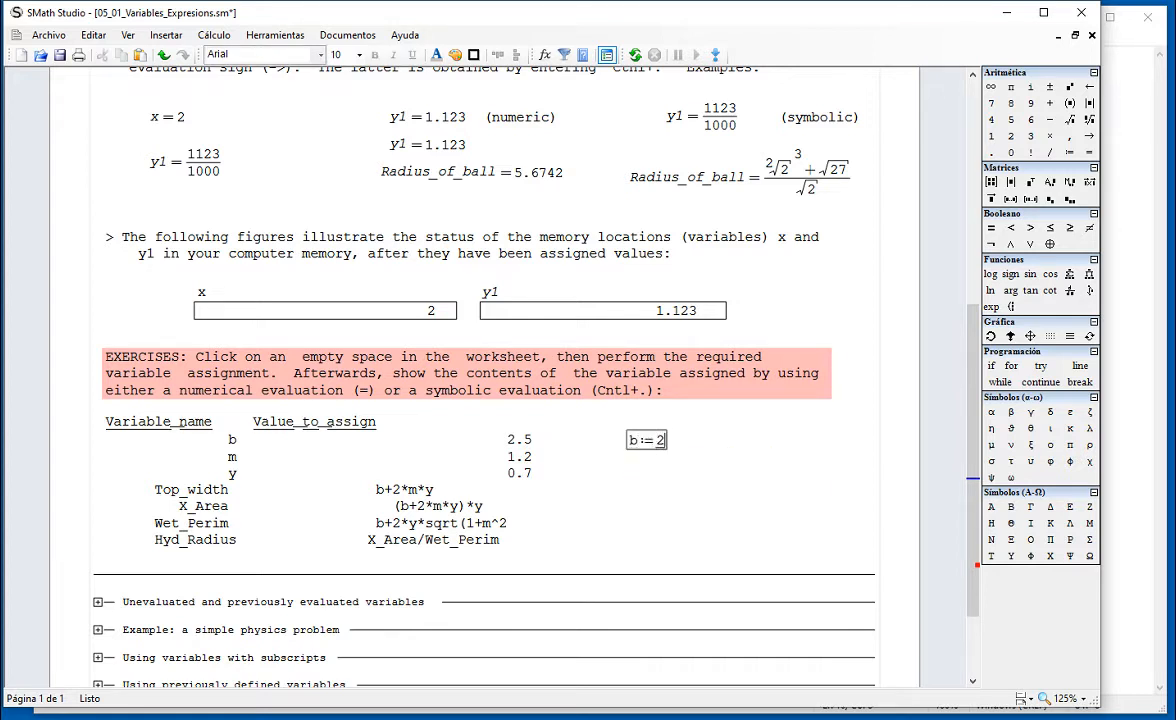
Step: Define b := 2.5, m := 1.2, y := 0.7 and begin Top_width := b+2·…
{"action": "type", "text": ".5"}
{"action": "type", "text": "m:="}
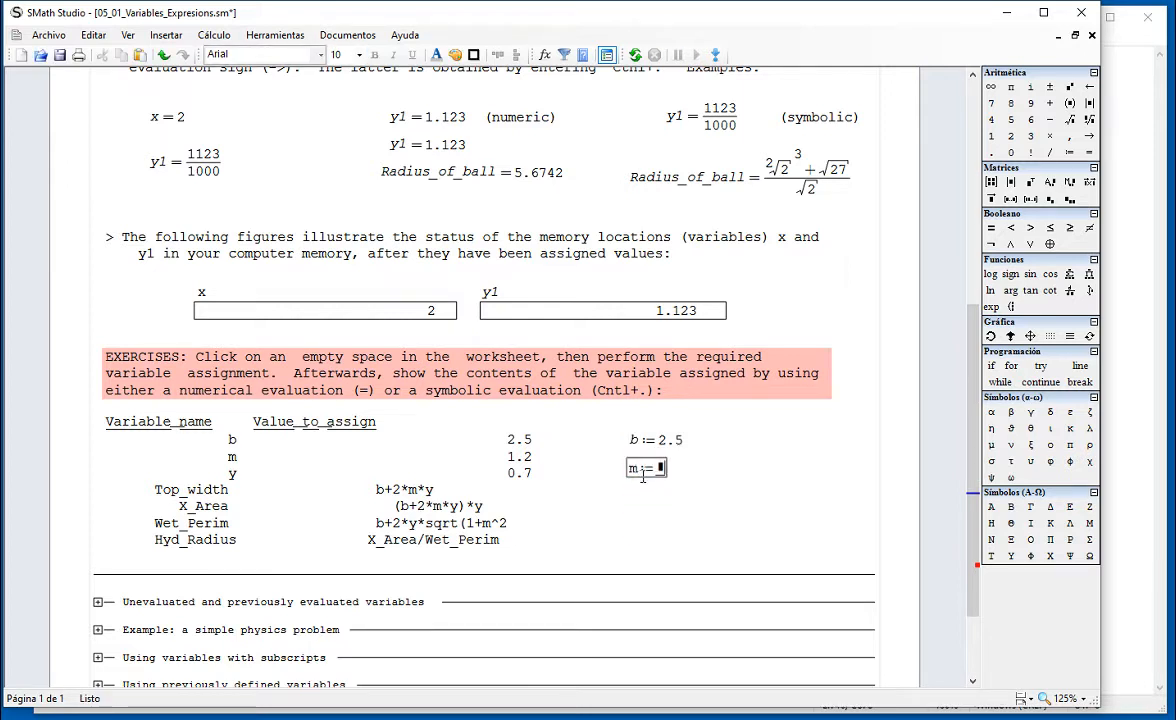
{"action": "type", "text": "1.2"}
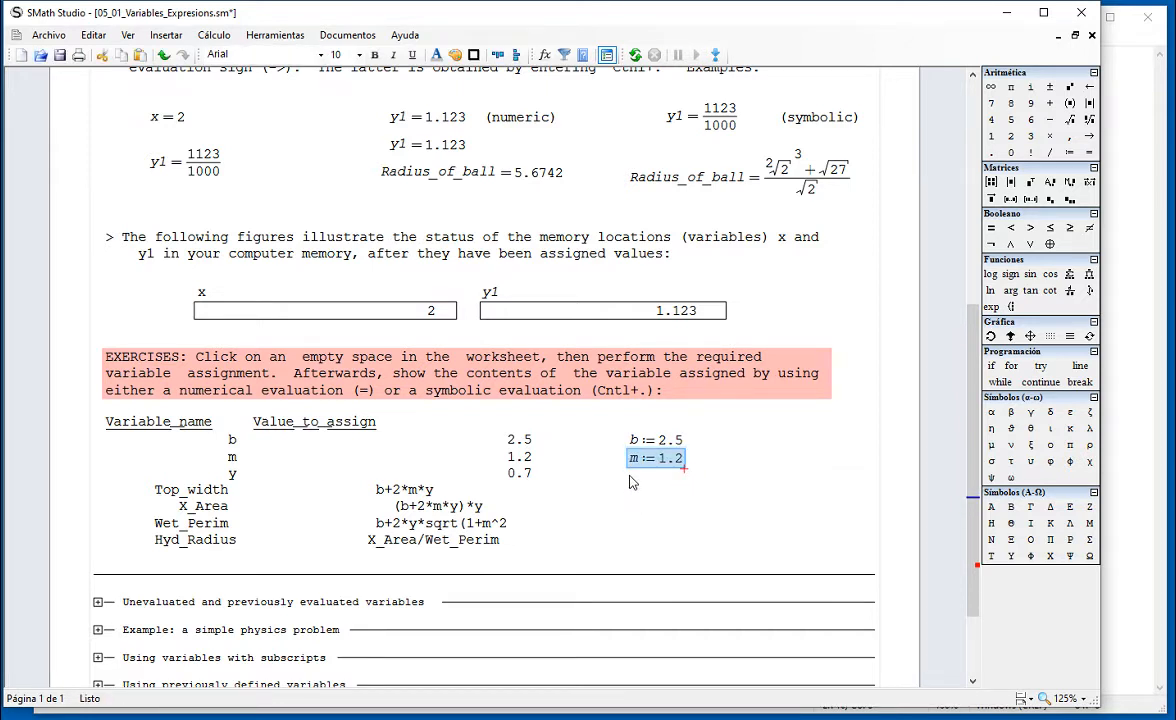
{"action": "left_click", "coordinate": [645, 485]}
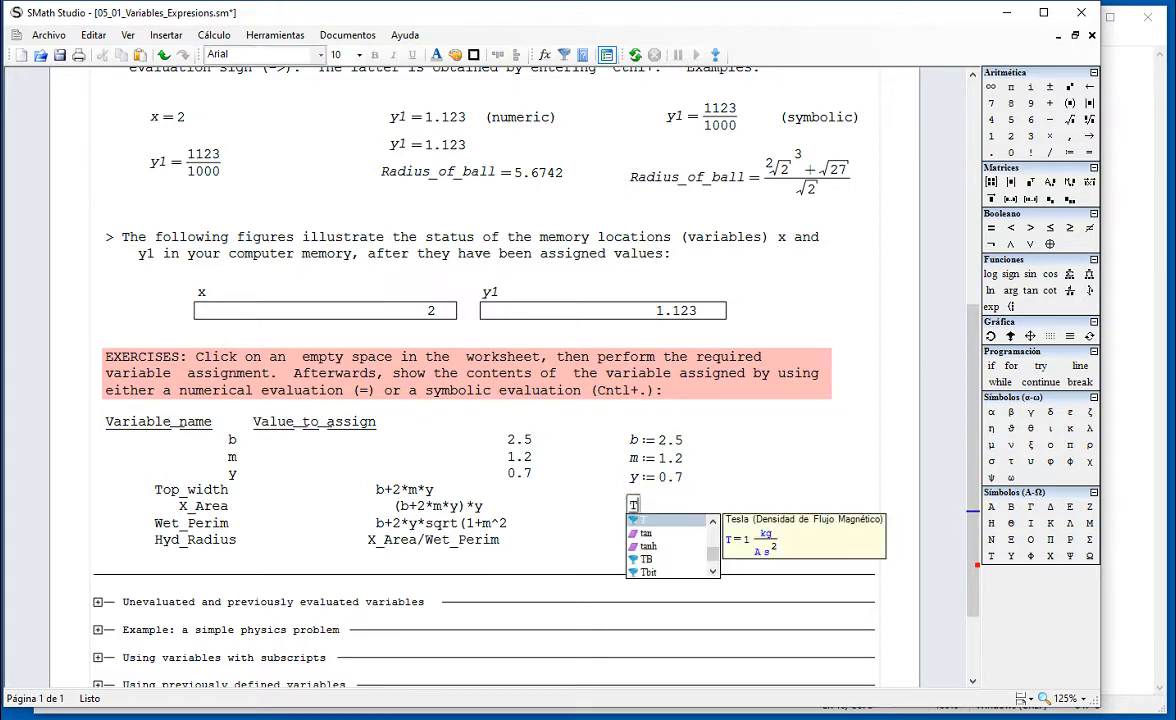
{"action": "type", "text": "Top_width:="}
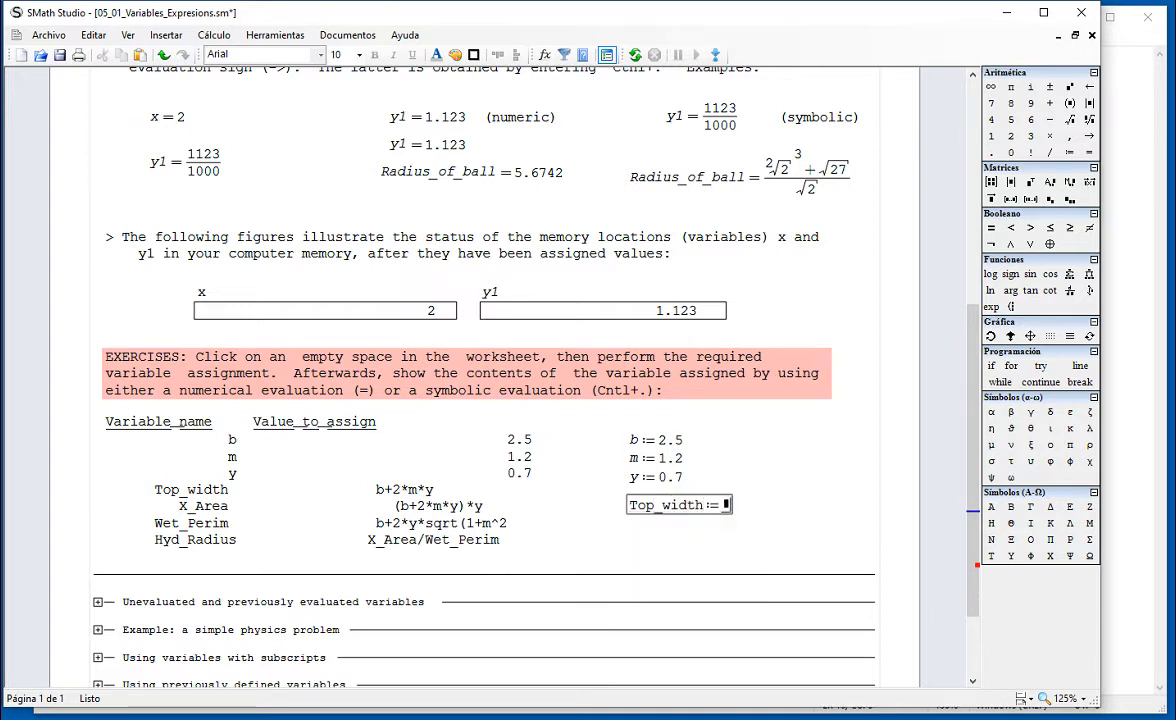
{"action": "type", "text": "b+2*"}
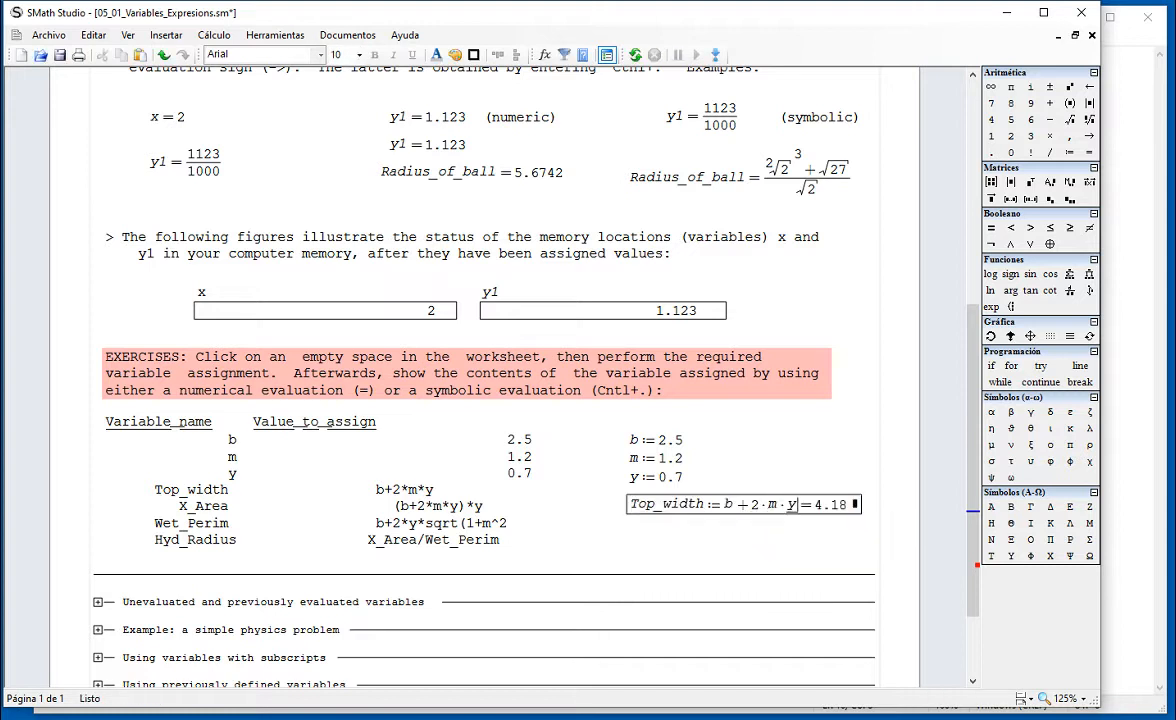
Step: Scroll back up to the 'Loading values into variables' section header
{"action": "scroll", "scroll_direction": "up", "scroll_amount": 3}
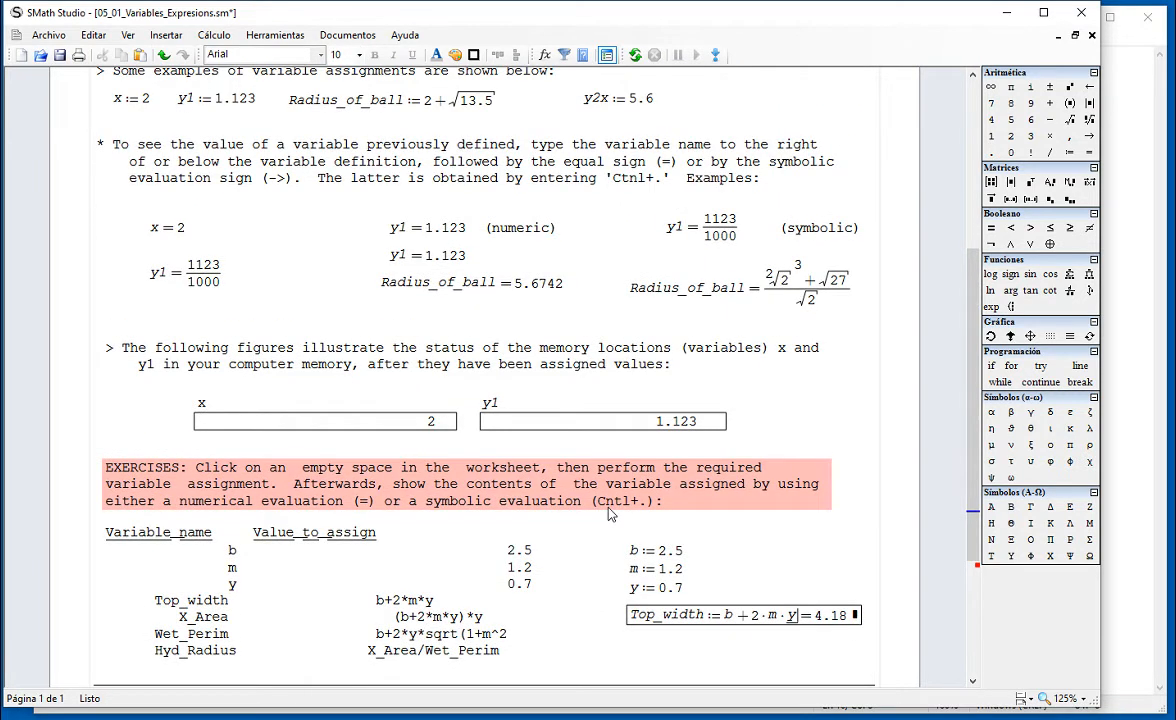
{"action": "scroll", "scroll_direction": "up", "scroll_amount": 3}
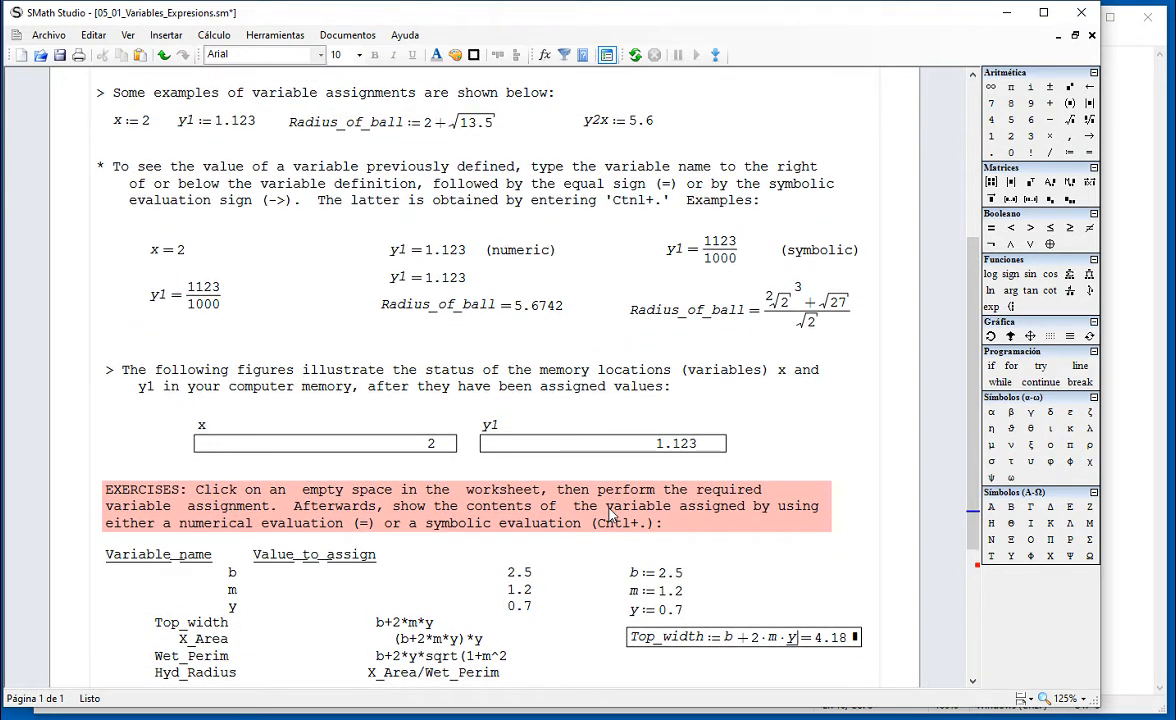
{"action": "scroll", "scroll_direction": "up", "scroll_amount": 3}
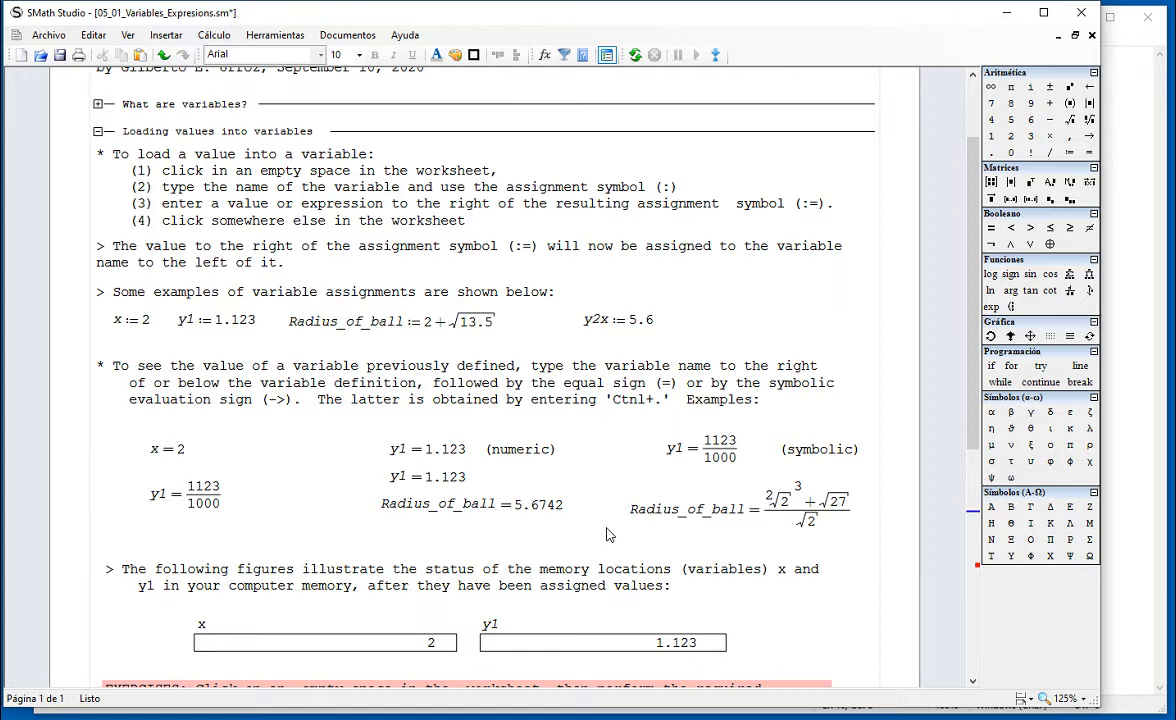
{"action": "mouse_move", "coordinate": [290, 355]}
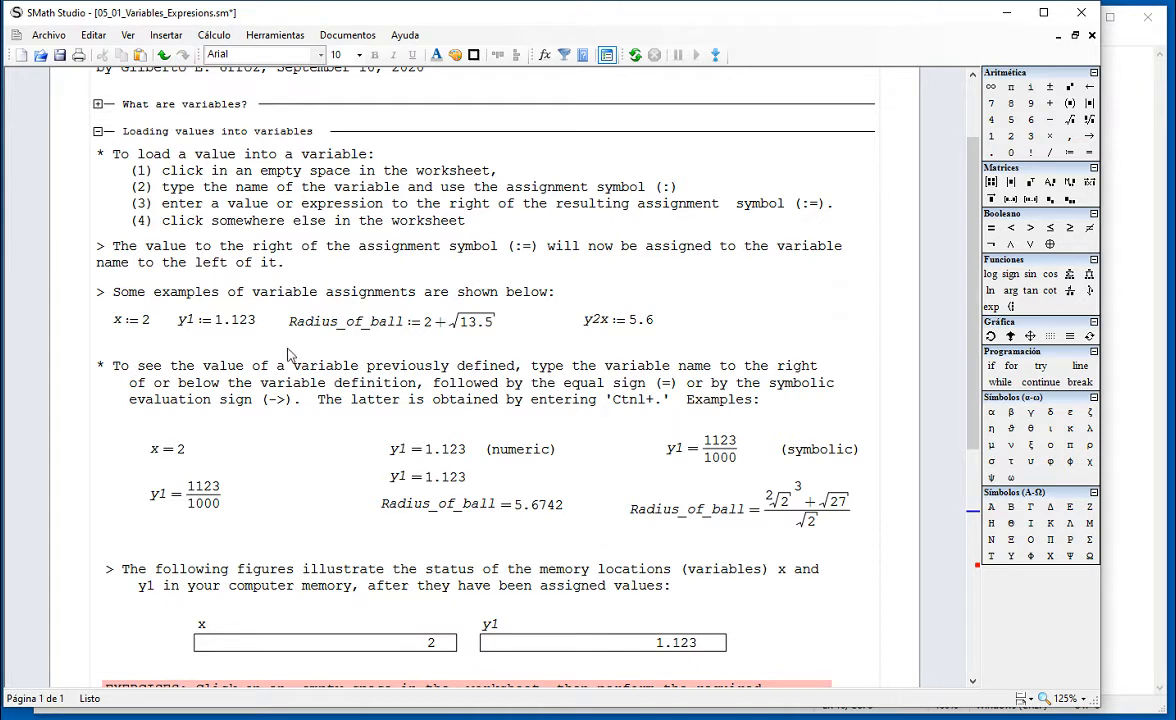
{"action": "mouse_move", "coordinate": [98, 137]}
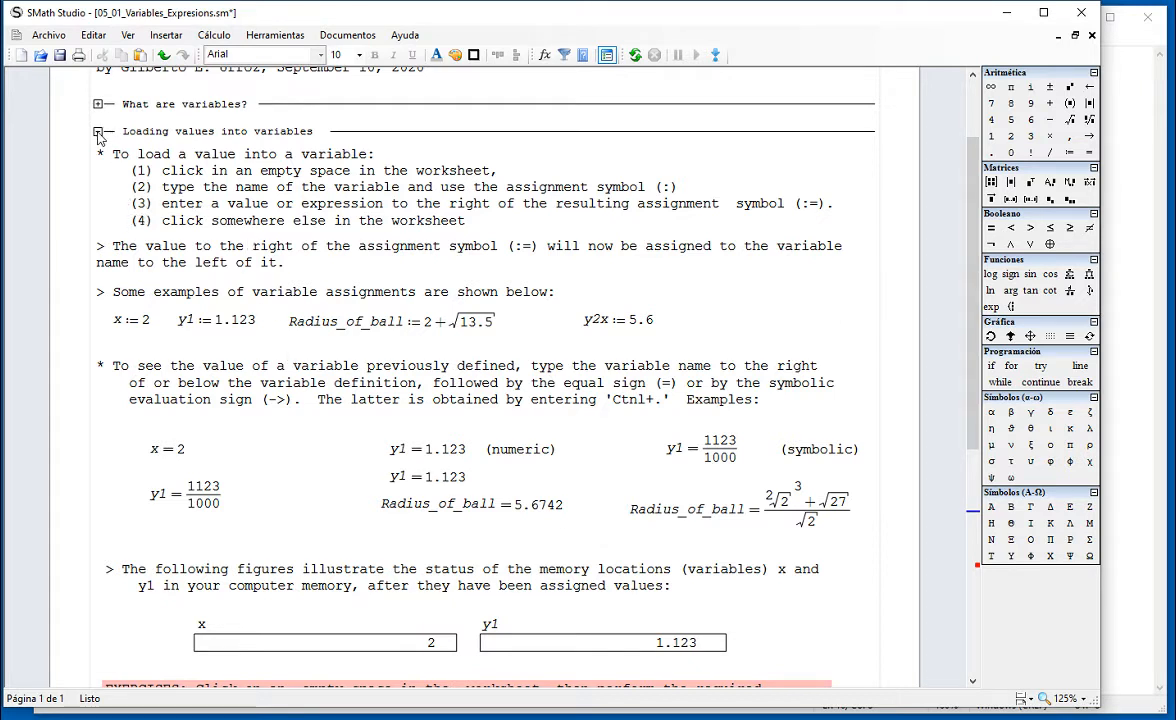
Step: Close 'Loading values into variables' and open 'Unevaluated and previously evaluated variables'
{"action": "left_click", "coordinate": [98, 131]}
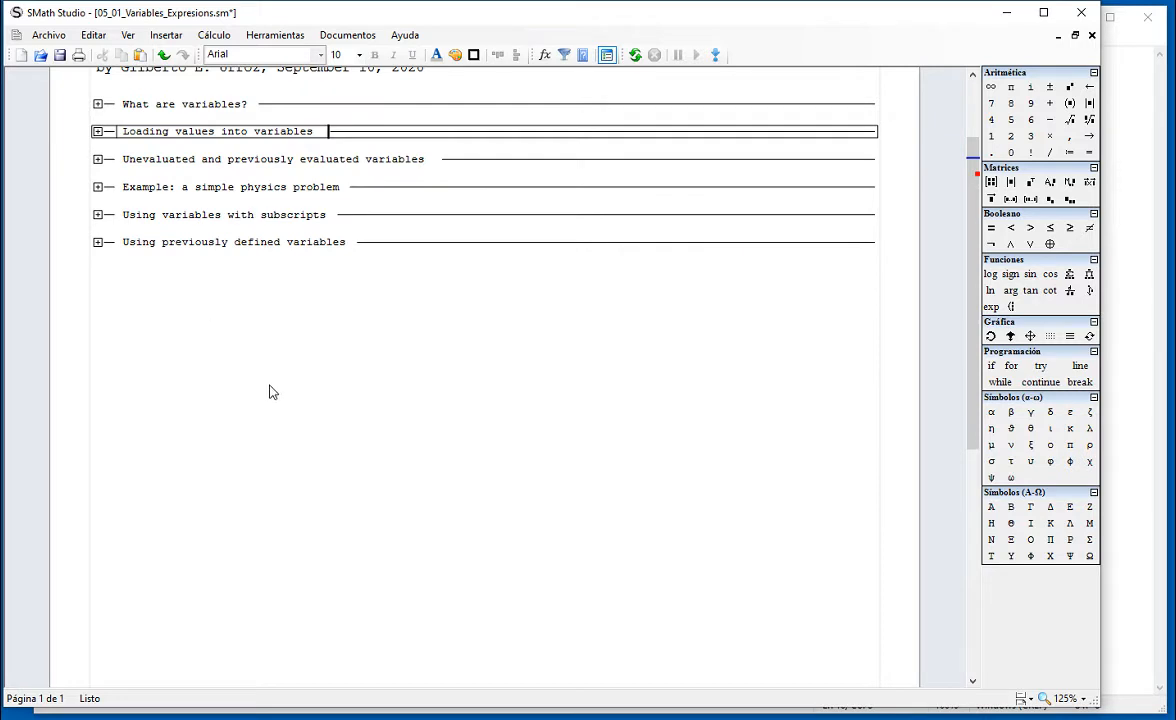
{"action": "left_click", "coordinate": [97, 159]}
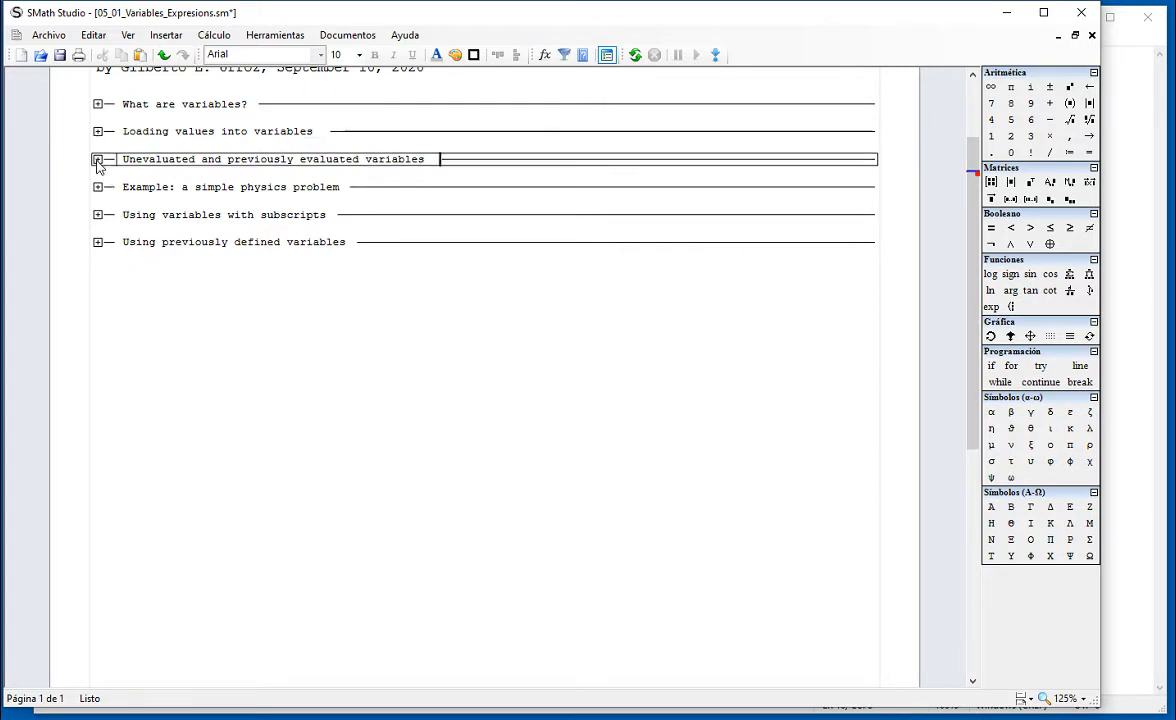
{"action": "left_click", "coordinate": [97, 160]}
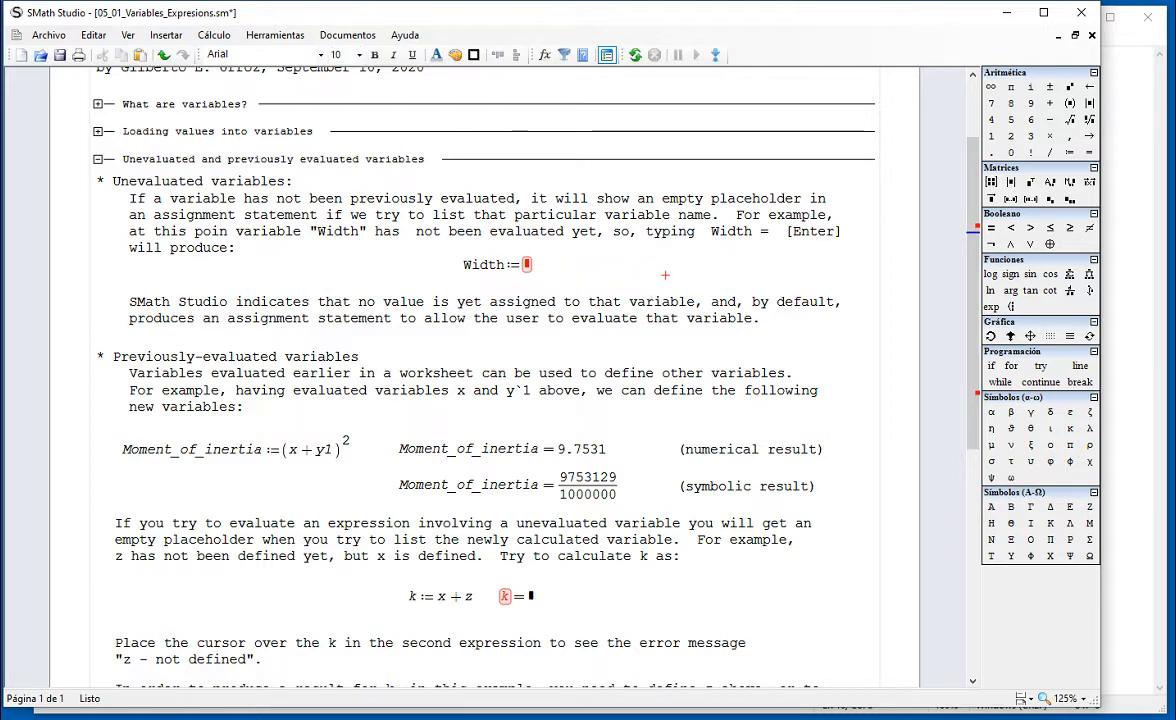
Step: Display x = 2 and y1 = 1.123 above the Moment_of_inertia definition
{"action": "scroll", "scroll_direction": "down", "scroll_amount": 3}
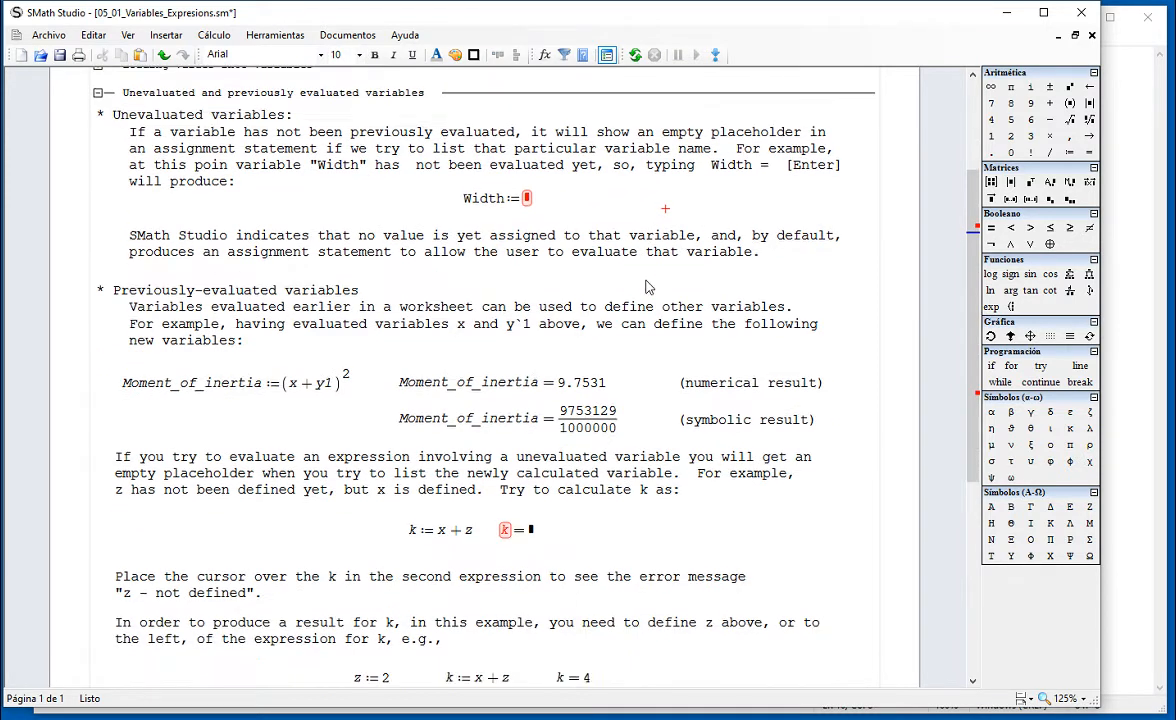
{"action": "scroll", "scroll_direction": "down", "scroll_amount": 3}
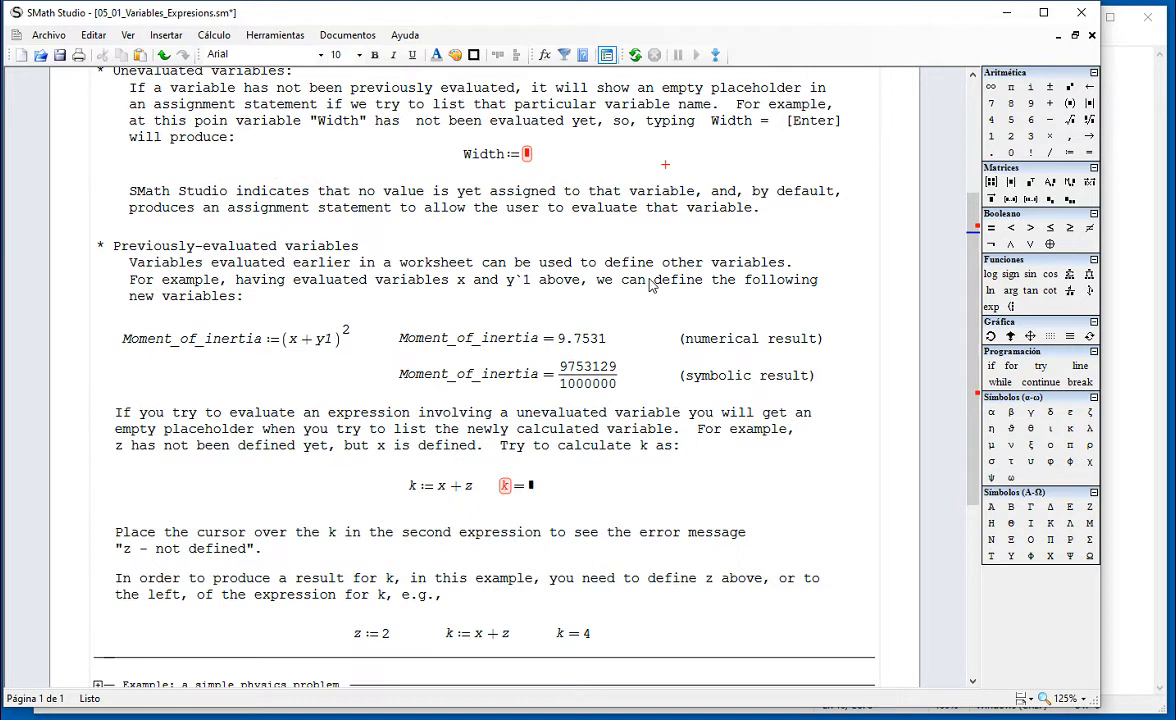
{"action": "mouse_move", "coordinate": [435, 315]}
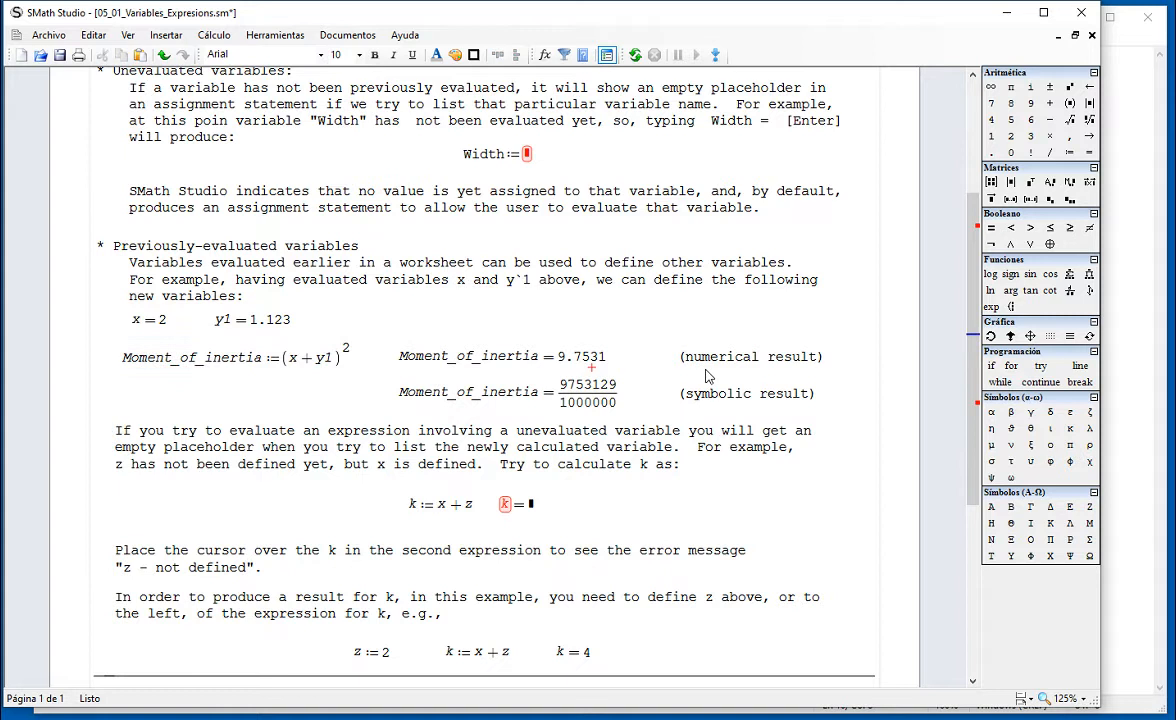
{"action": "left_click", "coordinate": [746, 392]}
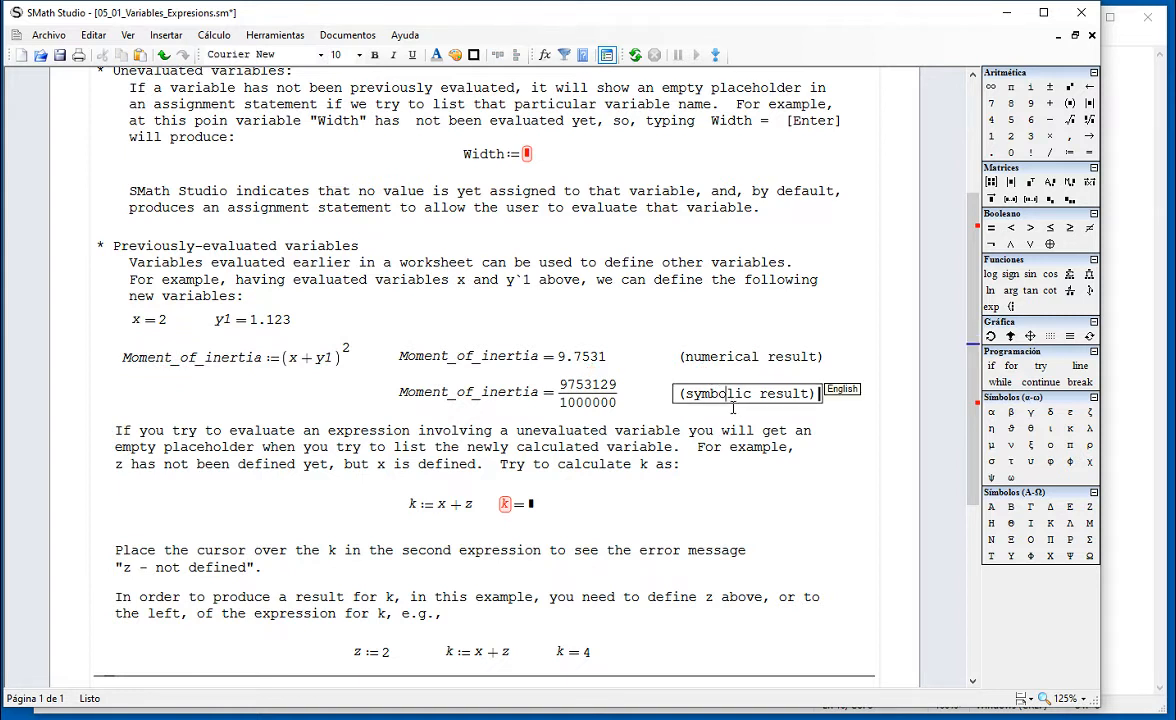
{"action": "mouse_move", "coordinate": [500, 524]}
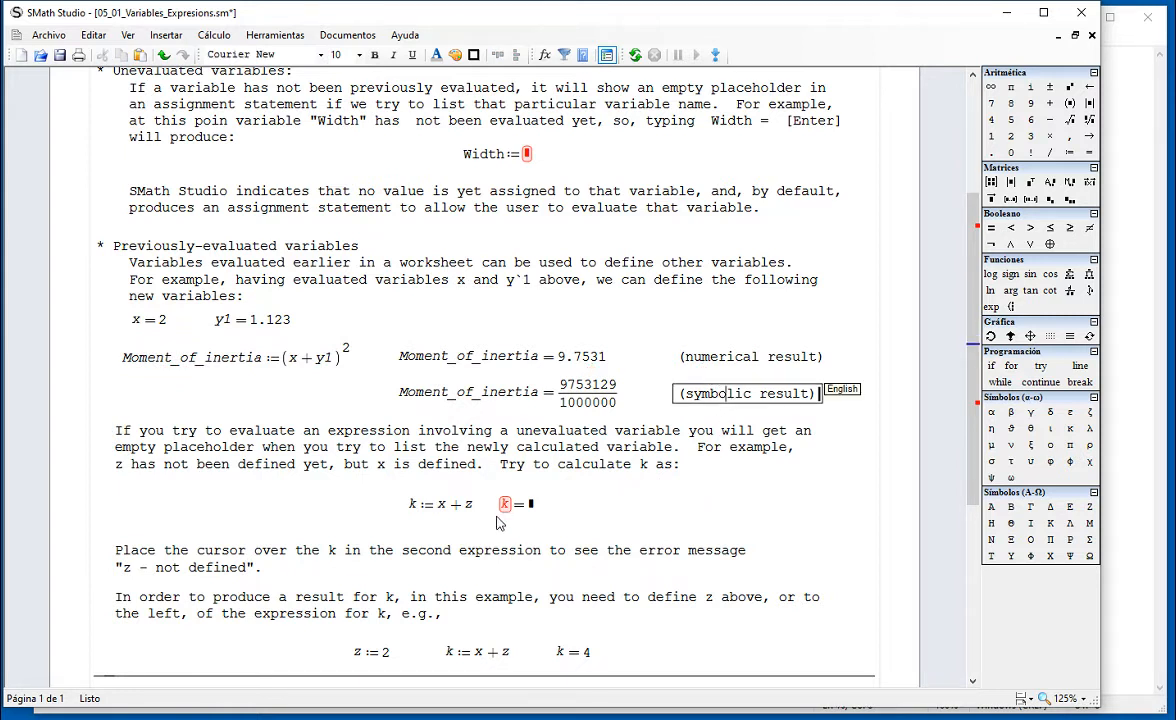
{"action": "mouse_move", "coordinate": [483, 521]}
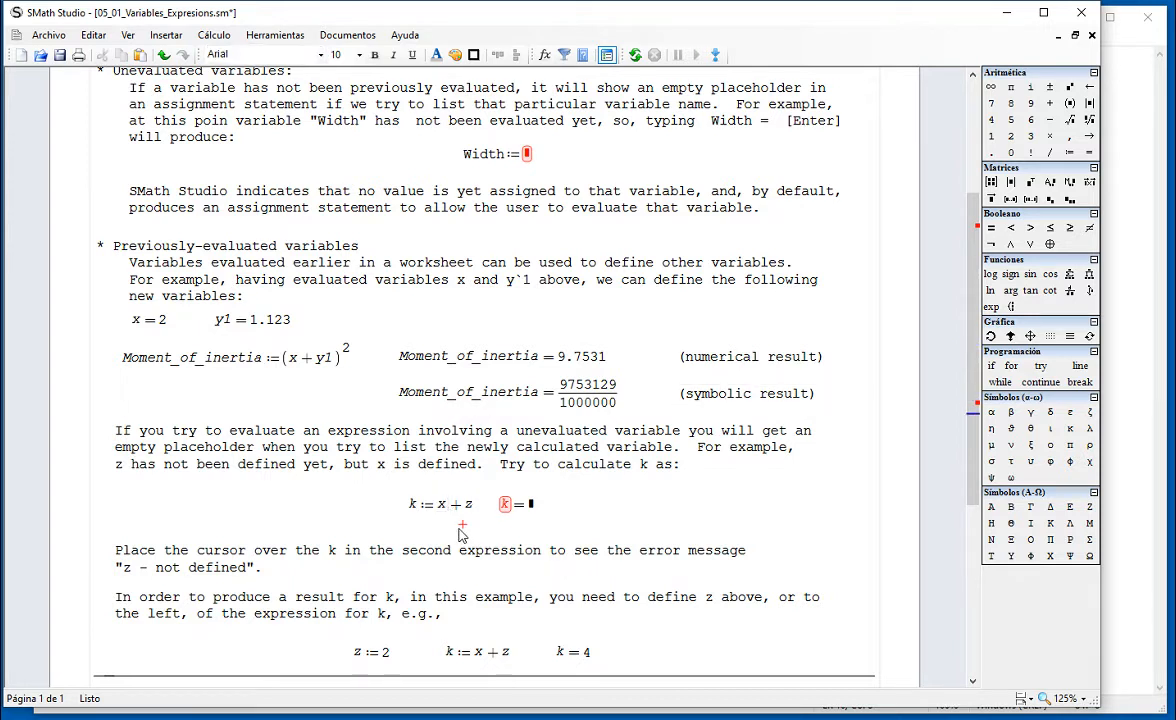
{"action": "mouse_move", "coordinate": [448, 505]}
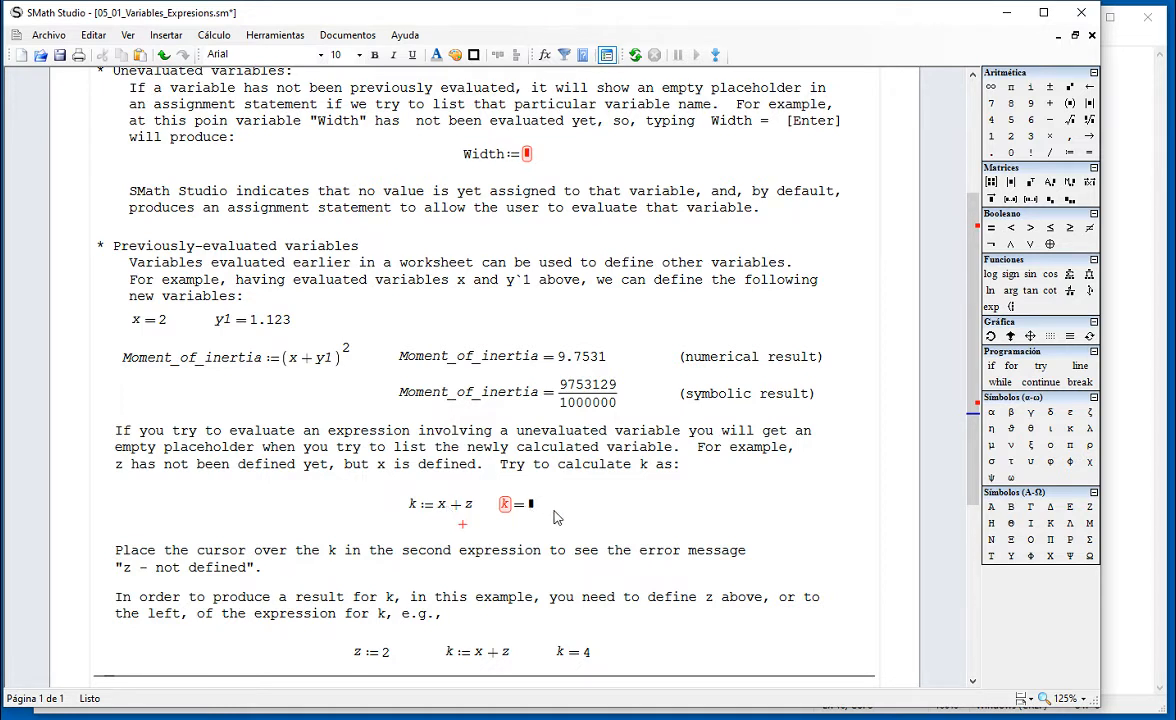
{"action": "mouse_move", "coordinate": [178, 334]}
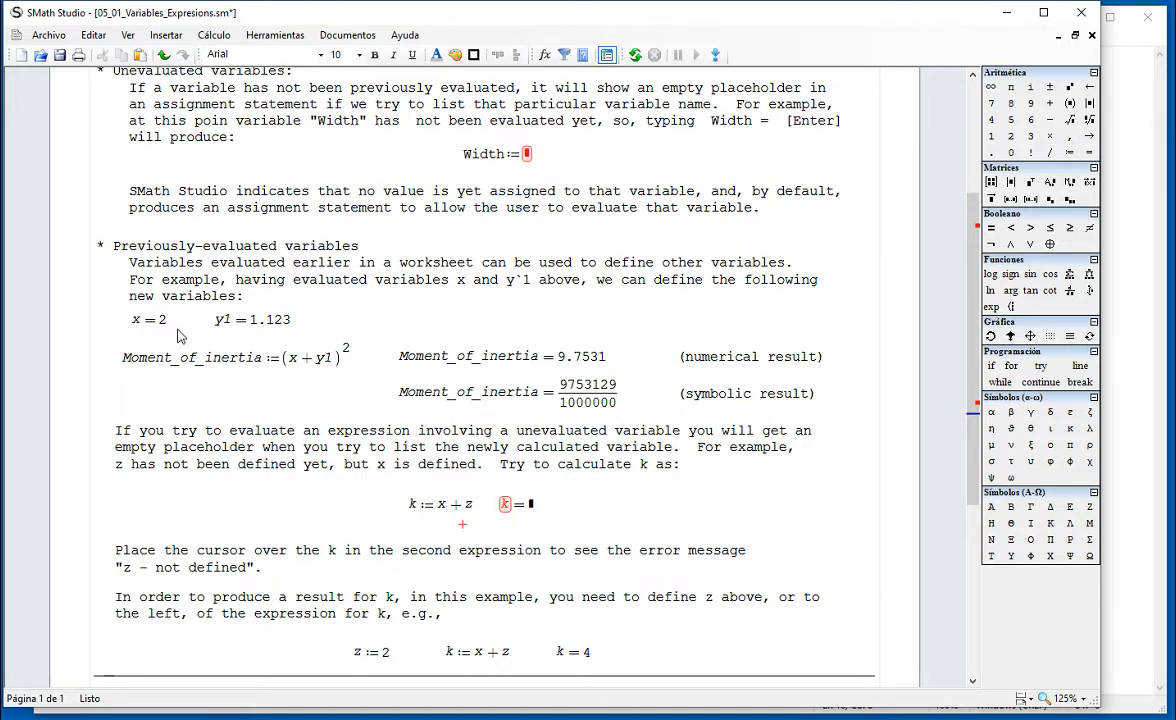
Step: Close the 'Unevaluated and previously evaluated variables' region, leaving all six headings collapsed
{"action": "left_click", "coordinate": [440, 503]}
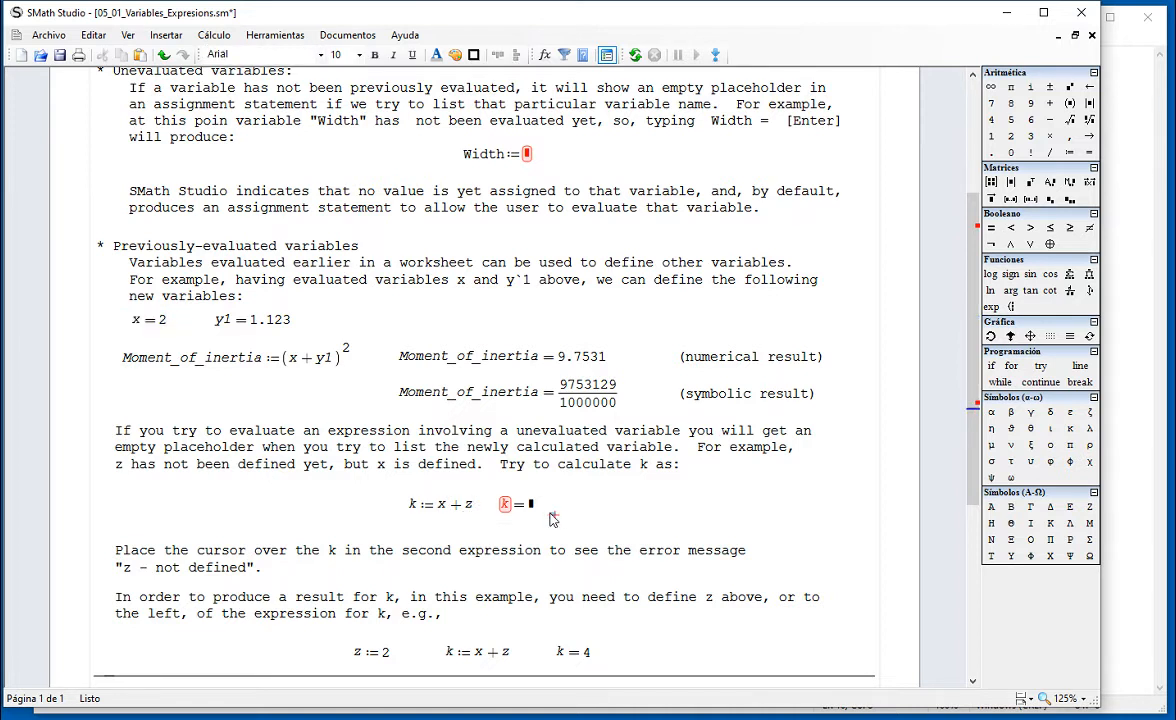
{"action": "mouse_move", "coordinate": [520, 520]}
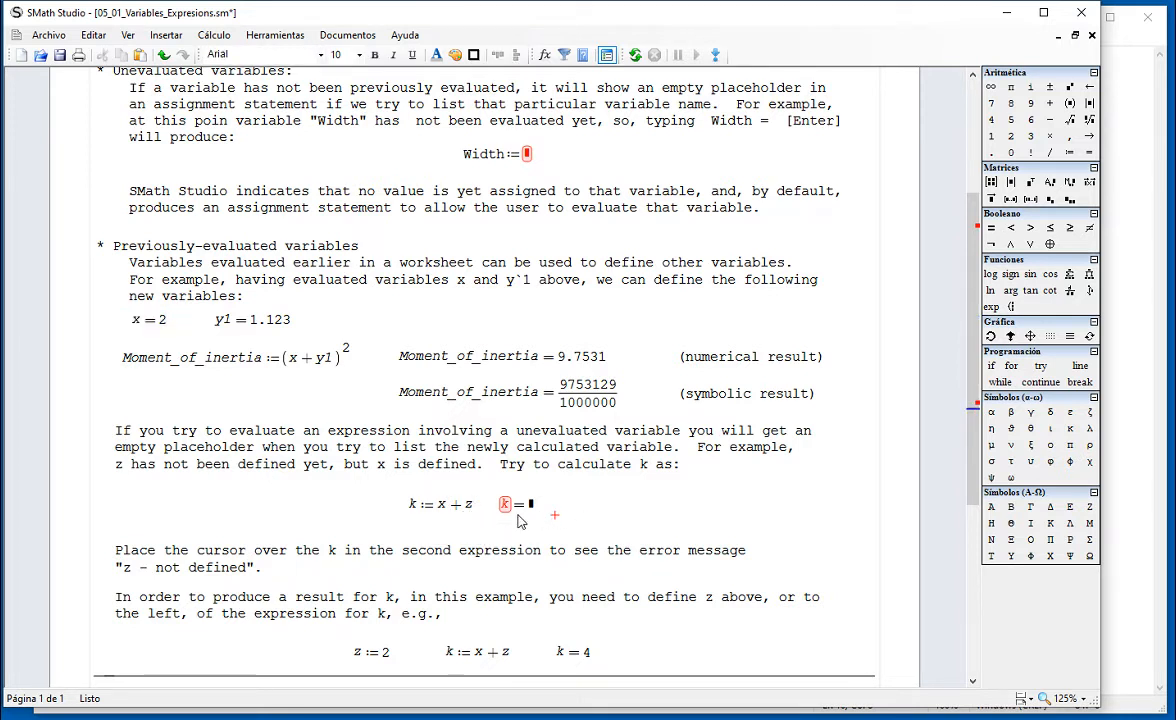
{"action": "scroll", "scroll_direction": "down", "scroll_amount": 3}
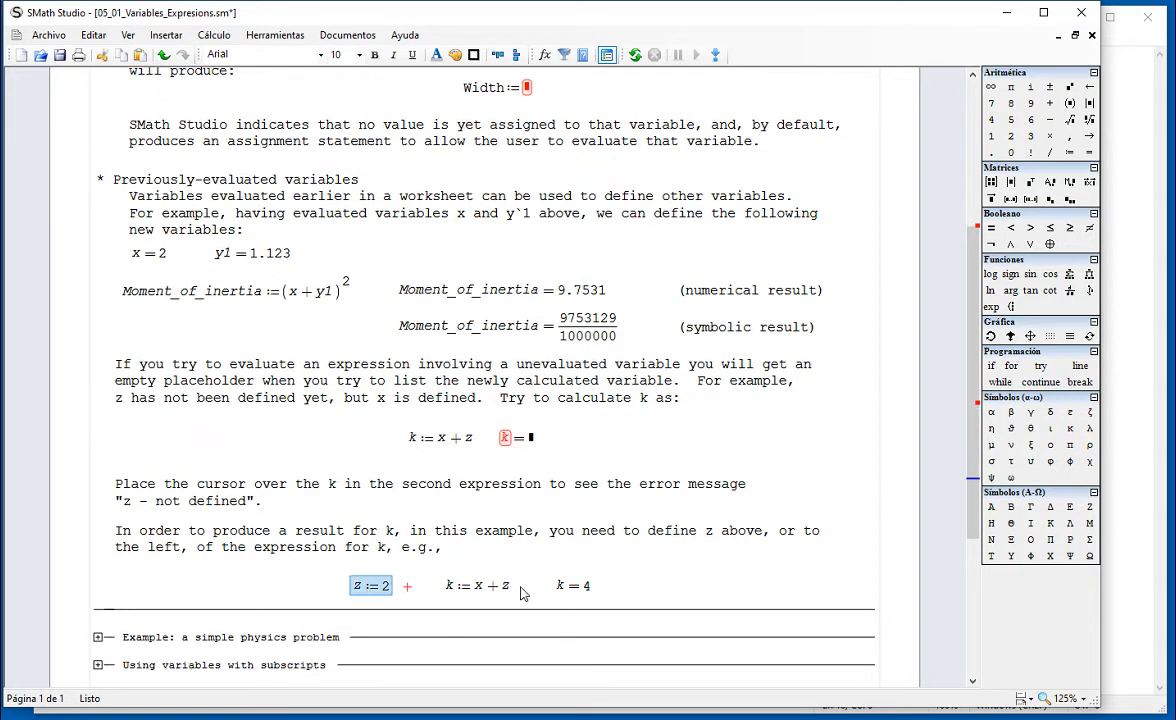
{"action": "left_click", "coordinate": [477, 585]}
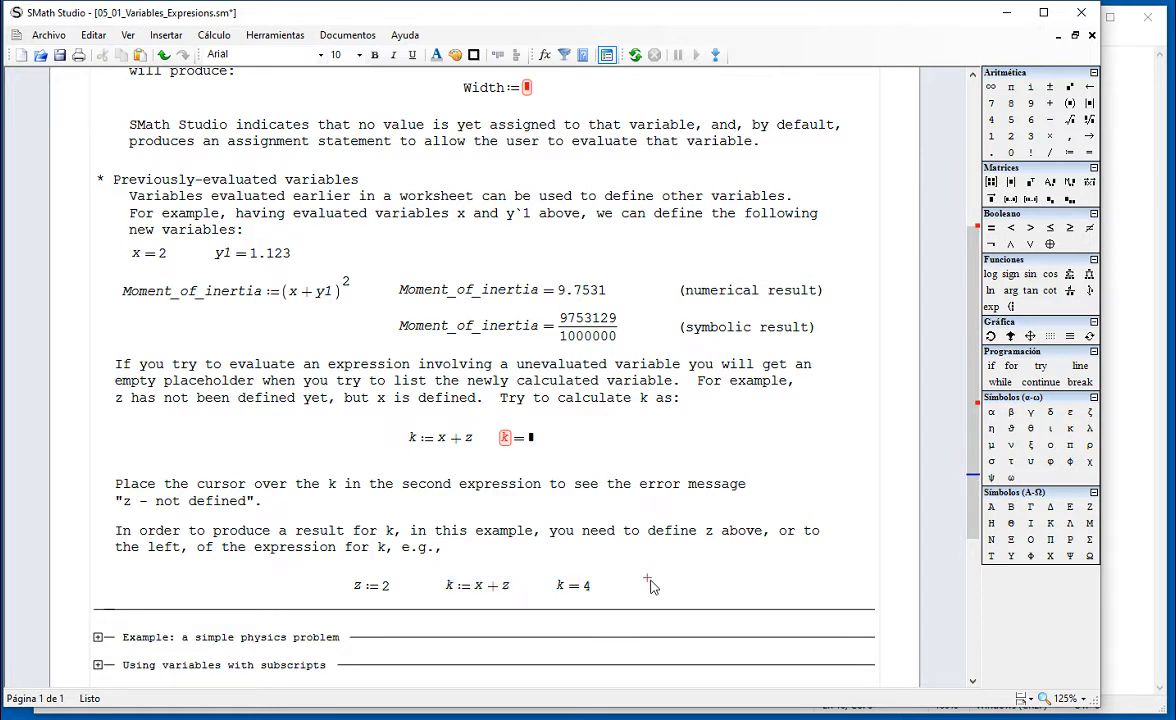
{"action": "scroll", "scroll_direction": "up", "scroll_amount": 3}
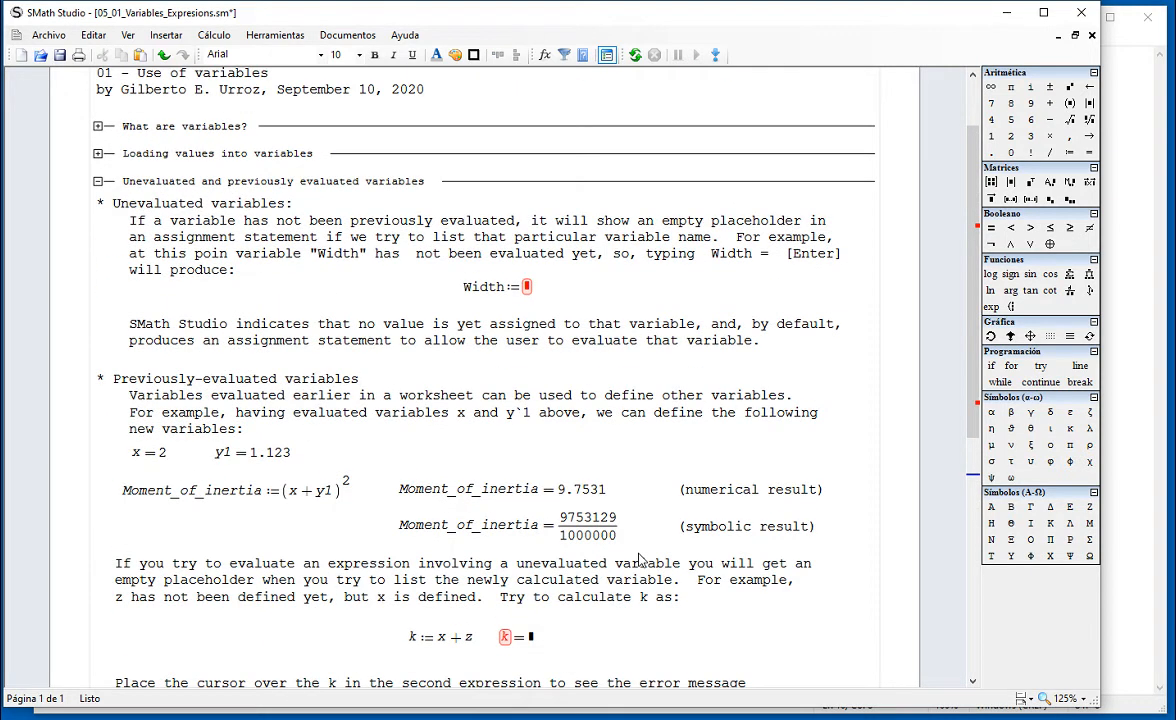
{"action": "scroll", "scroll_direction": "down", "scroll_amount": 3}
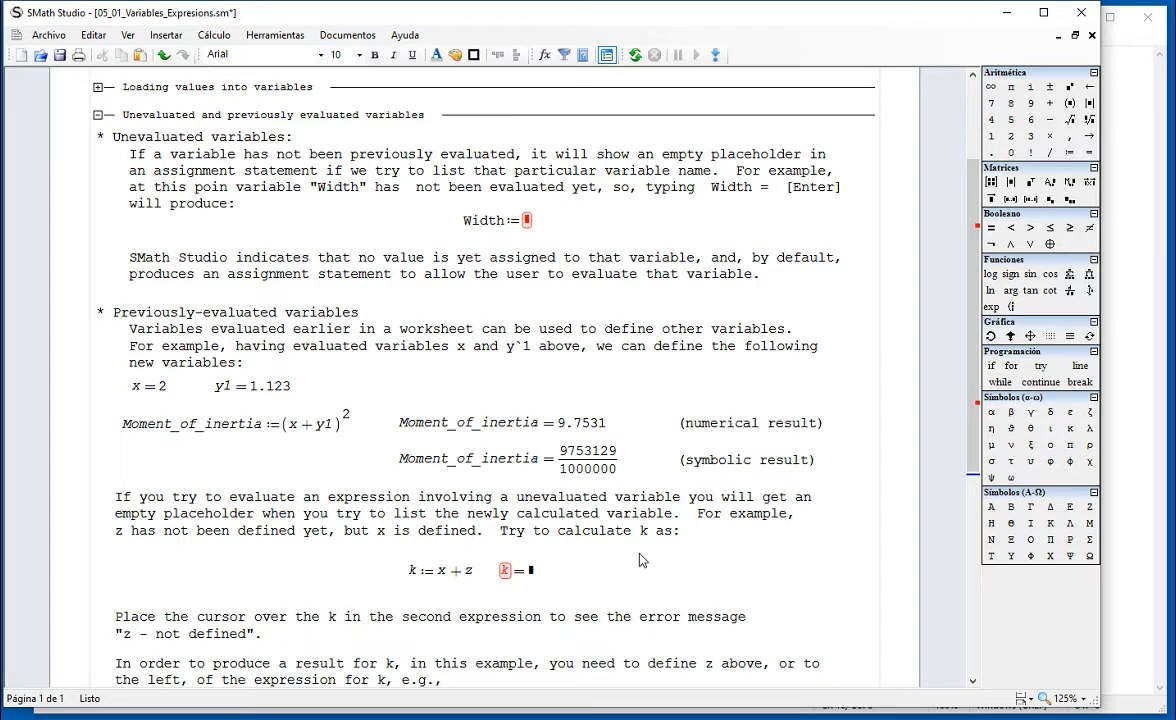
{"action": "scroll", "scroll_direction": "up", "scroll_amount": 3}
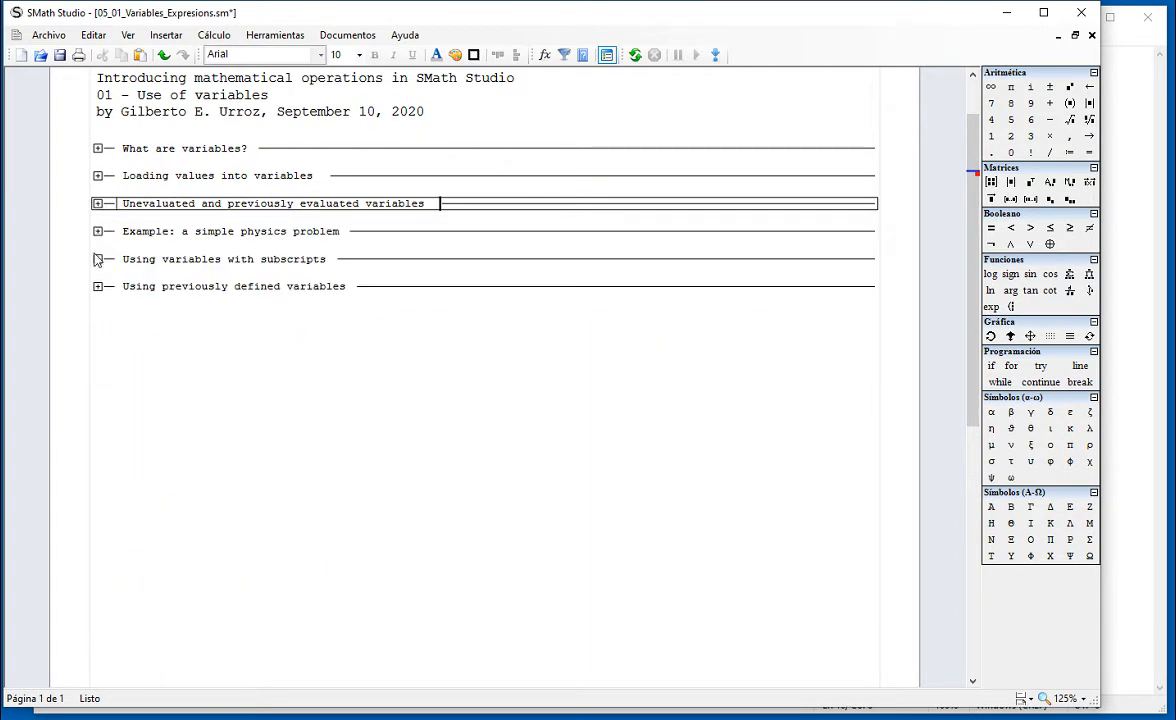
Step: Open the physics example and define v0 := 0 beside its note, so a = 0.2778, F = 694.4444
{"action": "left_click", "coordinate": [98, 231]}
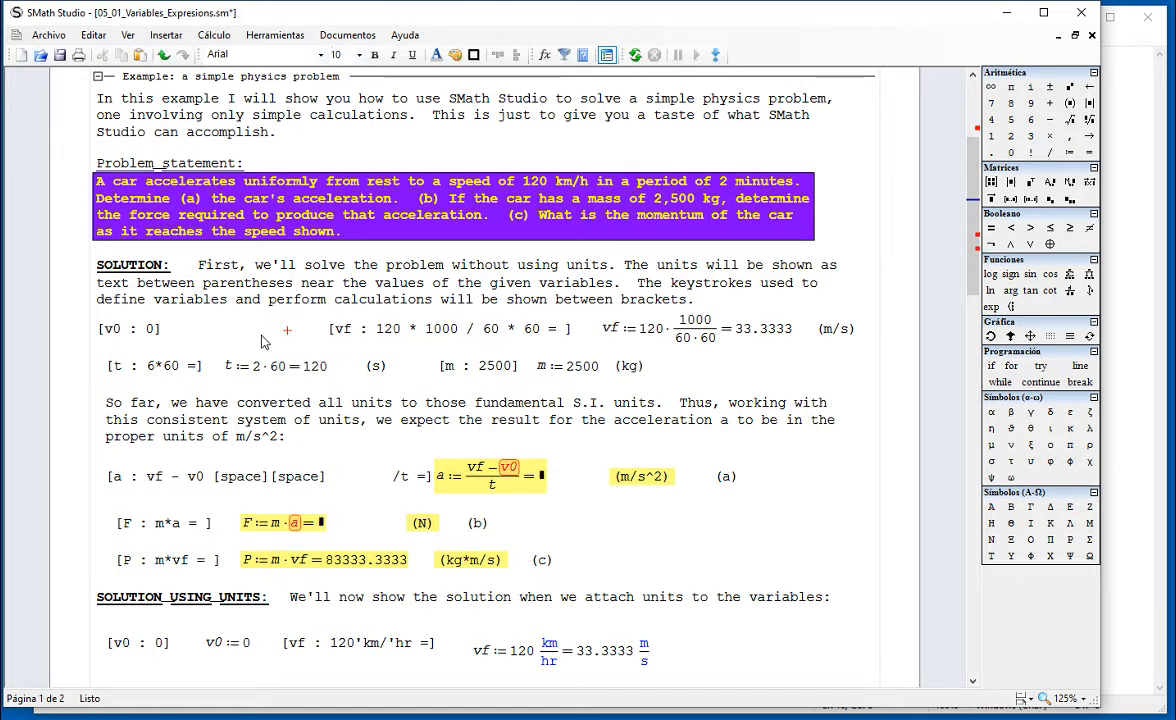
{"action": "scroll", "scroll_direction": "up", "scroll_amount": 3}
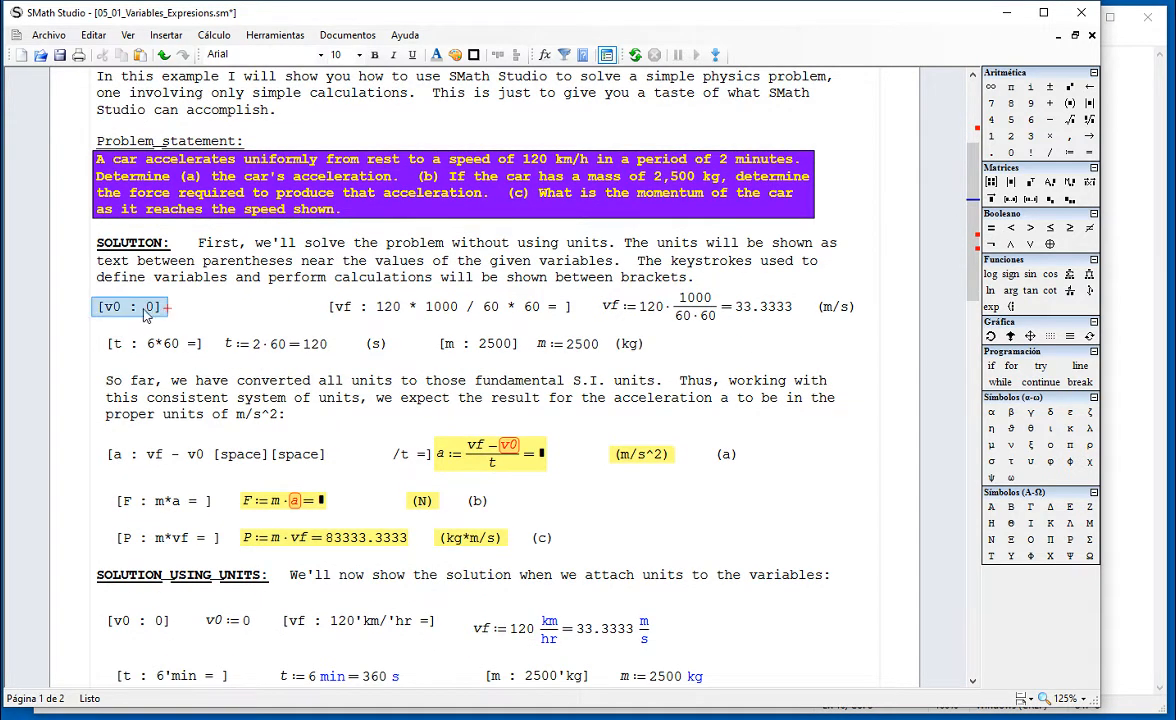
{"action": "mouse_move", "coordinate": [210, 320]}
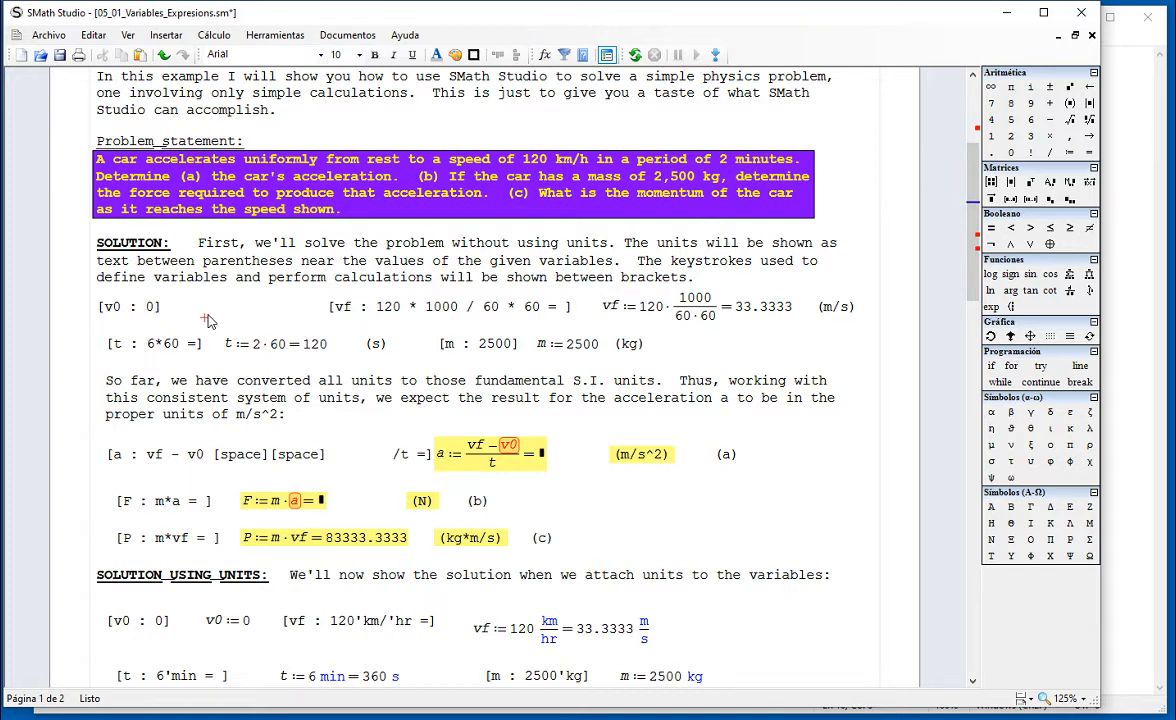
{"action": "mouse_move", "coordinate": [210, 313]}
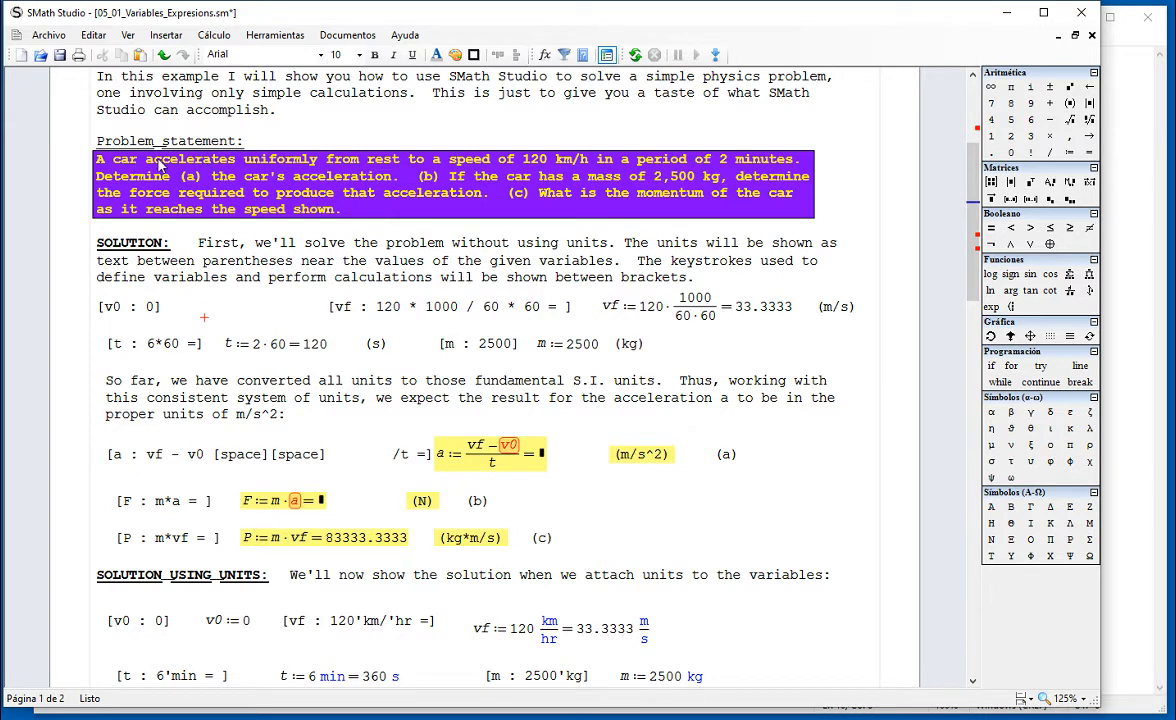
{"action": "mouse_move", "coordinate": [513, 278]}
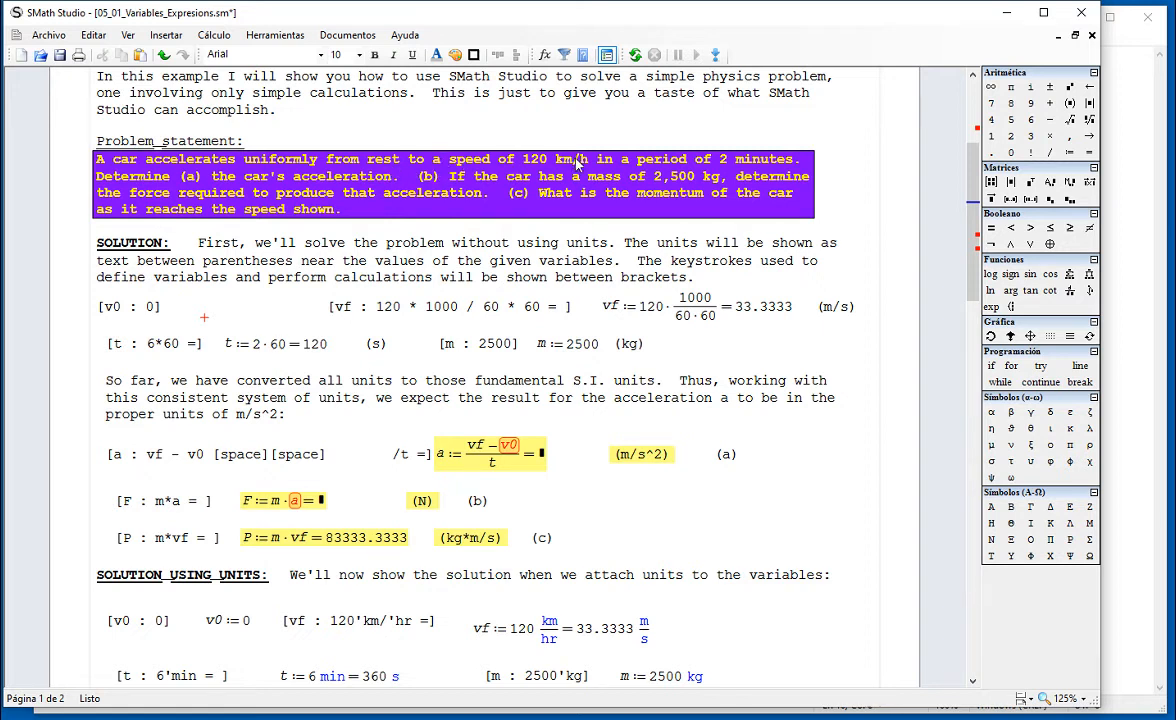
{"action": "mouse_move", "coordinate": [758, 235]}
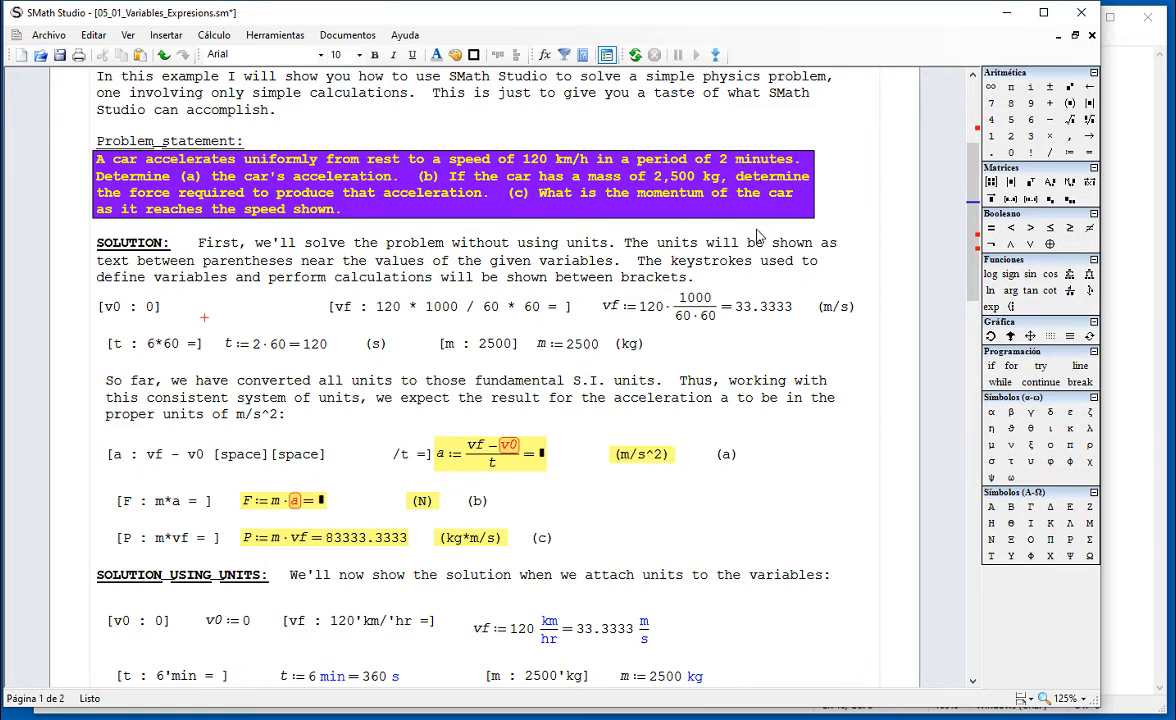
{"action": "mouse_move", "coordinate": [745, 290]}
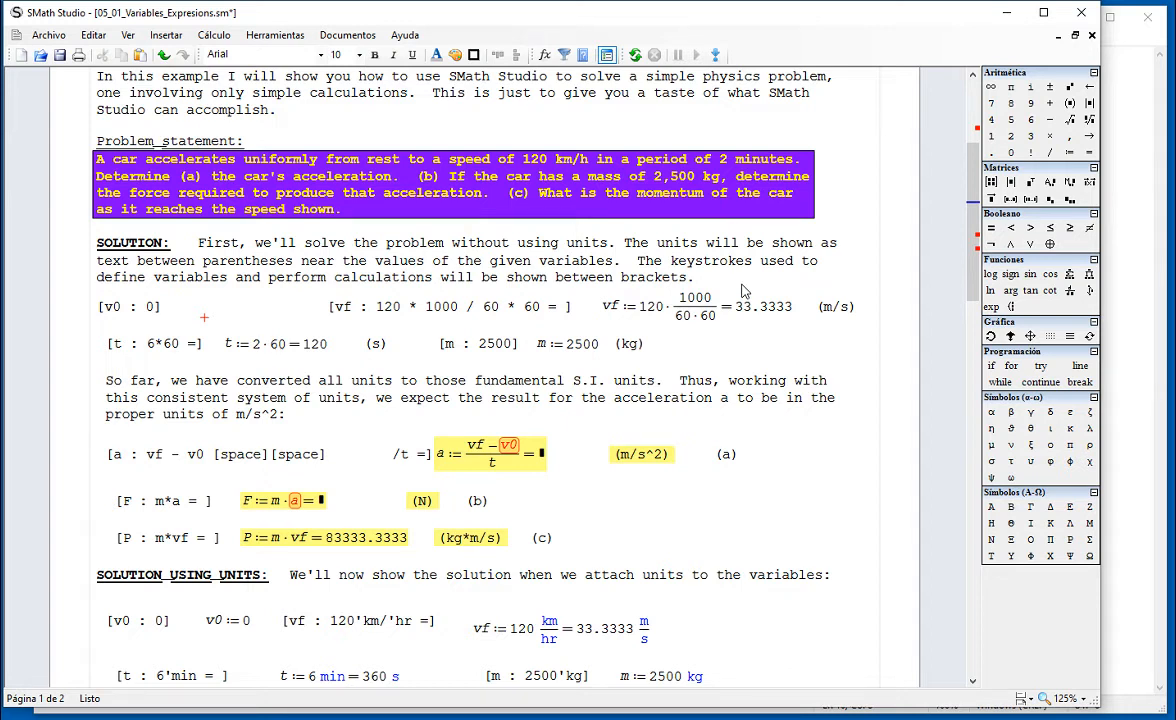
{"action": "mouse_move", "coordinate": [725, 196]}
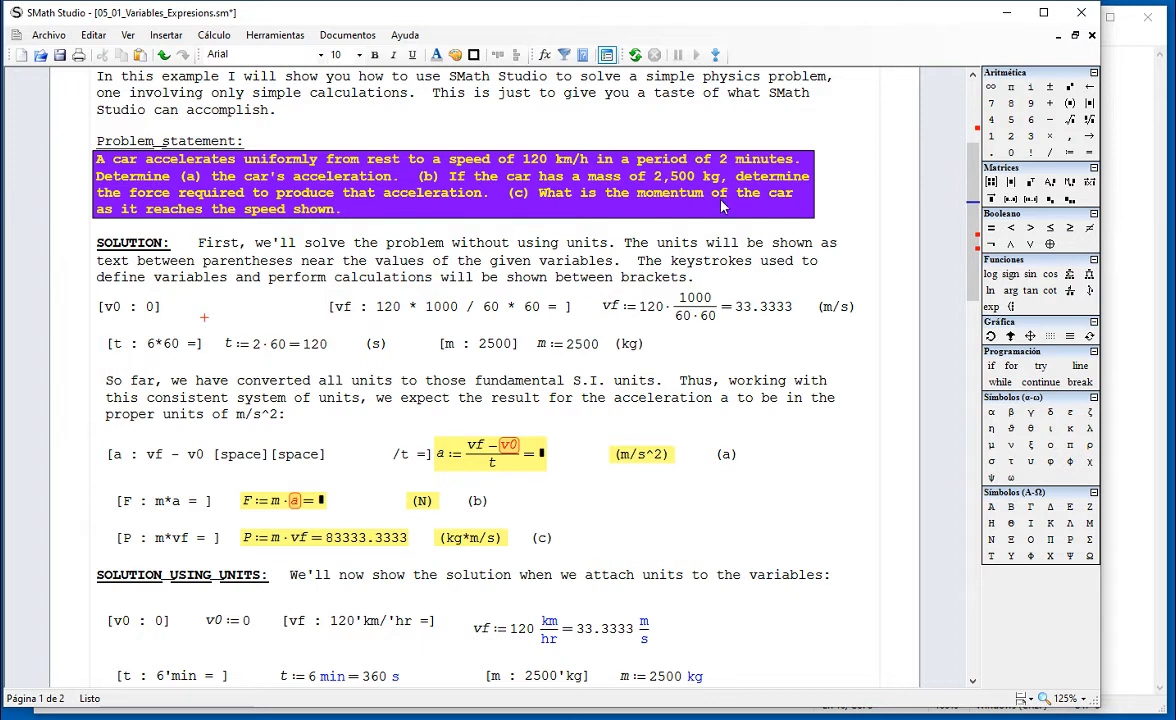
{"action": "mouse_move", "coordinate": [700, 323]}
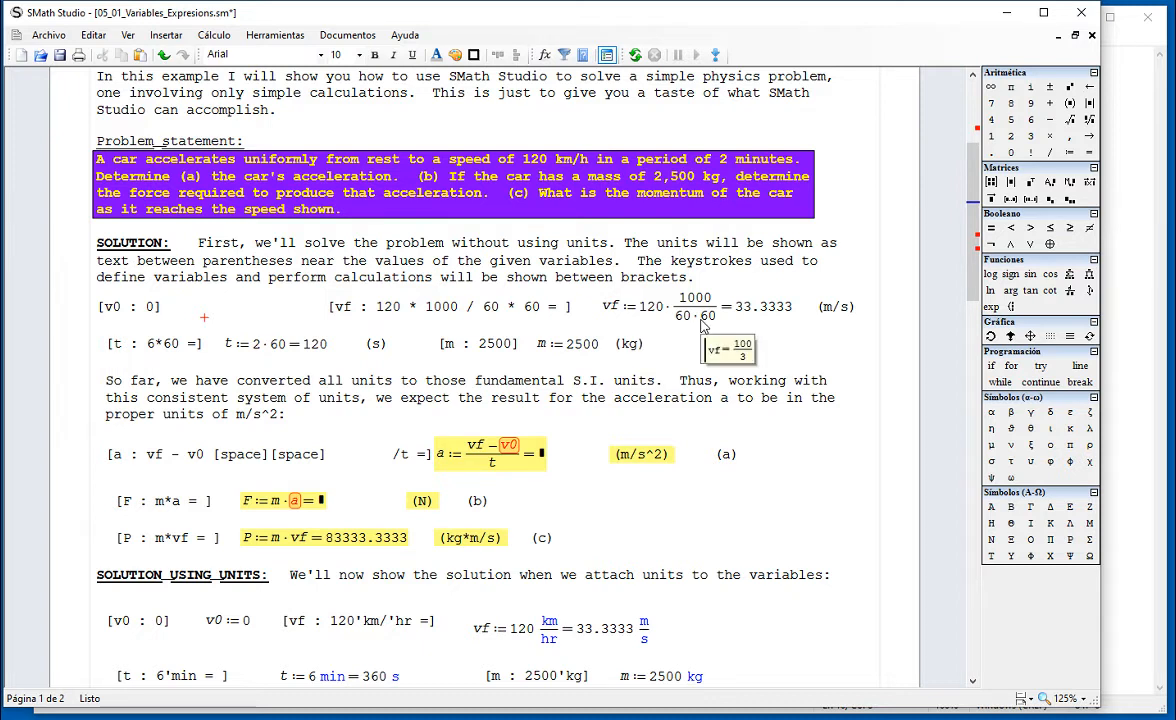
{"action": "mouse_move", "coordinate": [695, 494]}
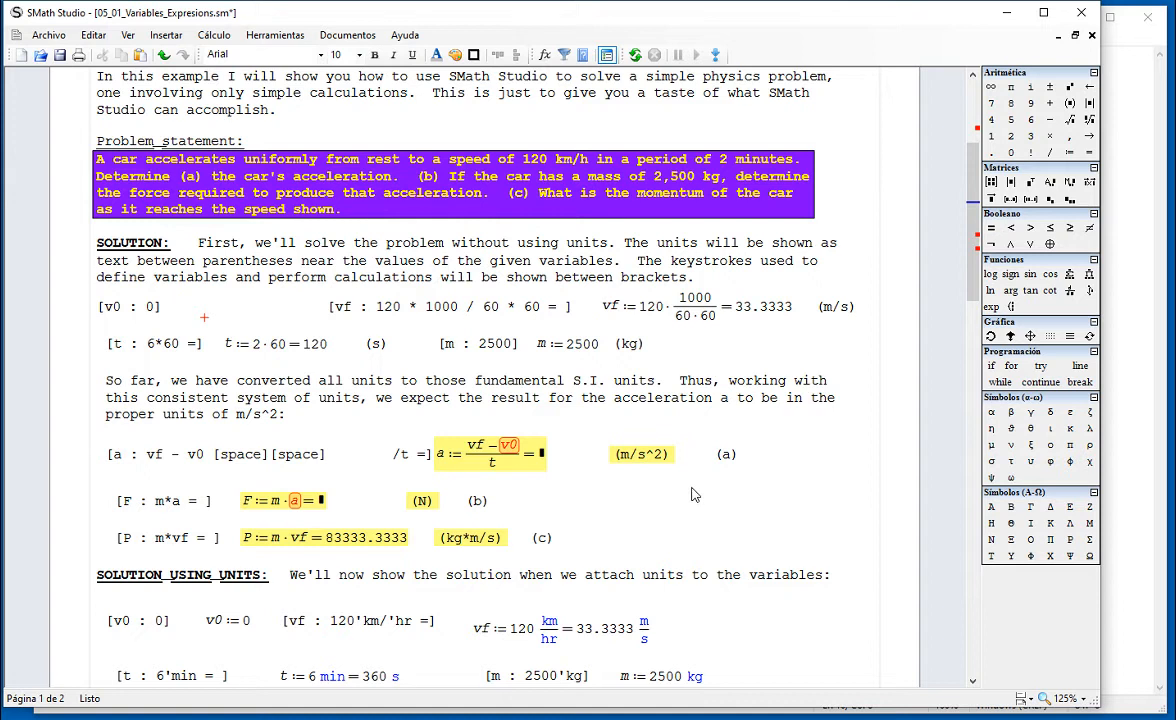
{"action": "mouse_move", "coordinate": [626, 470]}
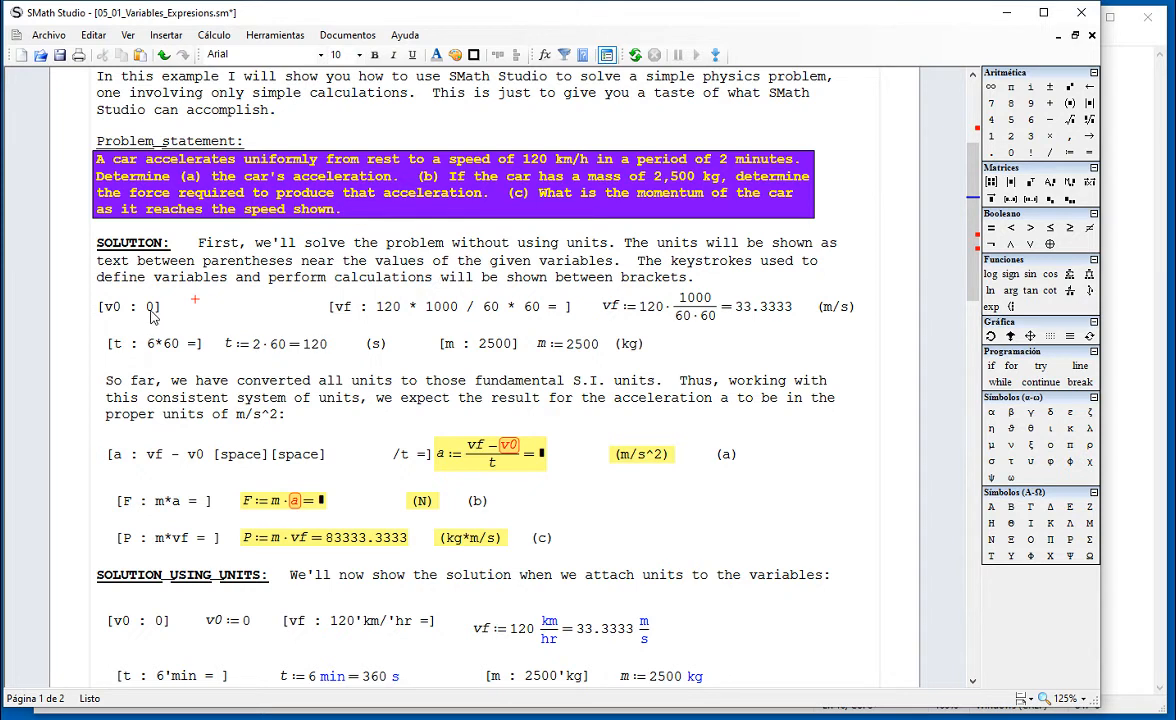
{"action": "left_click", "coordinate": [125, 306]}
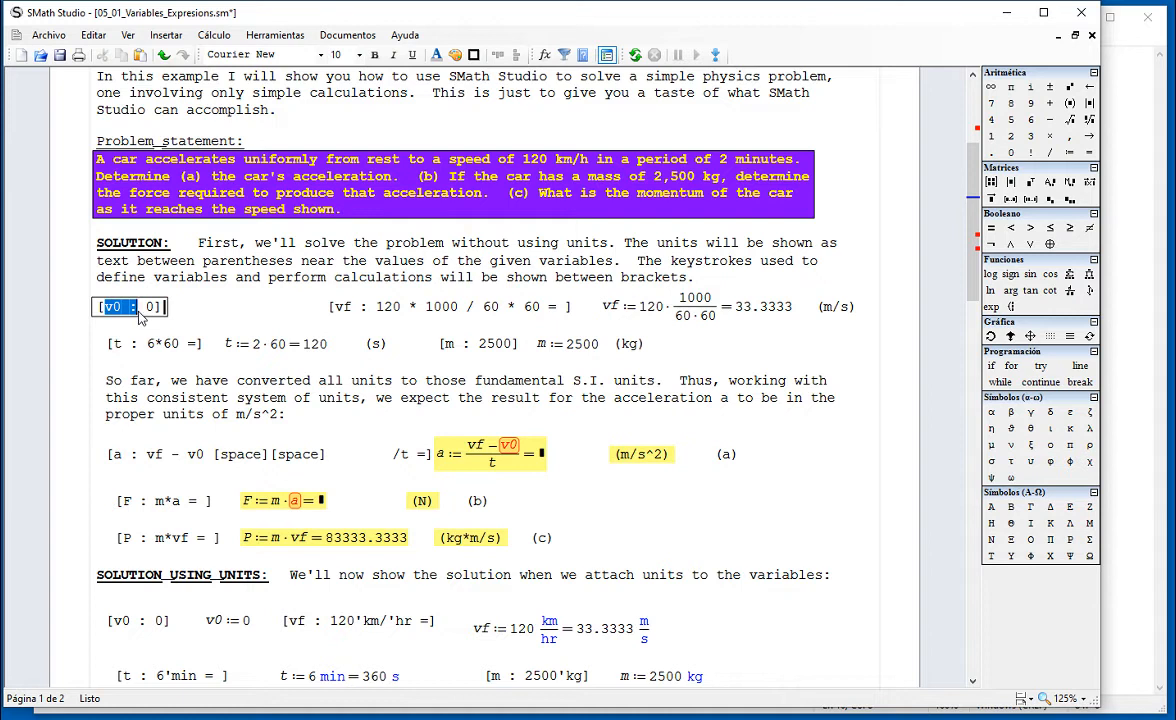
{"action": "left_click", "coordinate": [188, 306]}
{"action": "type", "text": "v0 := 0"}
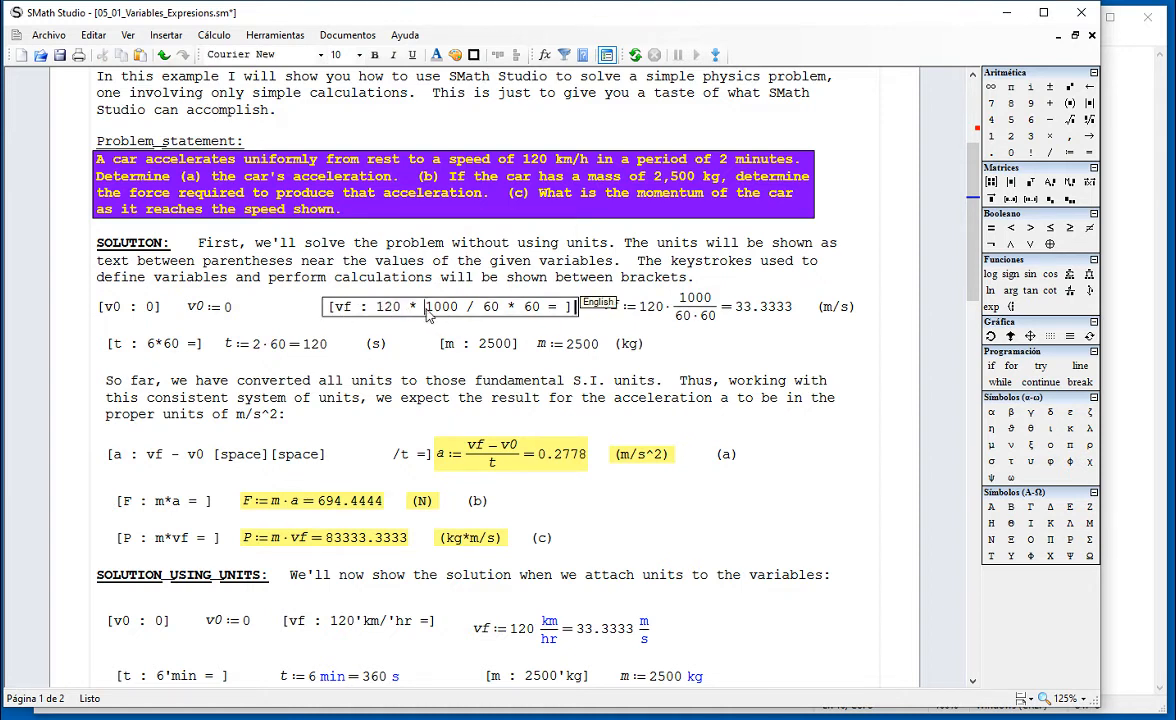
{"action": "double_click", "coordinate": [440, 306]}
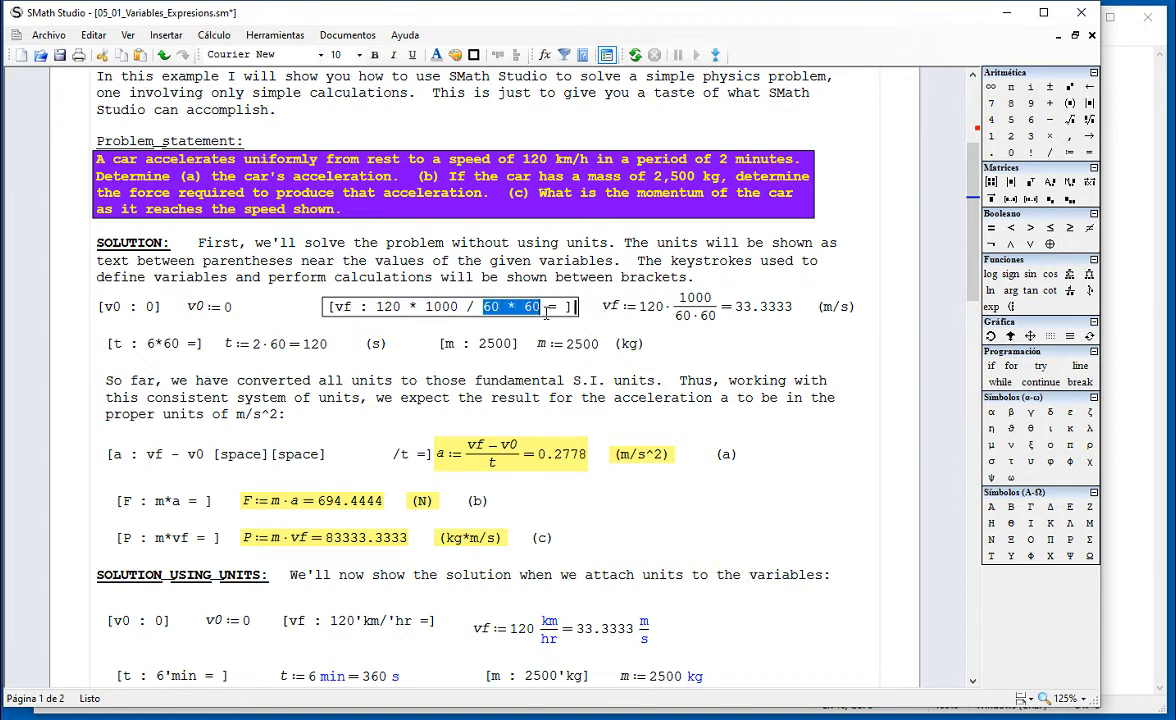
{"action": "mouse_move", "coordinate": [715, 338]}
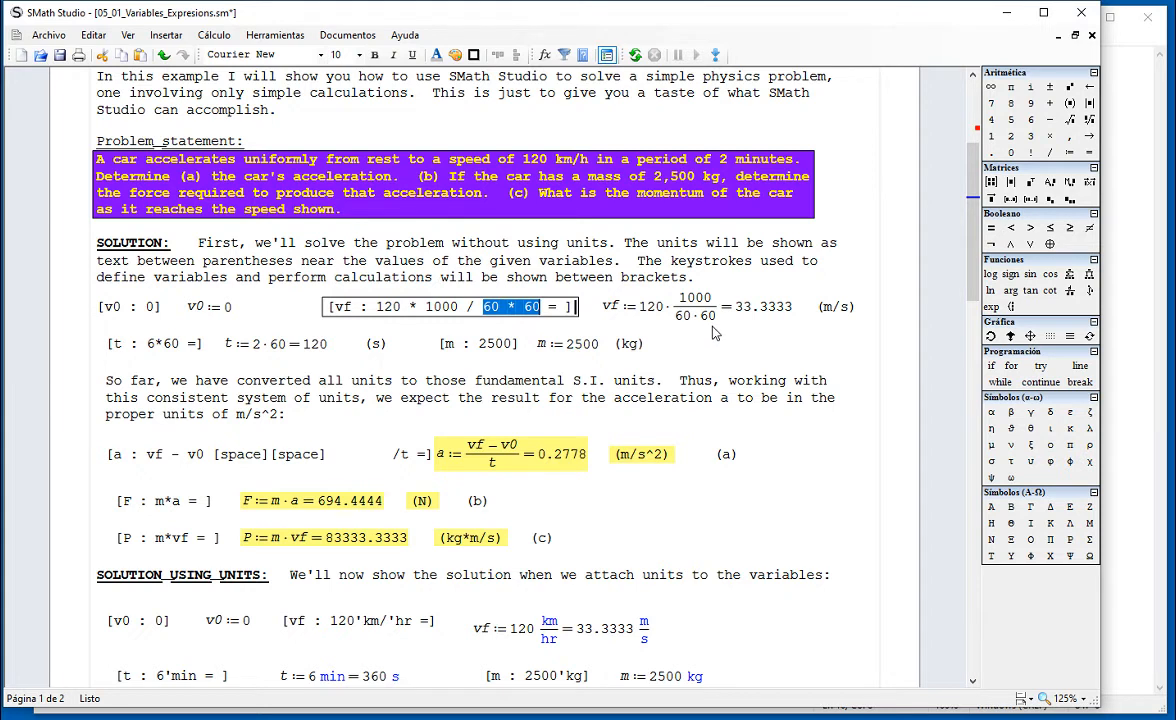
{"action": "left_click", "coordinate": [835, 306]}
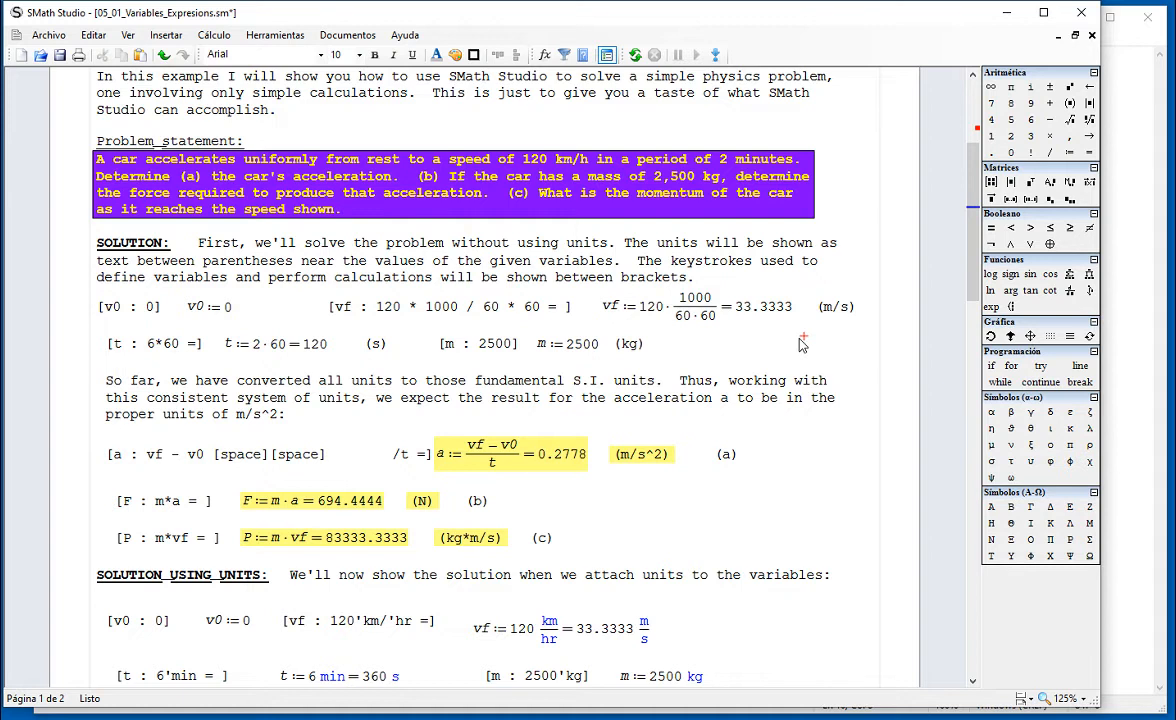
{"action": "left_click", "coordinate": [836, 306]}
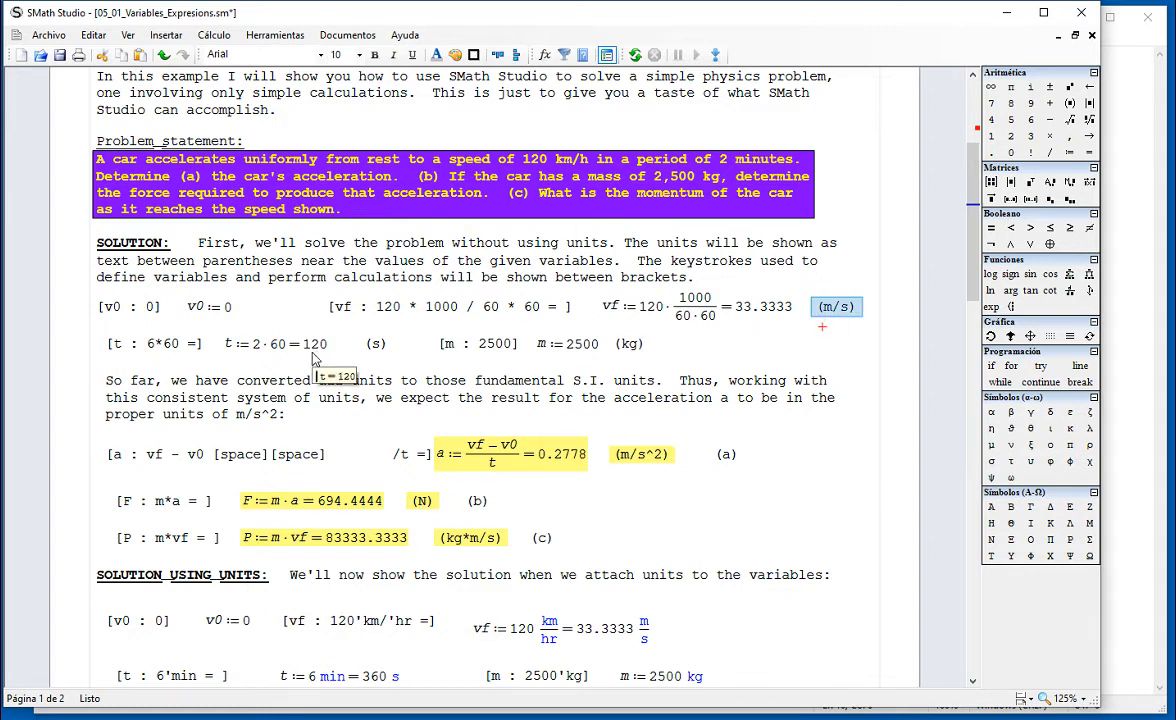
{"action": "mouse_move", "coordinate": [133, 349]}
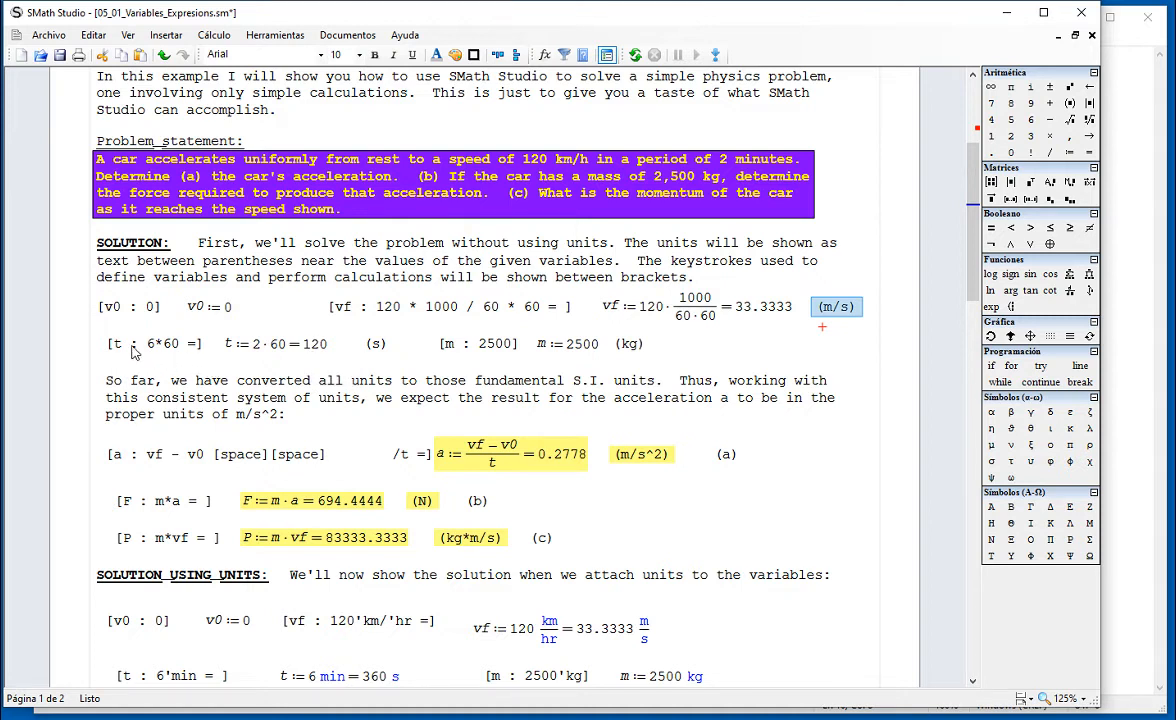
{"action": "left_click", "coordinate": [125, 343]}
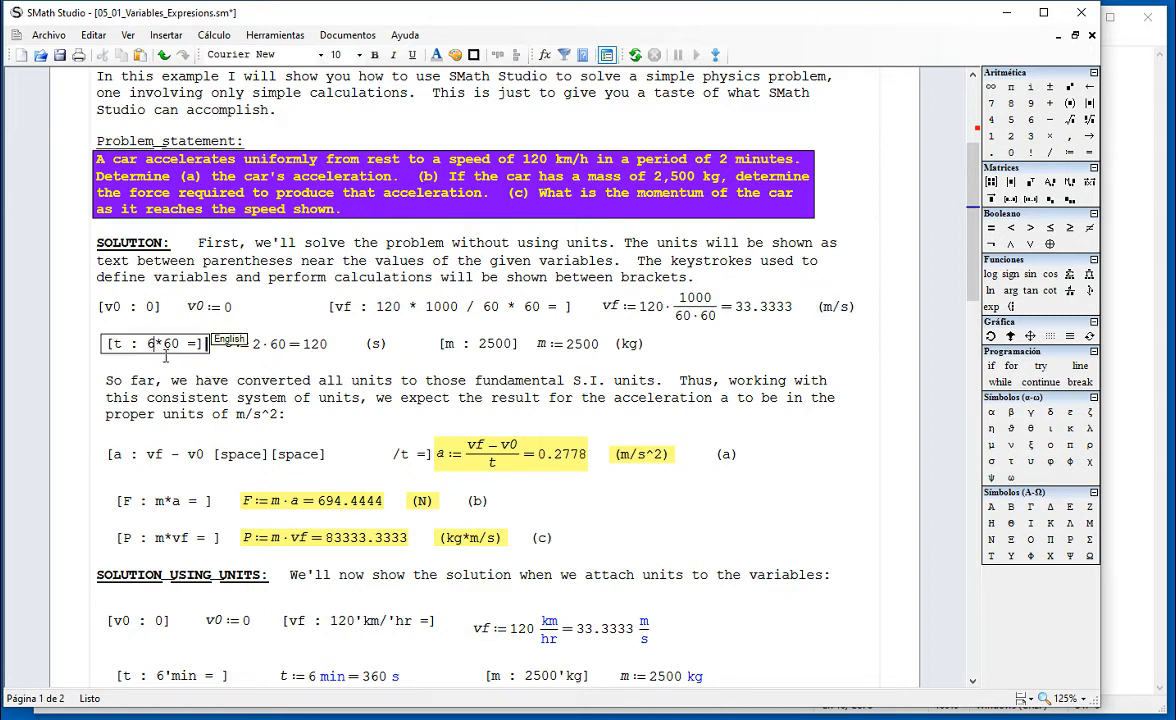
{"action": "type", "text": "2"}
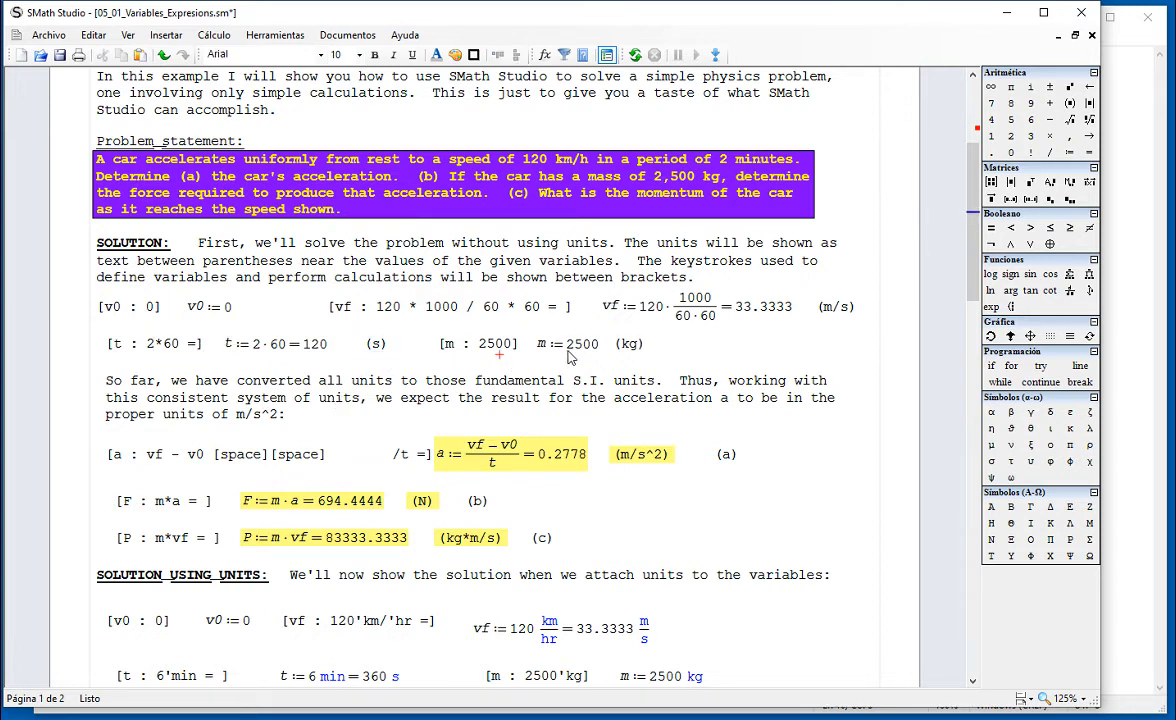
{"action": "left_click", "coordinate": [375, 343]}
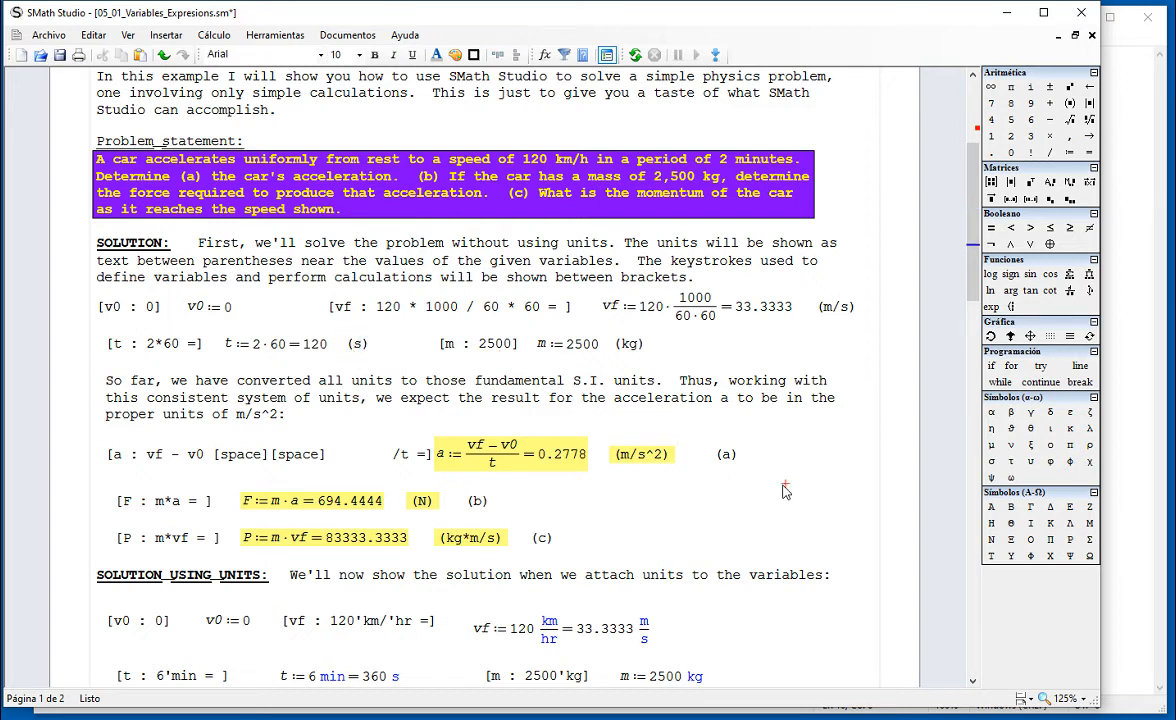
{"action": "scroll", "scroll_direction": "down", "scroll_amount": 3}
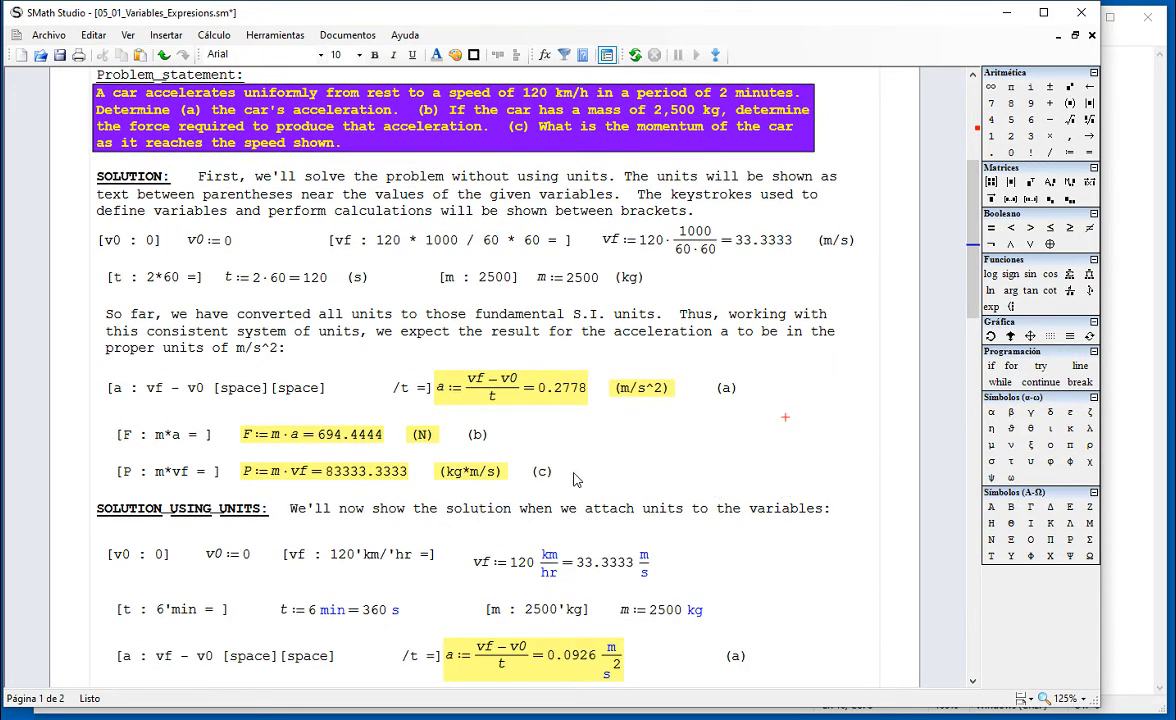
Step: Test vf - v0 over t in a scratch region and fix the acceleration note to one [space]
{"action": "left_click", "coordinate": [240, 388]}
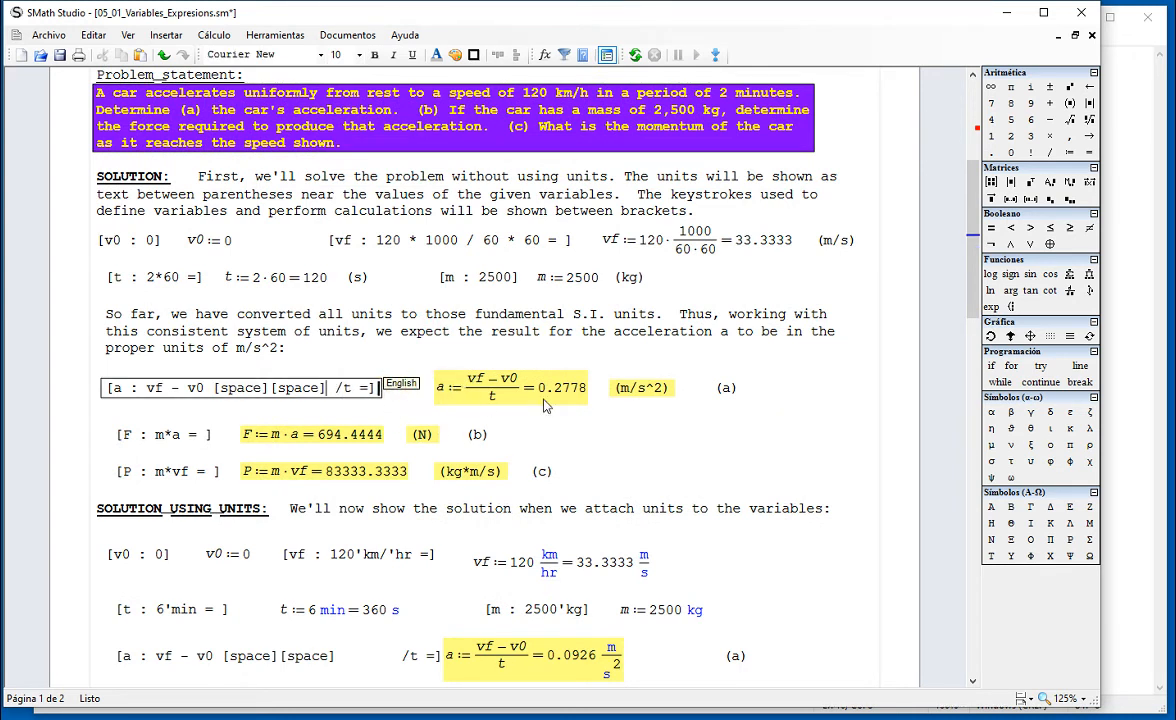
{"action": "left_click", "coordinate": [260, 54]}
{"action": "type", "text": "a:="}
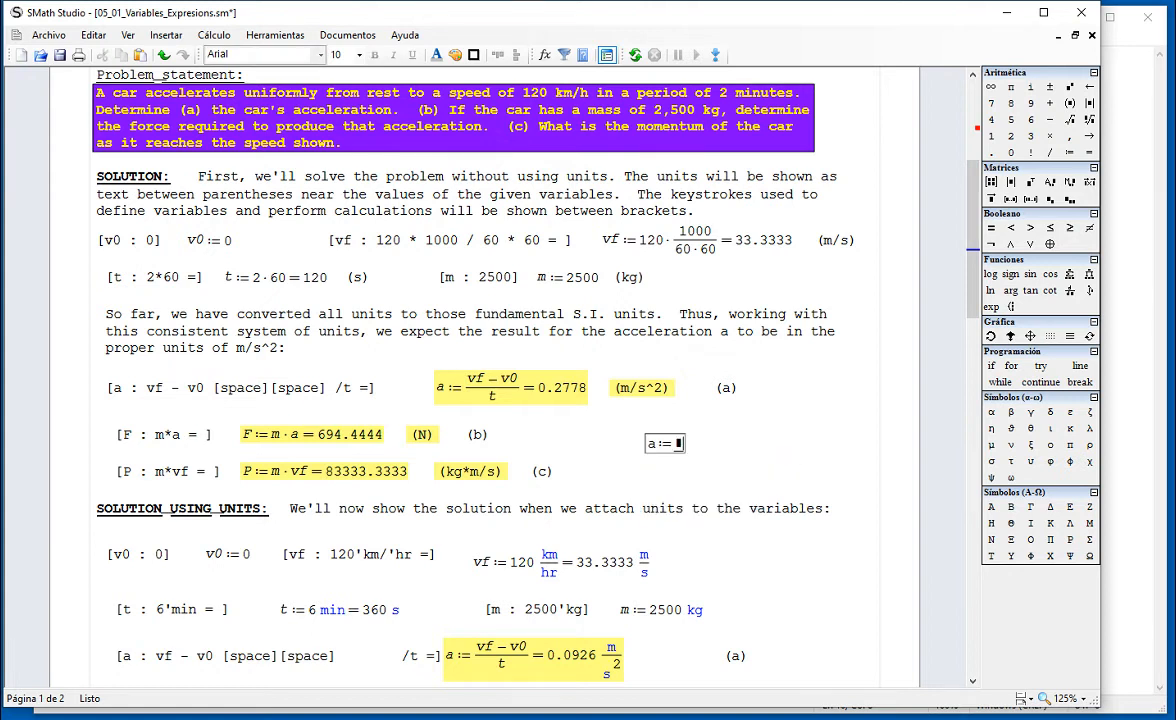
{"action": "type", "text": "vf - v0"}
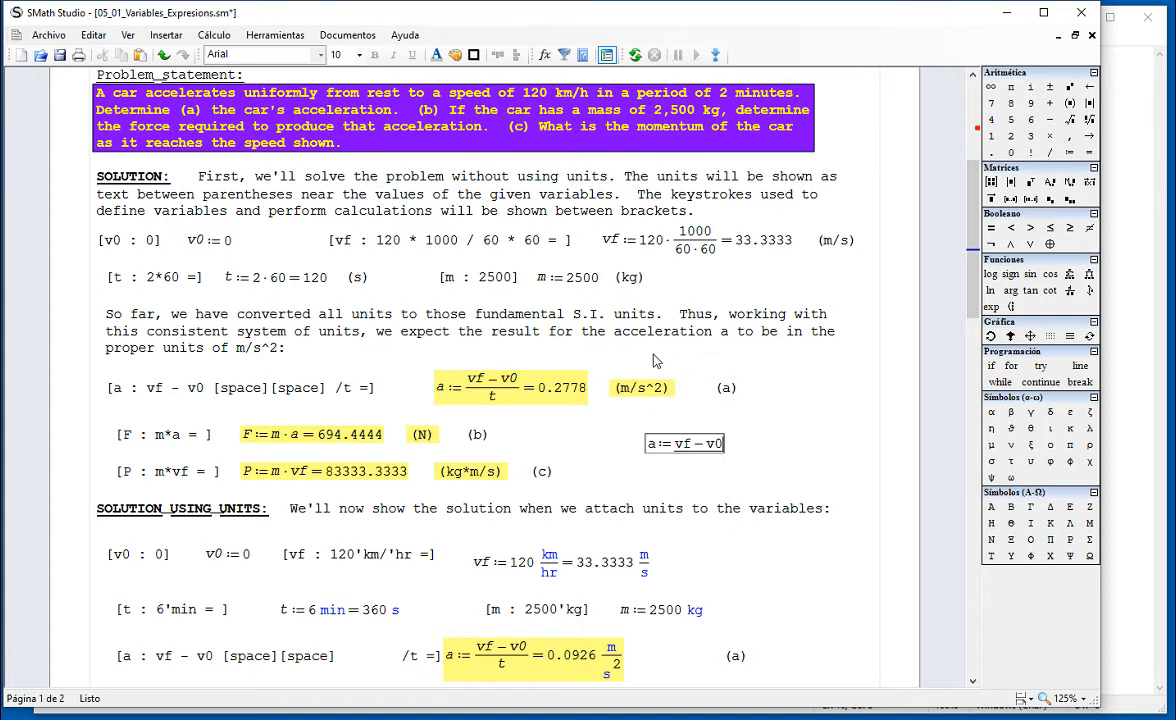
{"action": "type", "text": "t"}
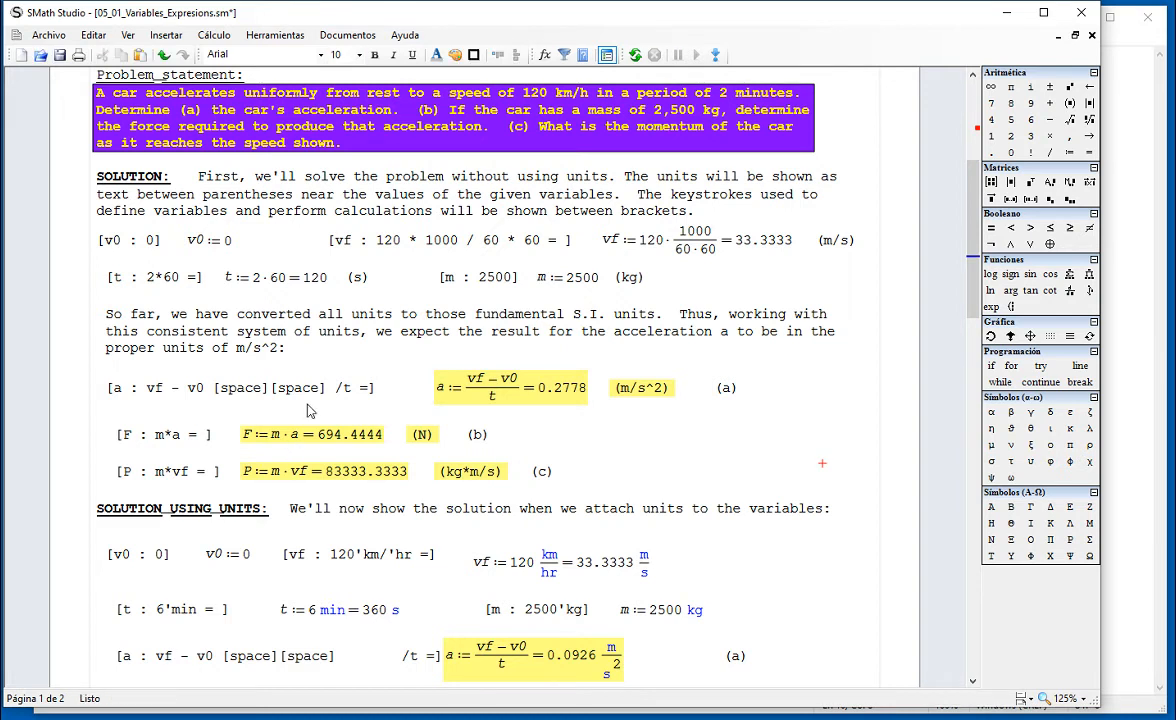
{"action": "left_click", "coordinate": [240, 387]}
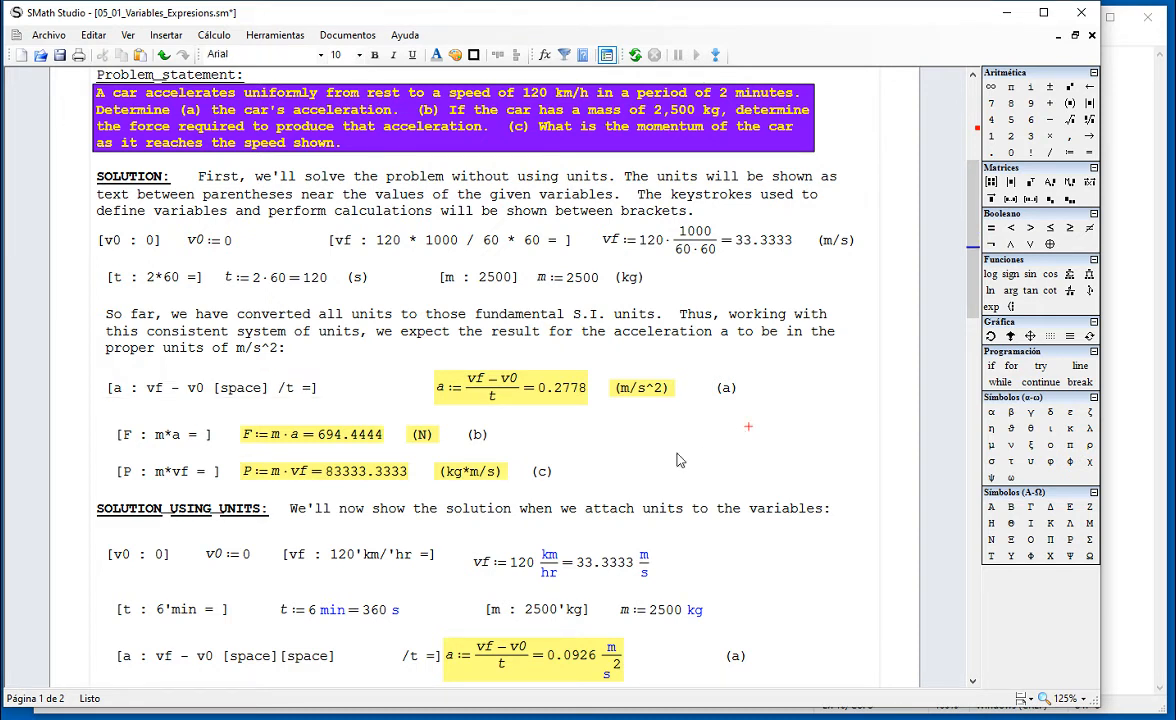
{"action": "mouse_move", "coordinate": [420, 448]}
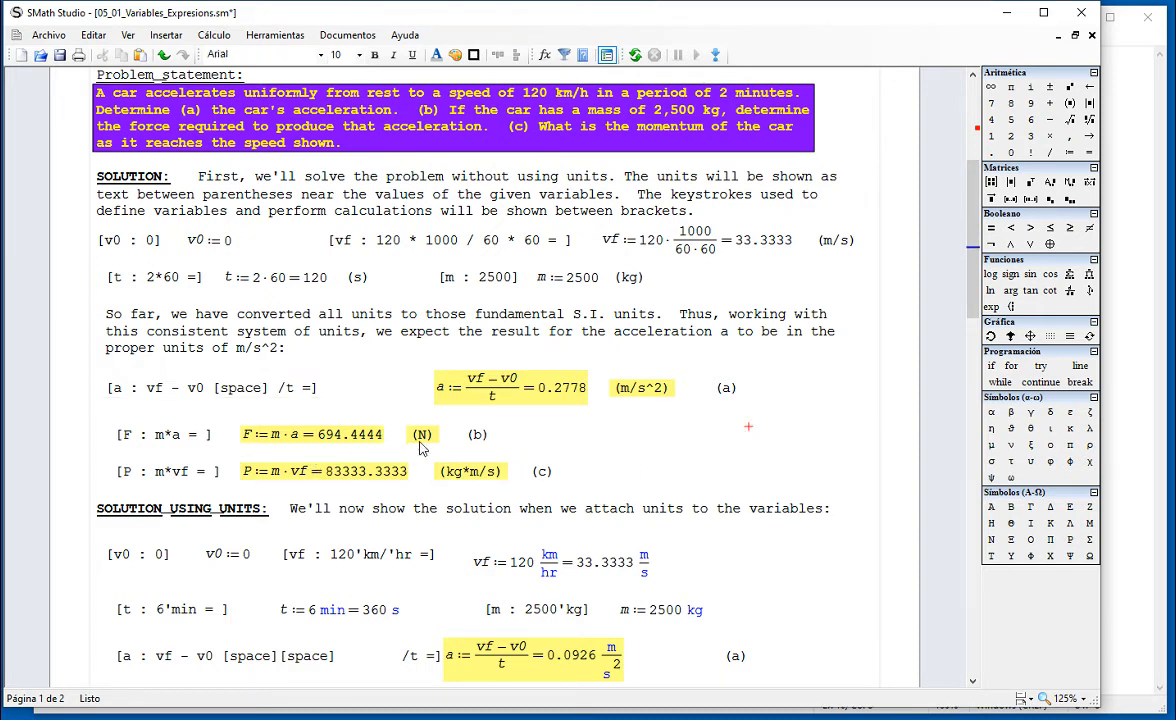
{"action": "mouse_move", "coordinate": [582, 456]}
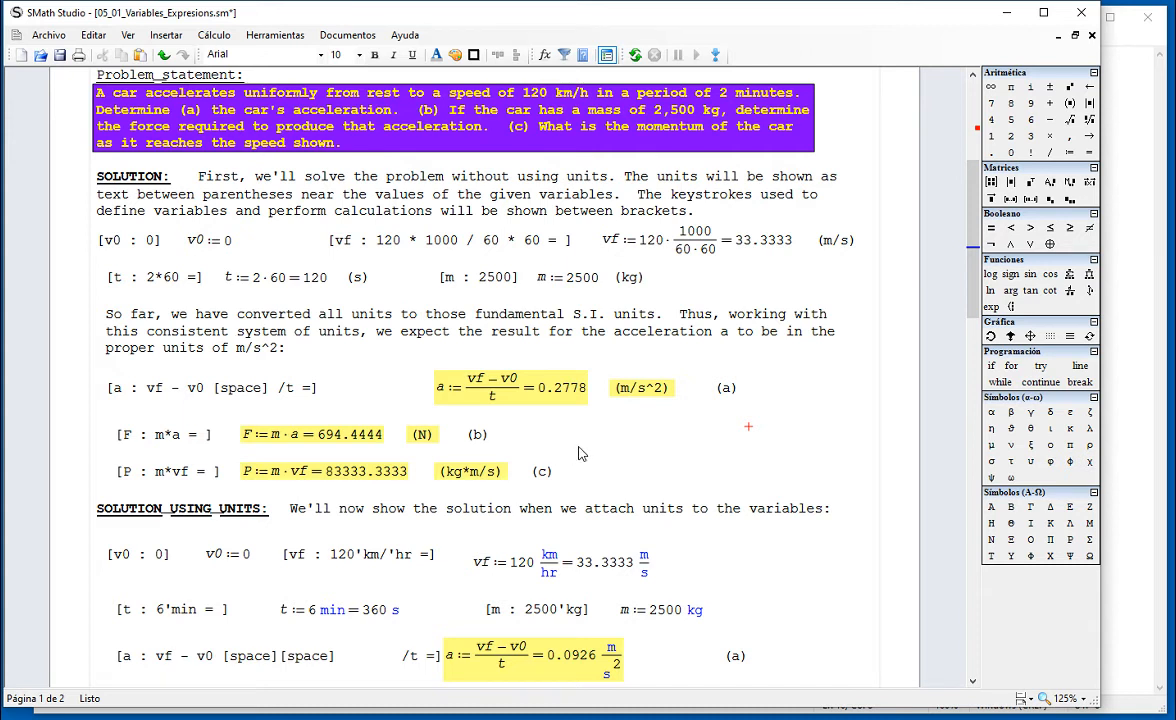
{"action": "mouse_move", "coordinate": [582, 450]}
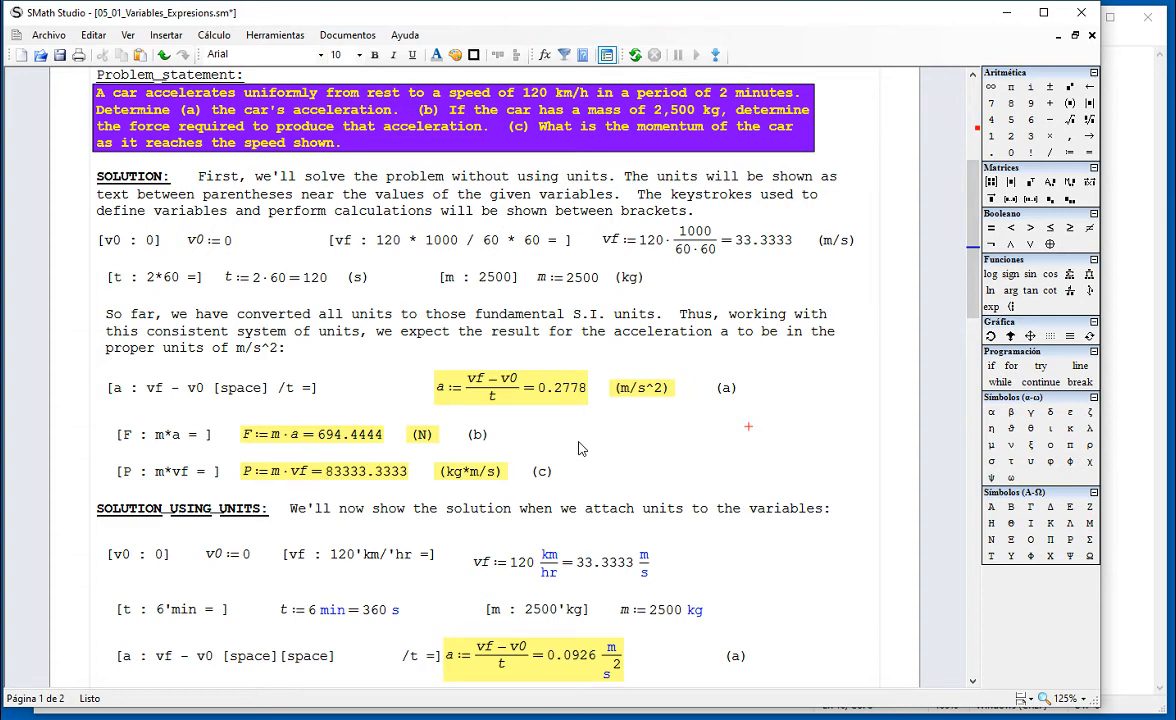
{"action": "scroll", "scroll_direction": "down", "scroll_amount": 3}
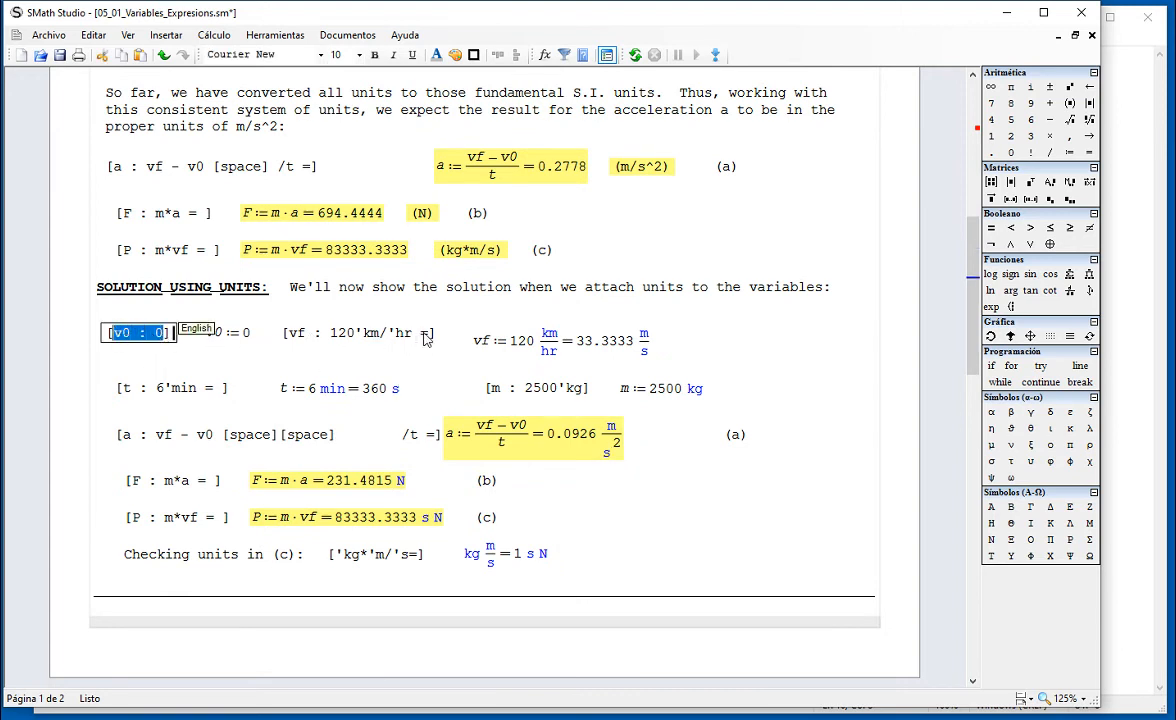
{"action": "left_click", "coordinate": [355, 332]}
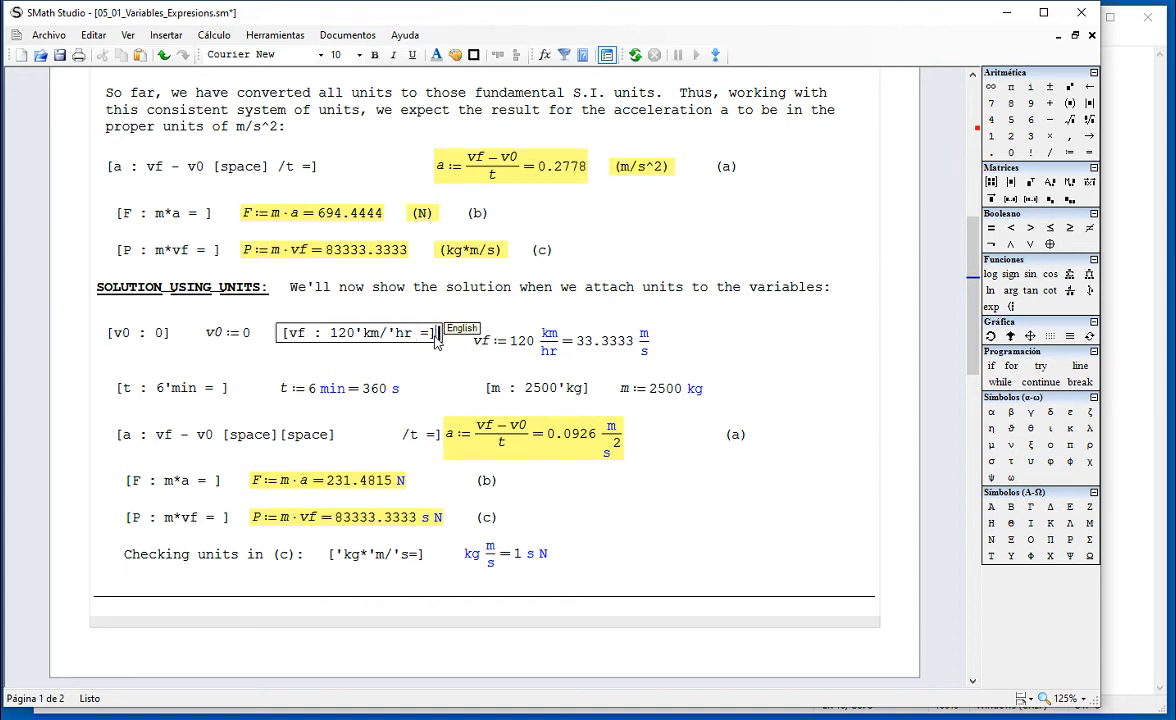
{"action": "mouse_move", "coordinate": [715, 345]}
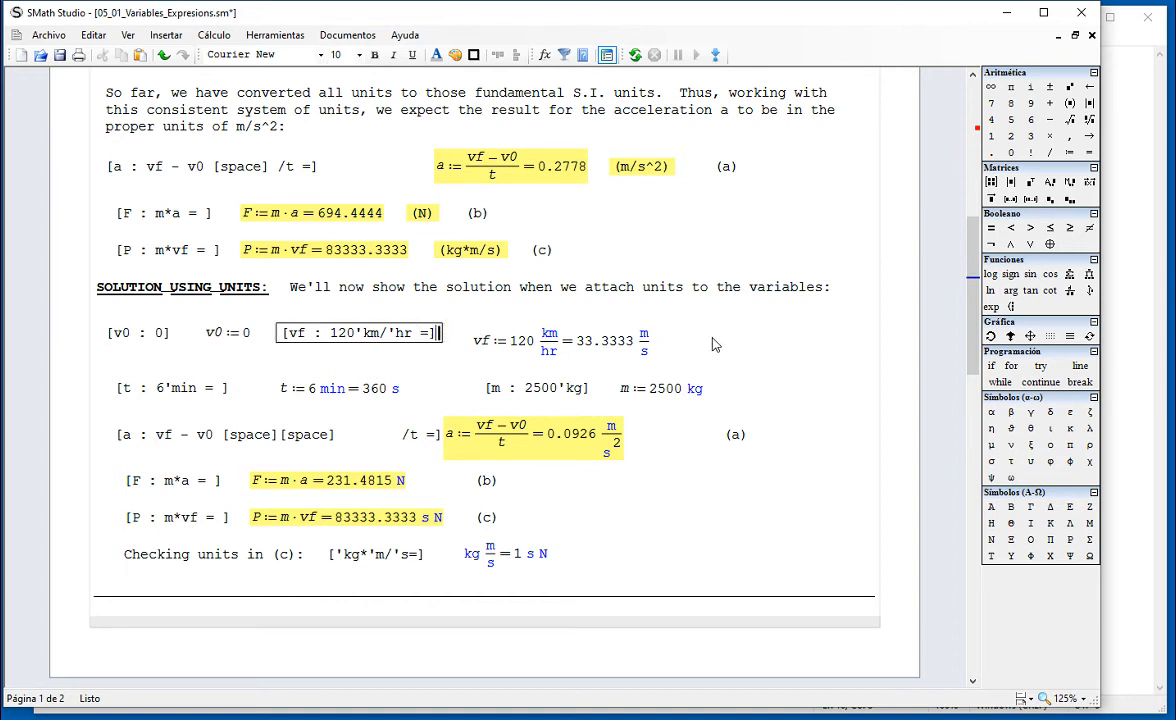
{"action": "left_click", "coordinate": [558, 340]}
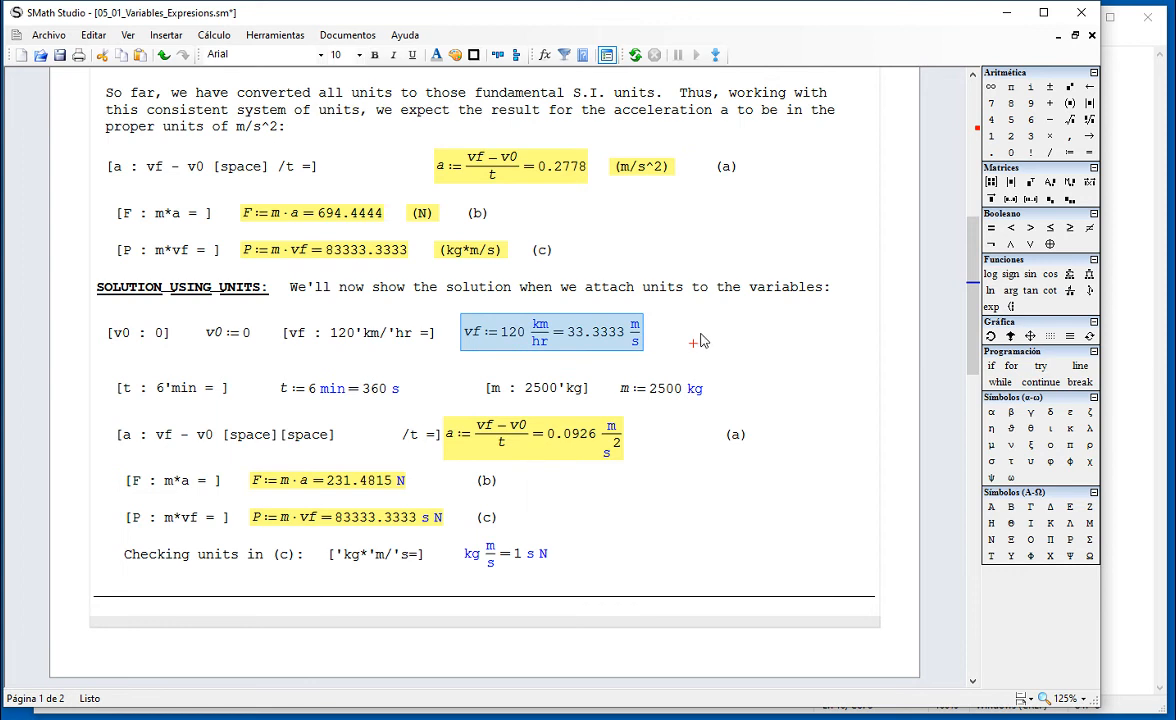
{"action": "scroll", "scroll_direction": "down", "scroll_amount": 3}
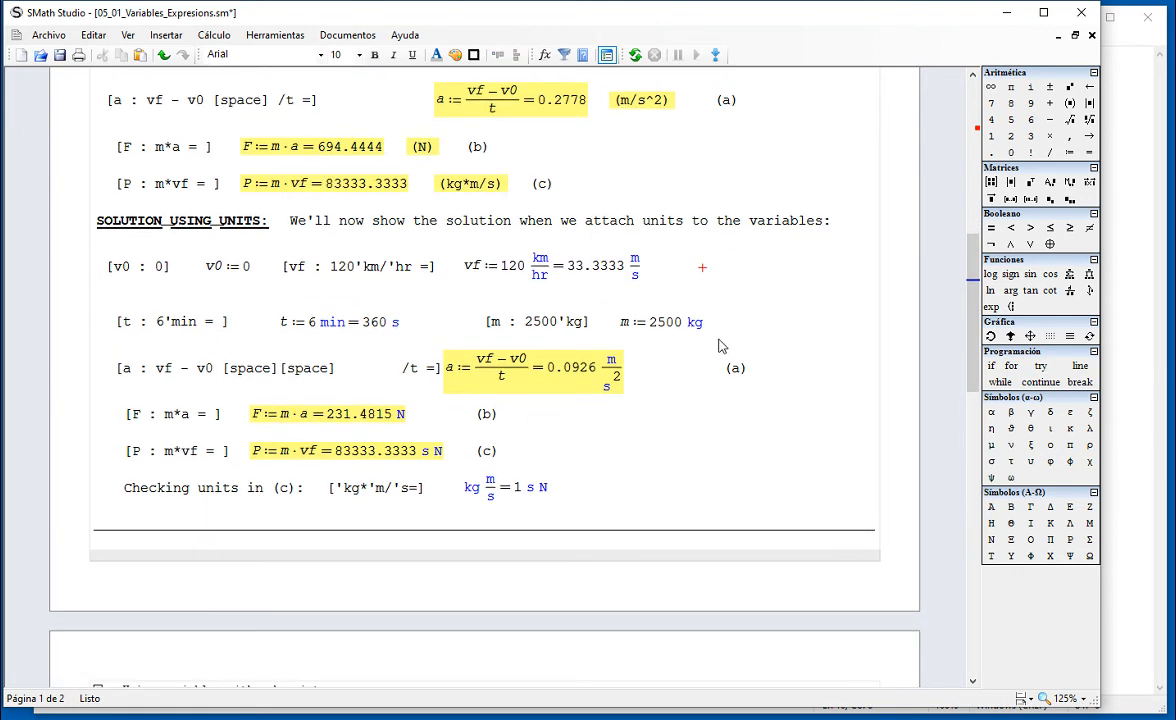
Step: Replace the 6 with 2 in t := 6 min, giving a = 0.2778 m/s² and F = 694.4444 N
{"action": "left_click", "coordinate": [337, 321]}
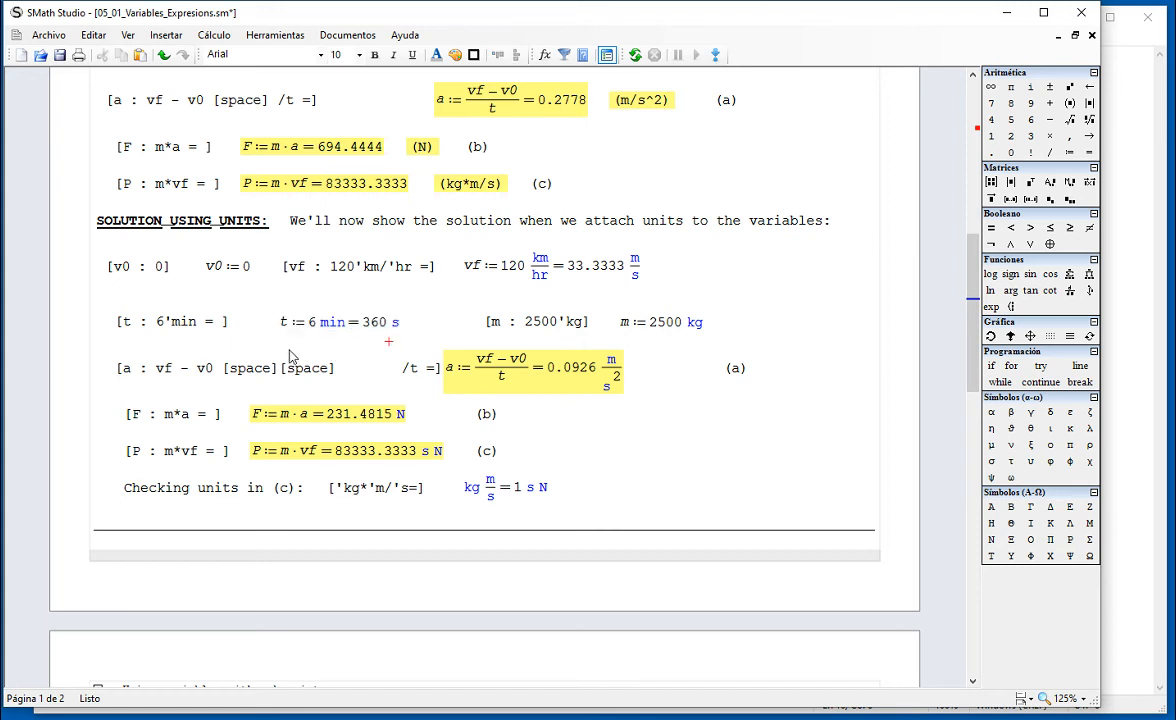
{"action": "scroll", "scroll_direction": "up", "scroll_amount": 3}
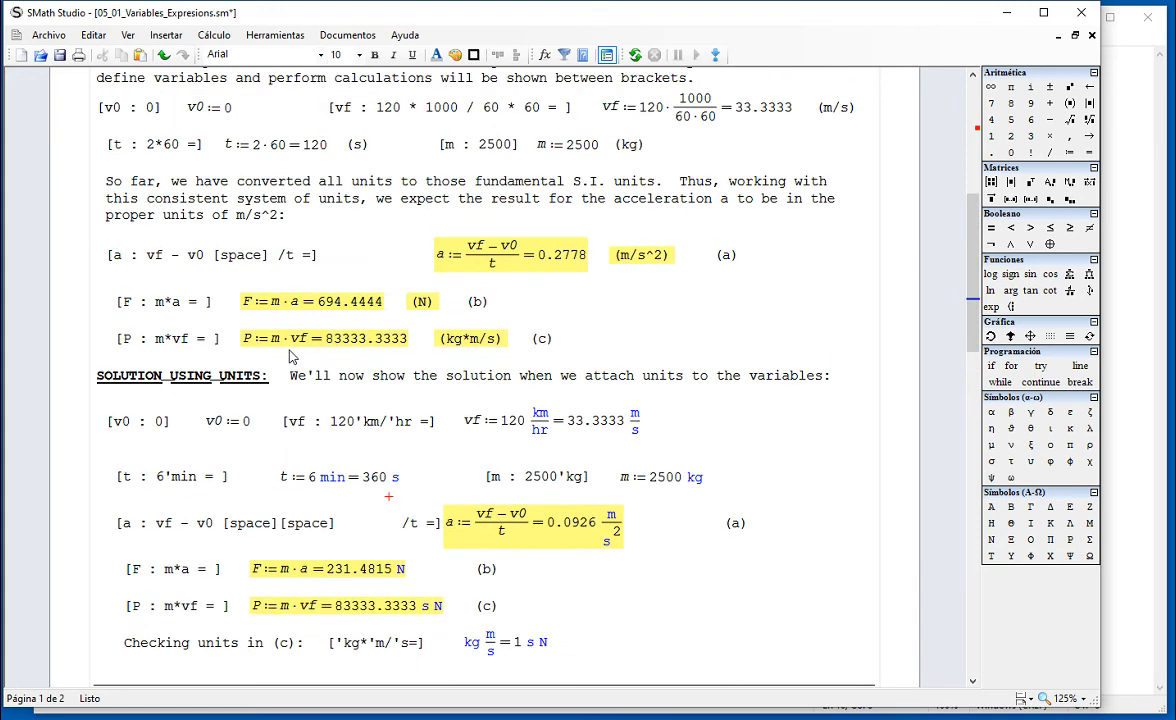
{"action": "scroll", "scroll_direction": "up", "scroll_amount": 3}
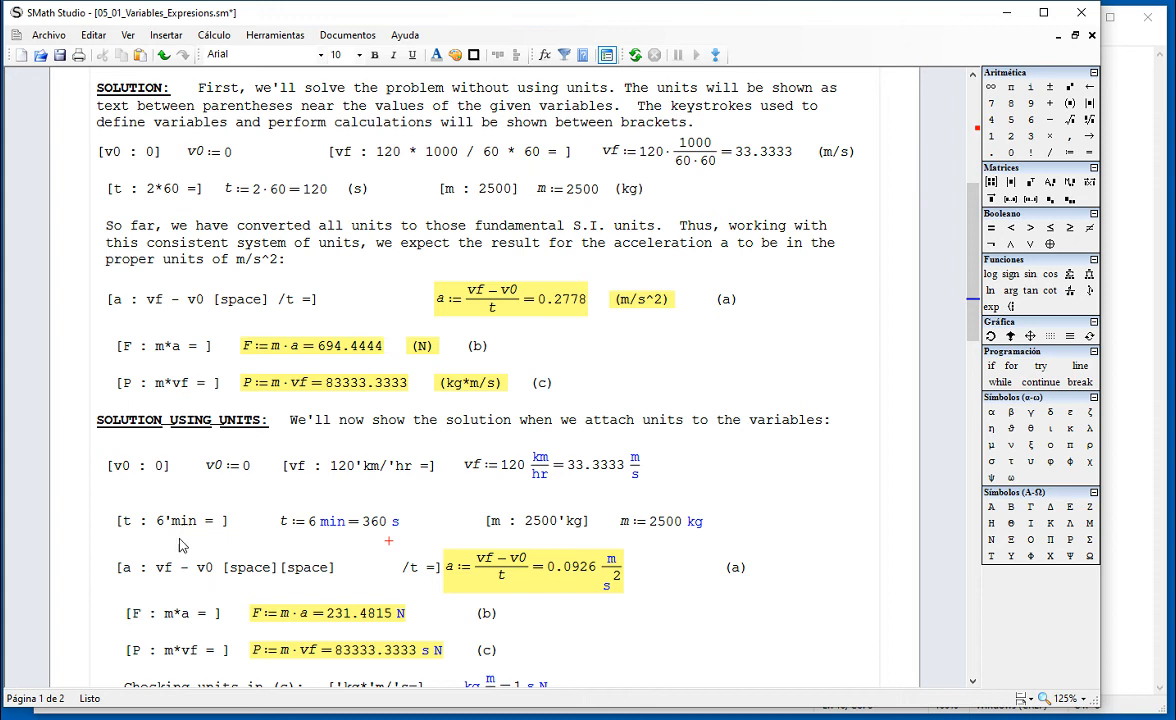
{"action": "left_click", "coordinate": [170, 521]}
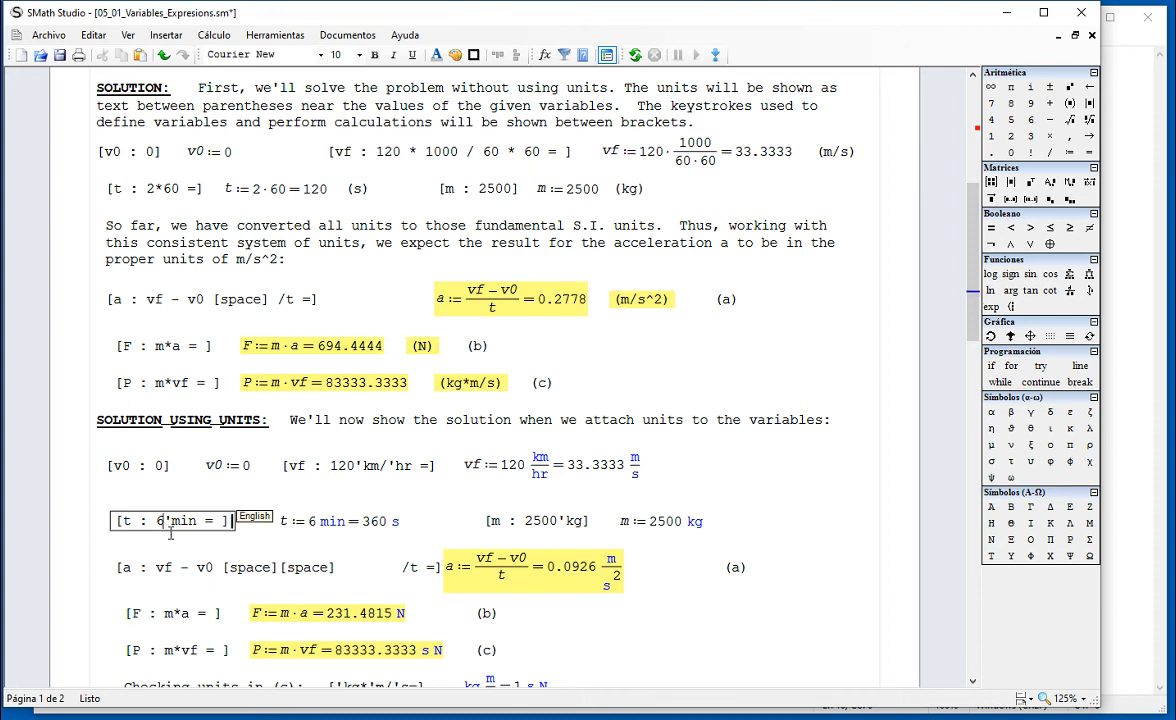
{"action": "type", "text": "2"}
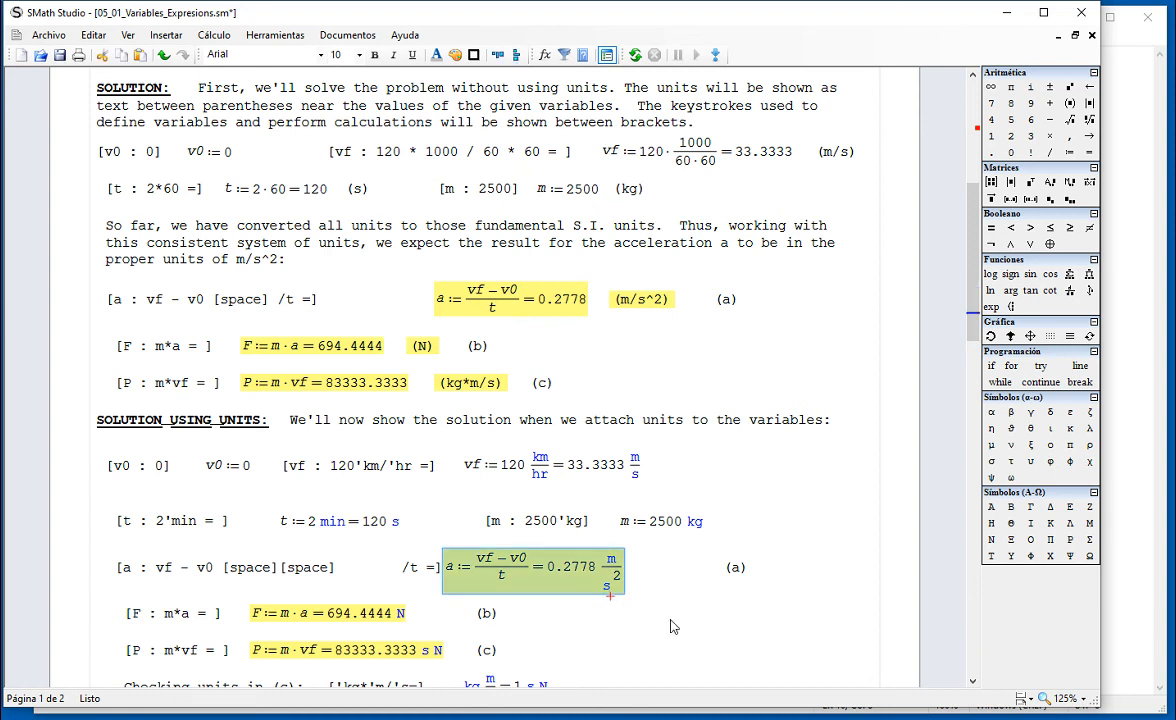
{"action": "scroll", "scroll_direction": "down", "scroll_amount": 3}
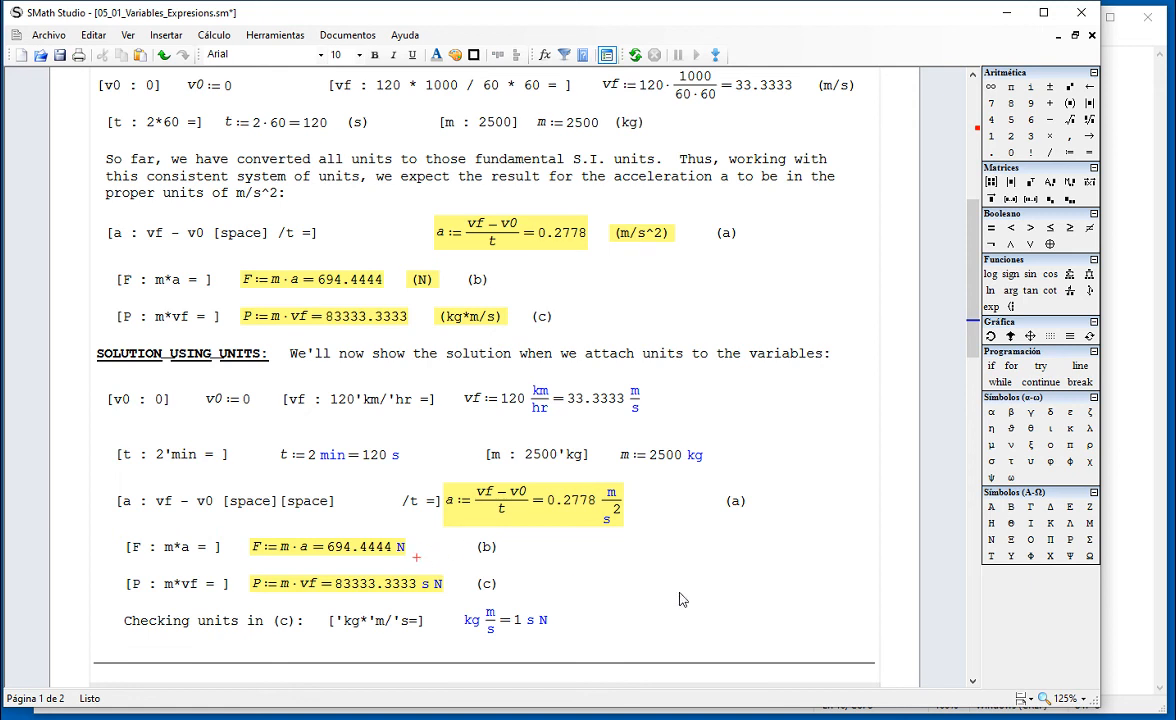
{"action": "mouse_move", "coordinate": [692, 602]}
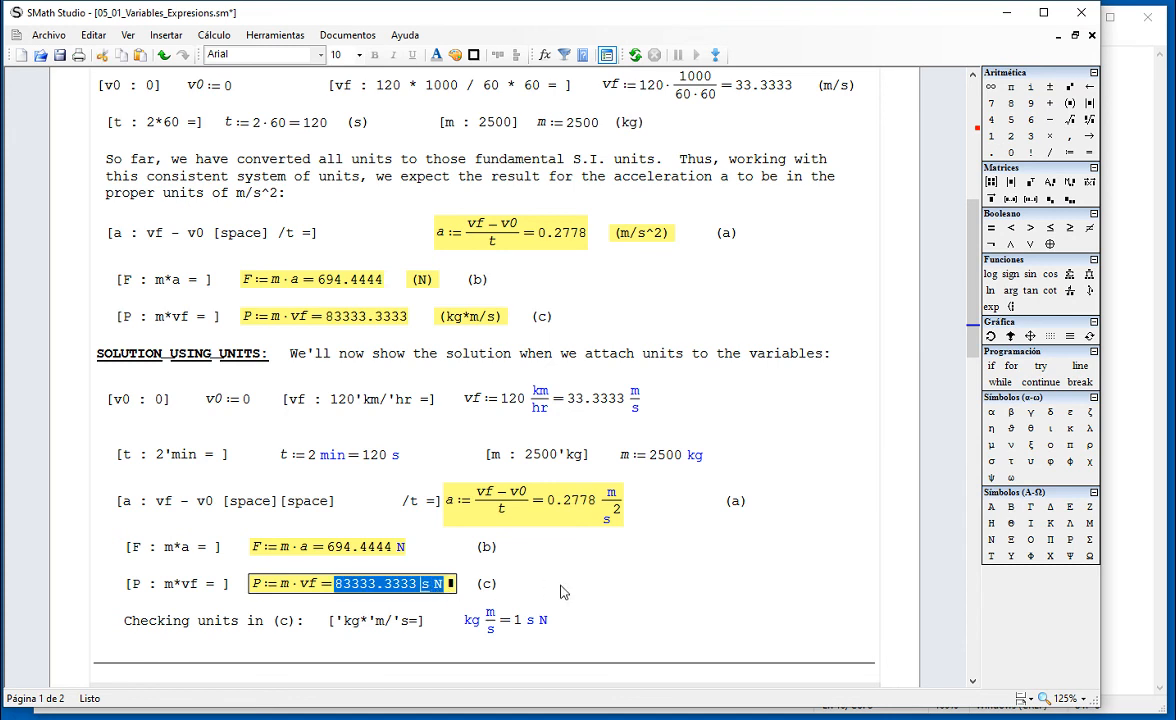
{"action": "scroll", "scroll_direction": "up", "scroll_amount": 3}
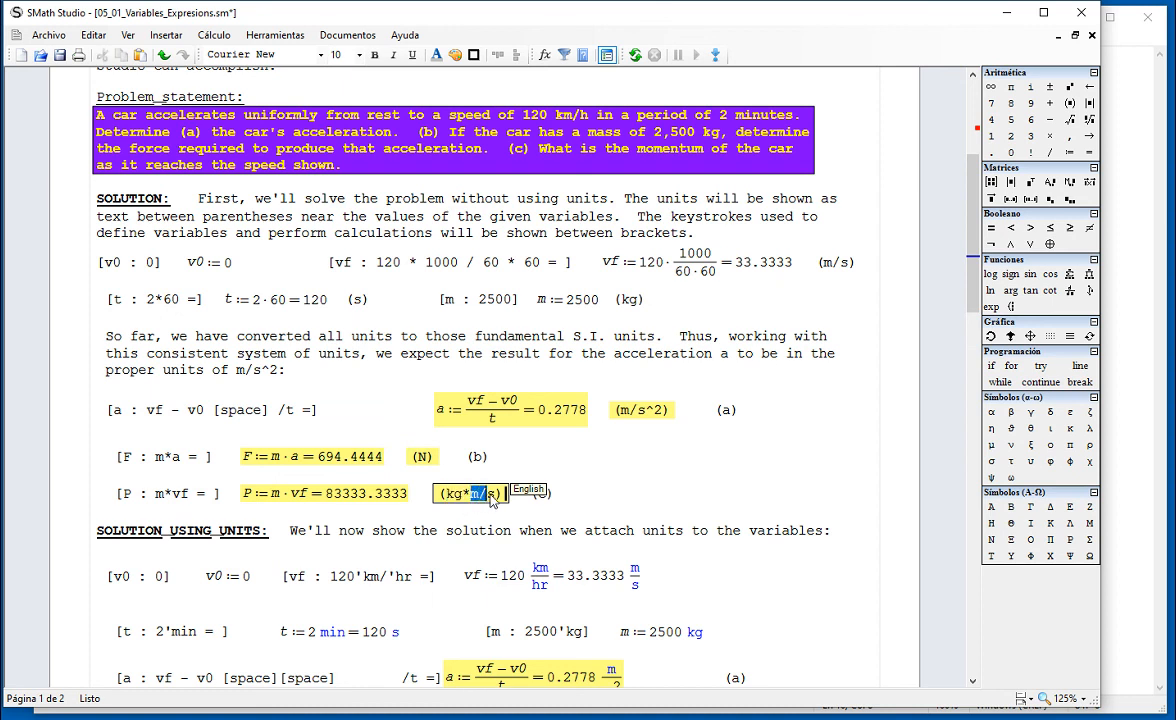
{"action": "scroll", "scroll_direction": "down", "scroll_amount": 3}
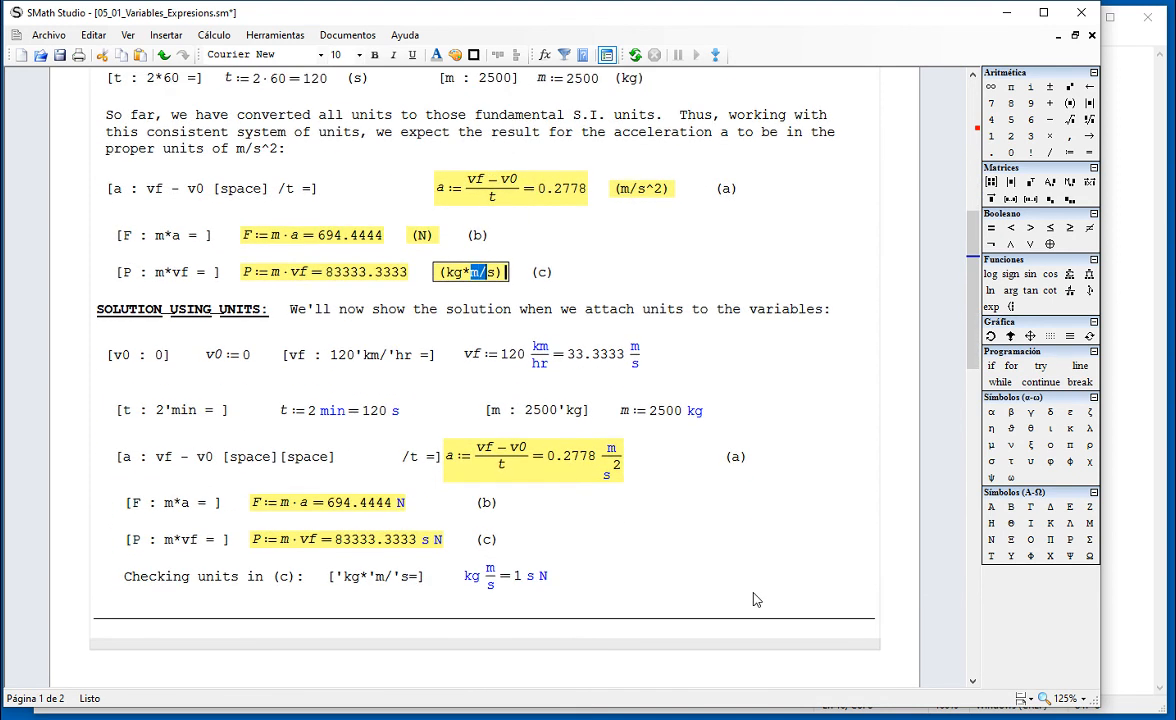